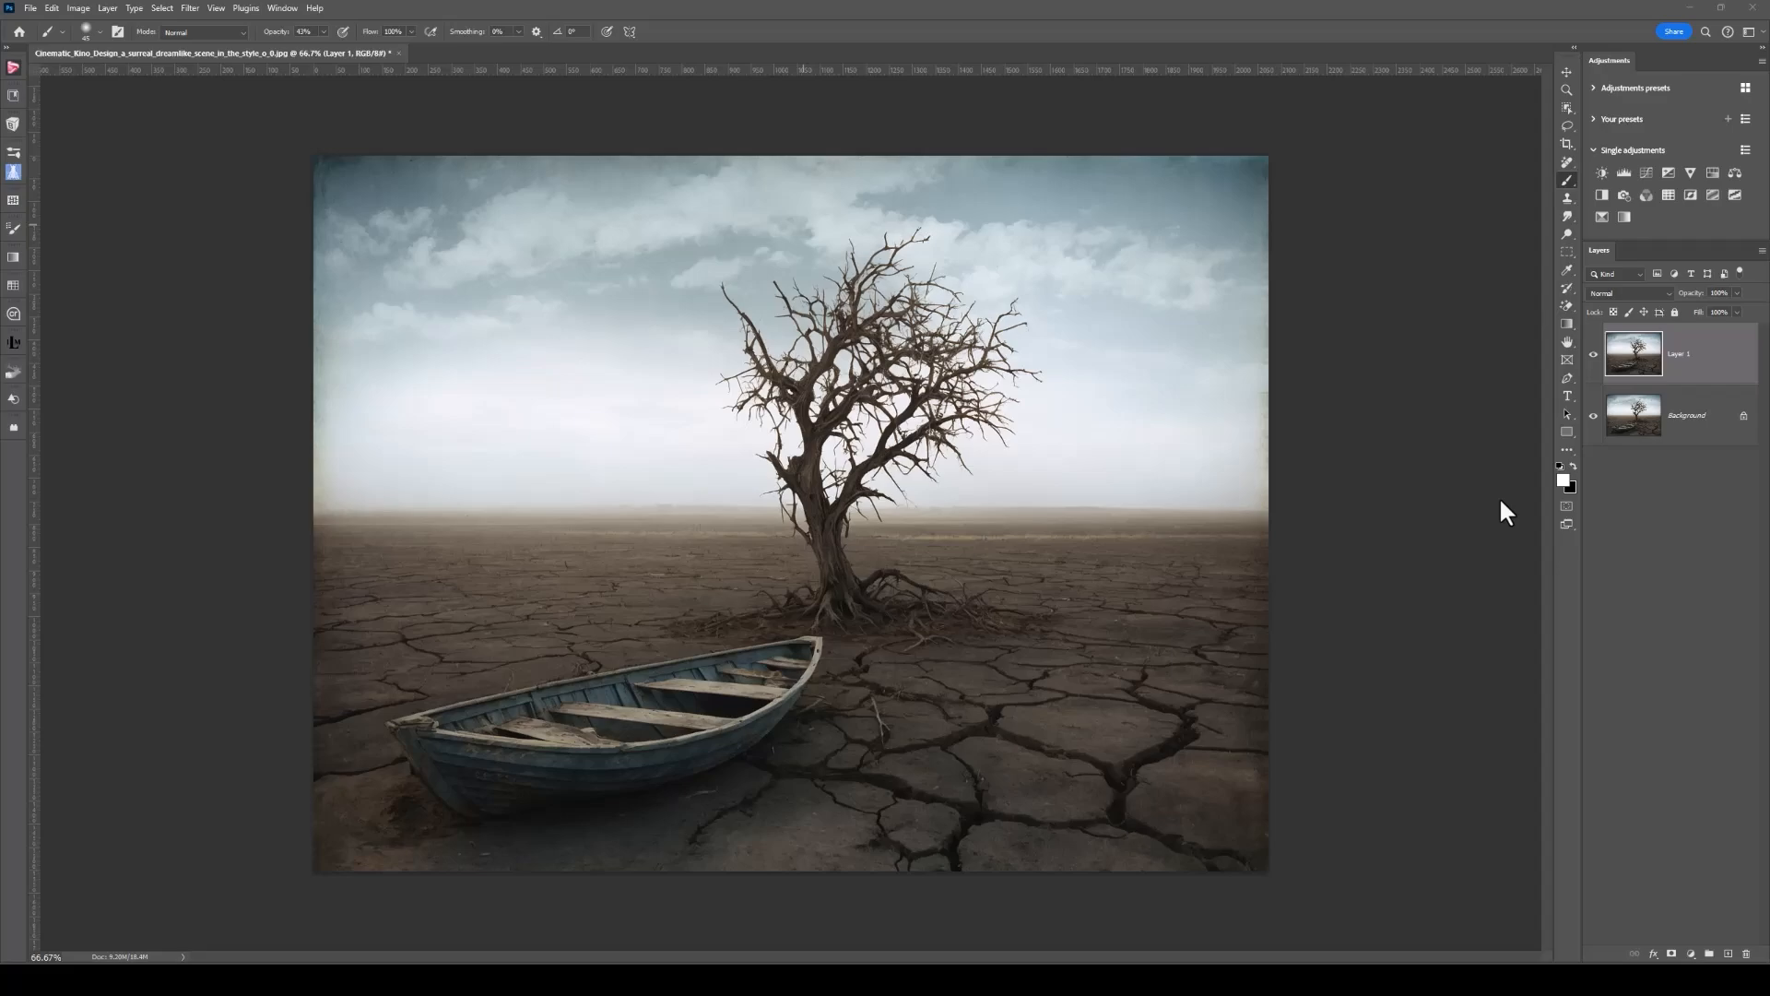
mouse_move(1261, 420)
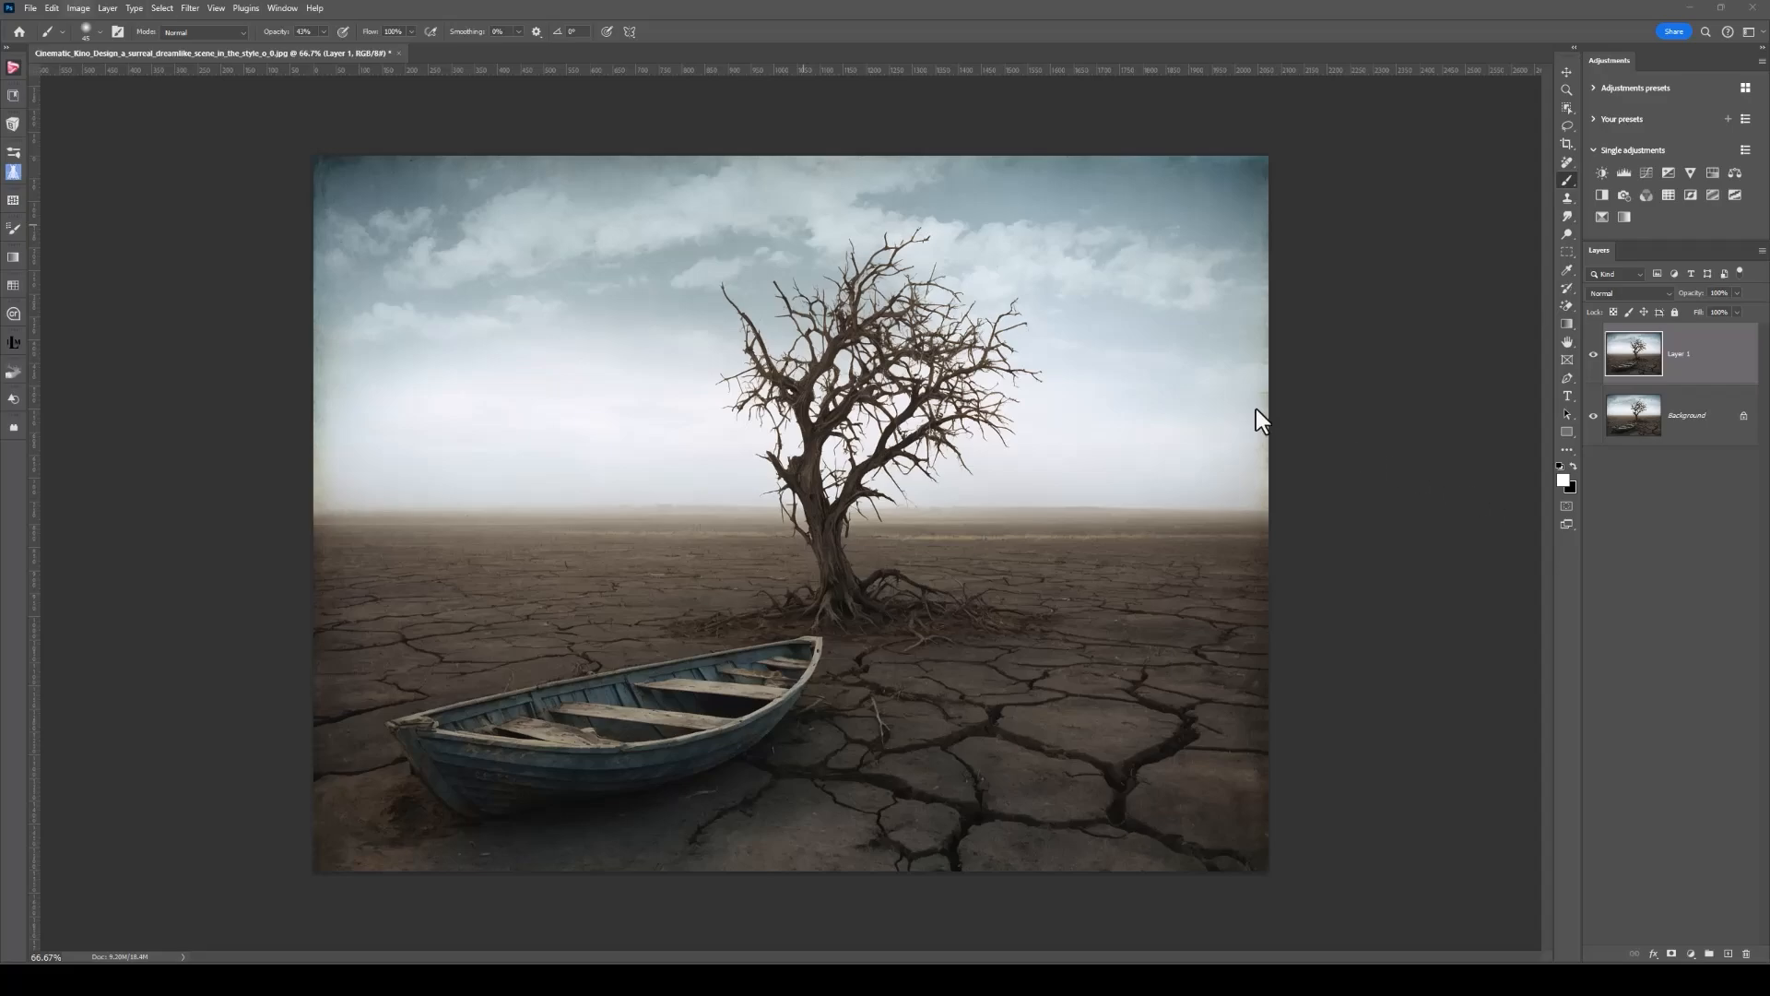
Launch Nik 7 Color Efex from the Filter menu on the desert tree-and-boat photo
click(188, 7)
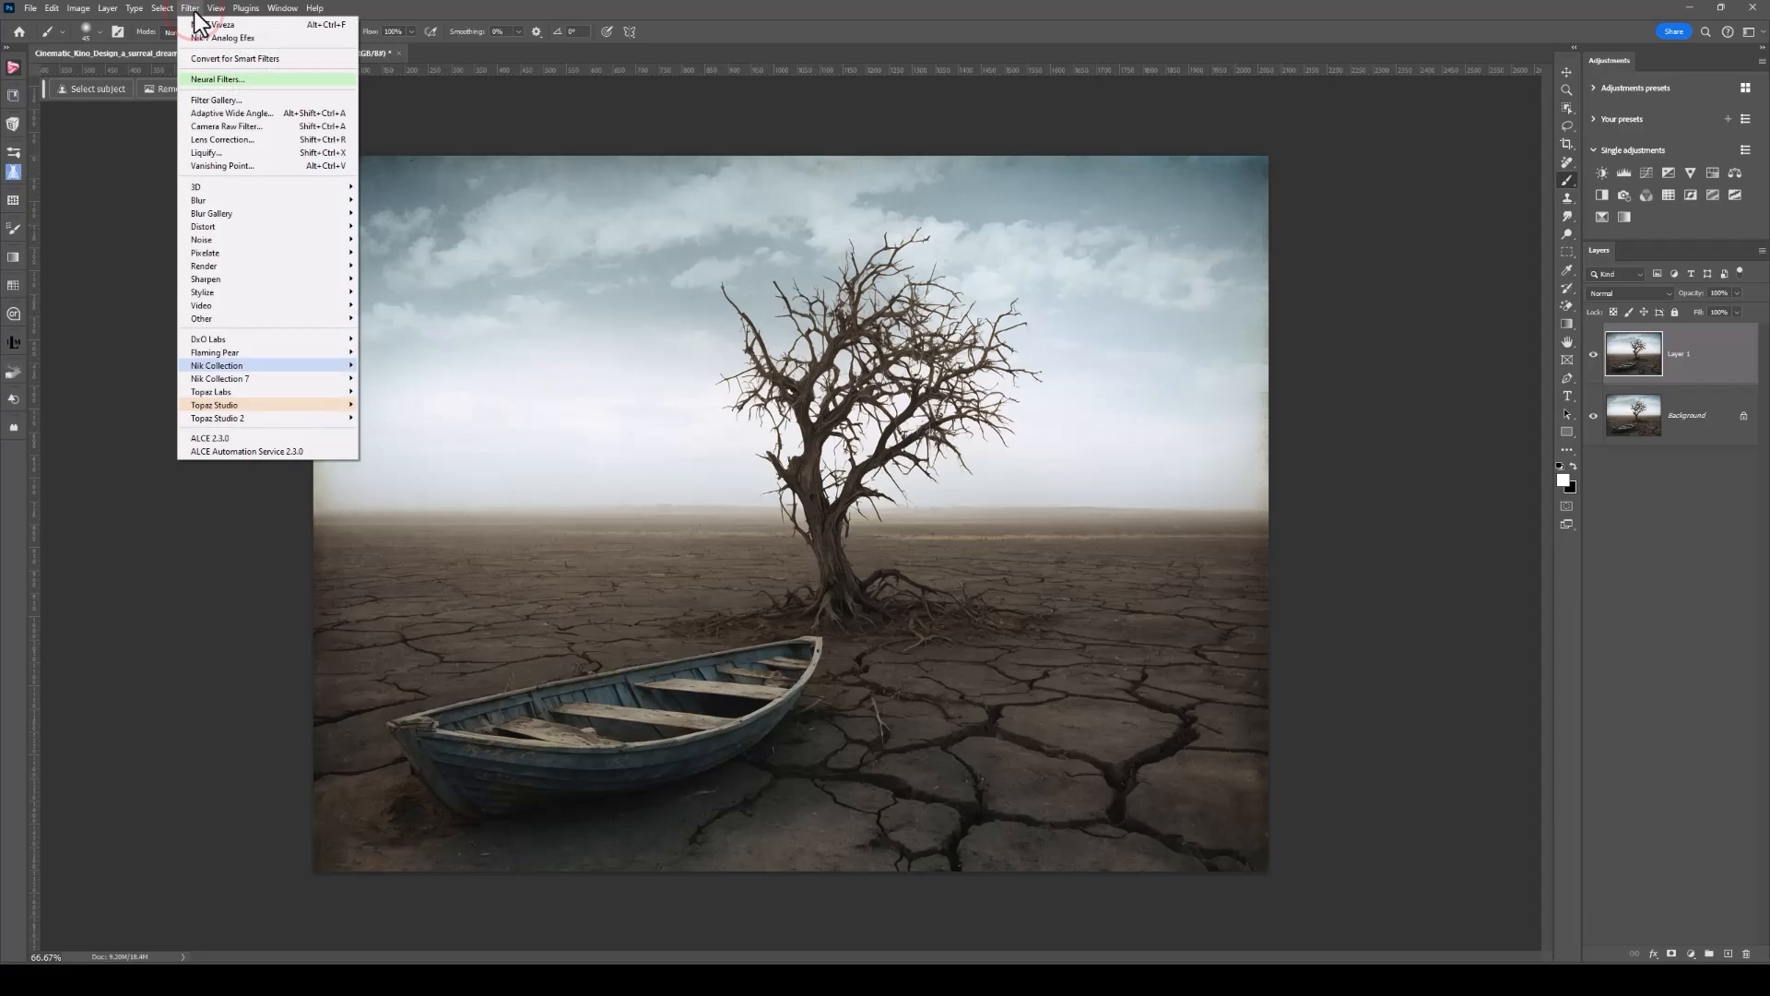
mouse_move(220, 378)
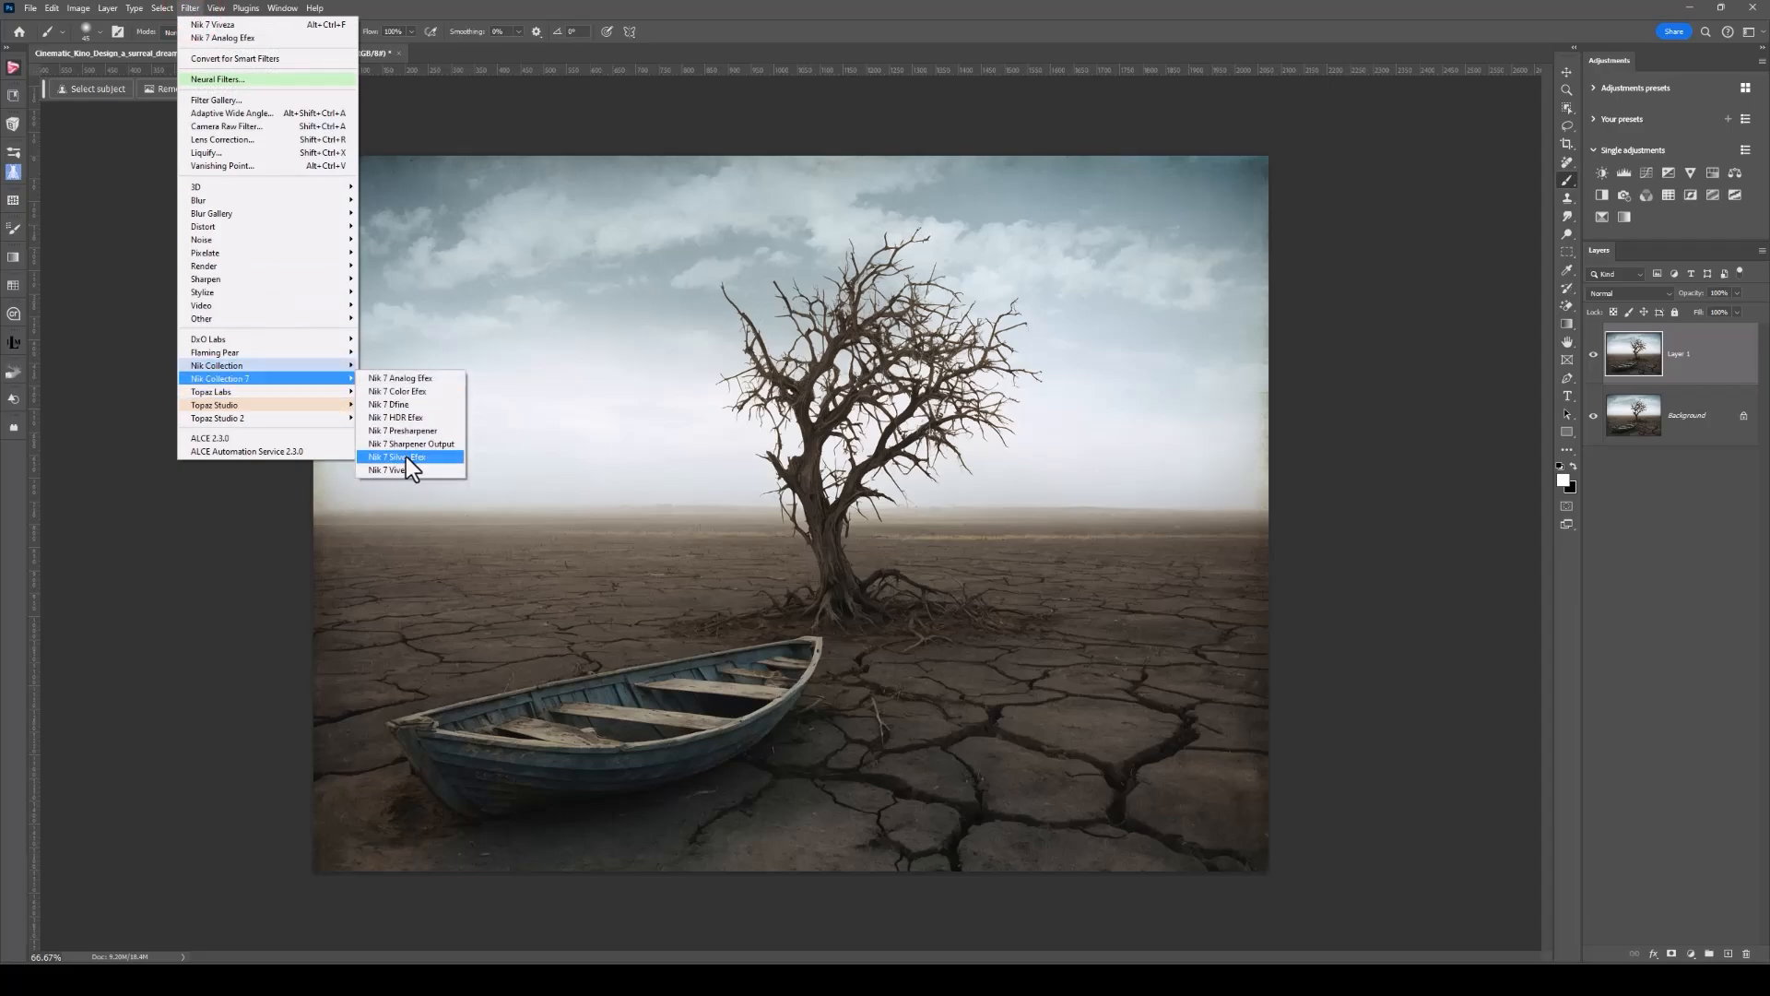
click(411, 443)
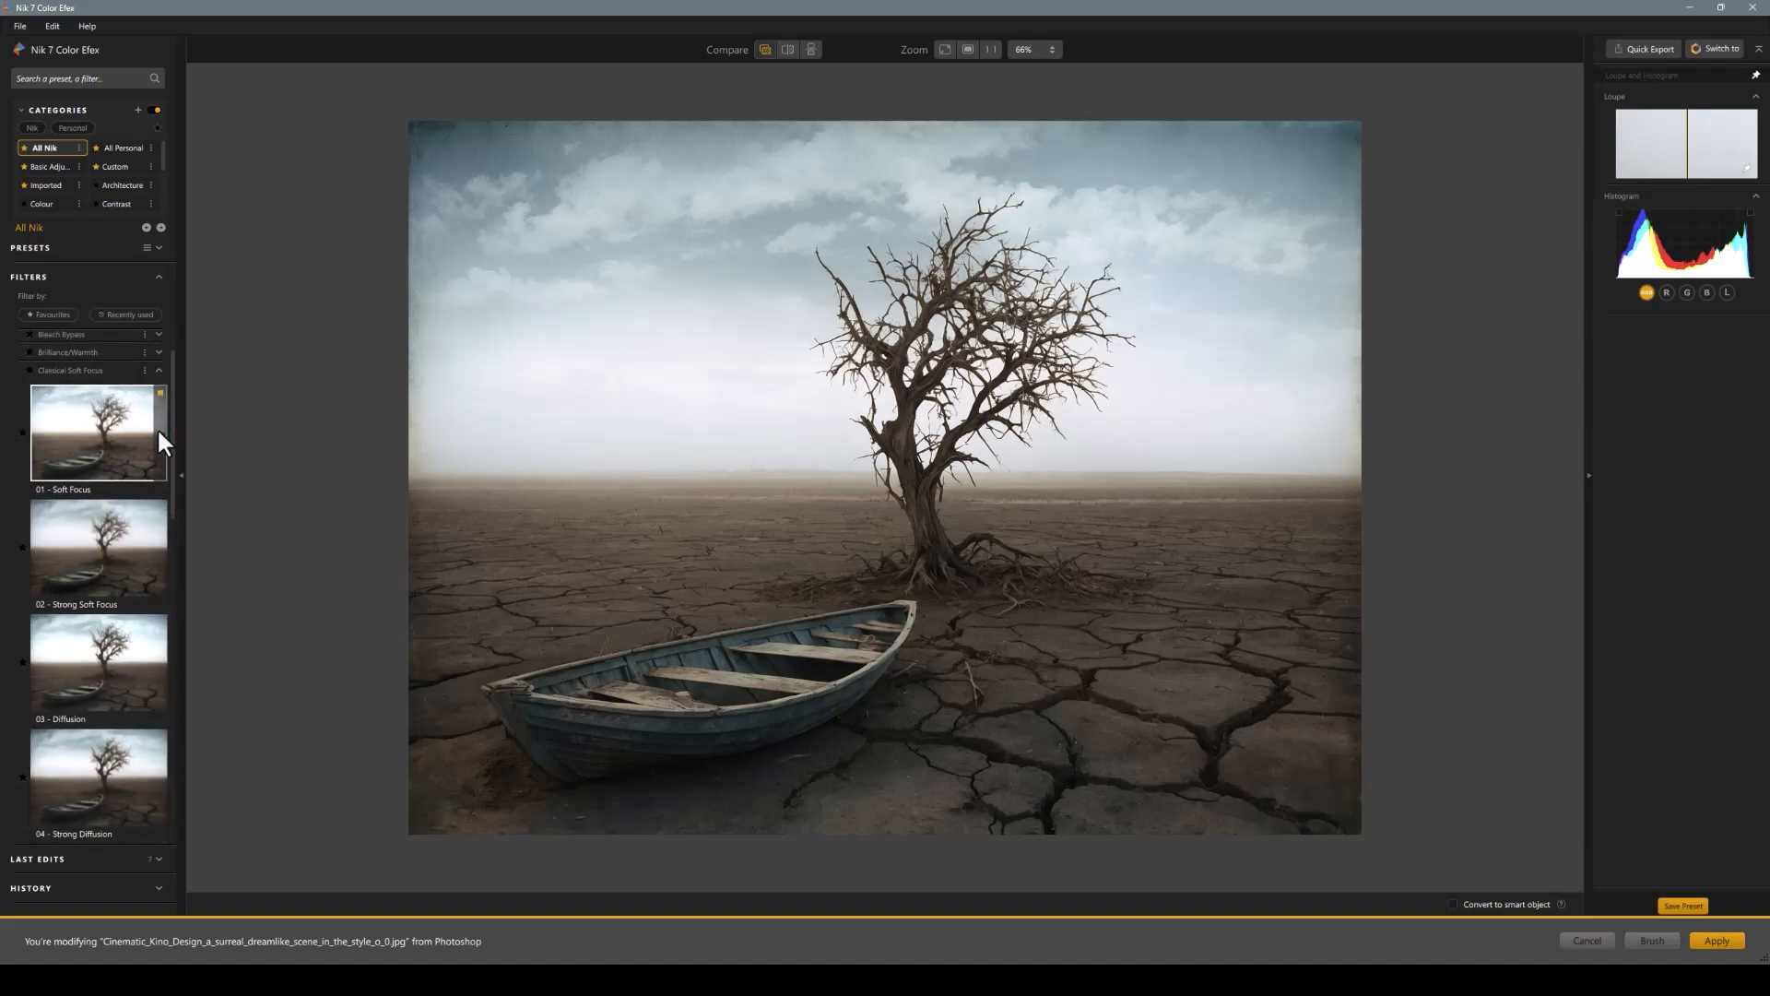
mouse_move(109, 469)
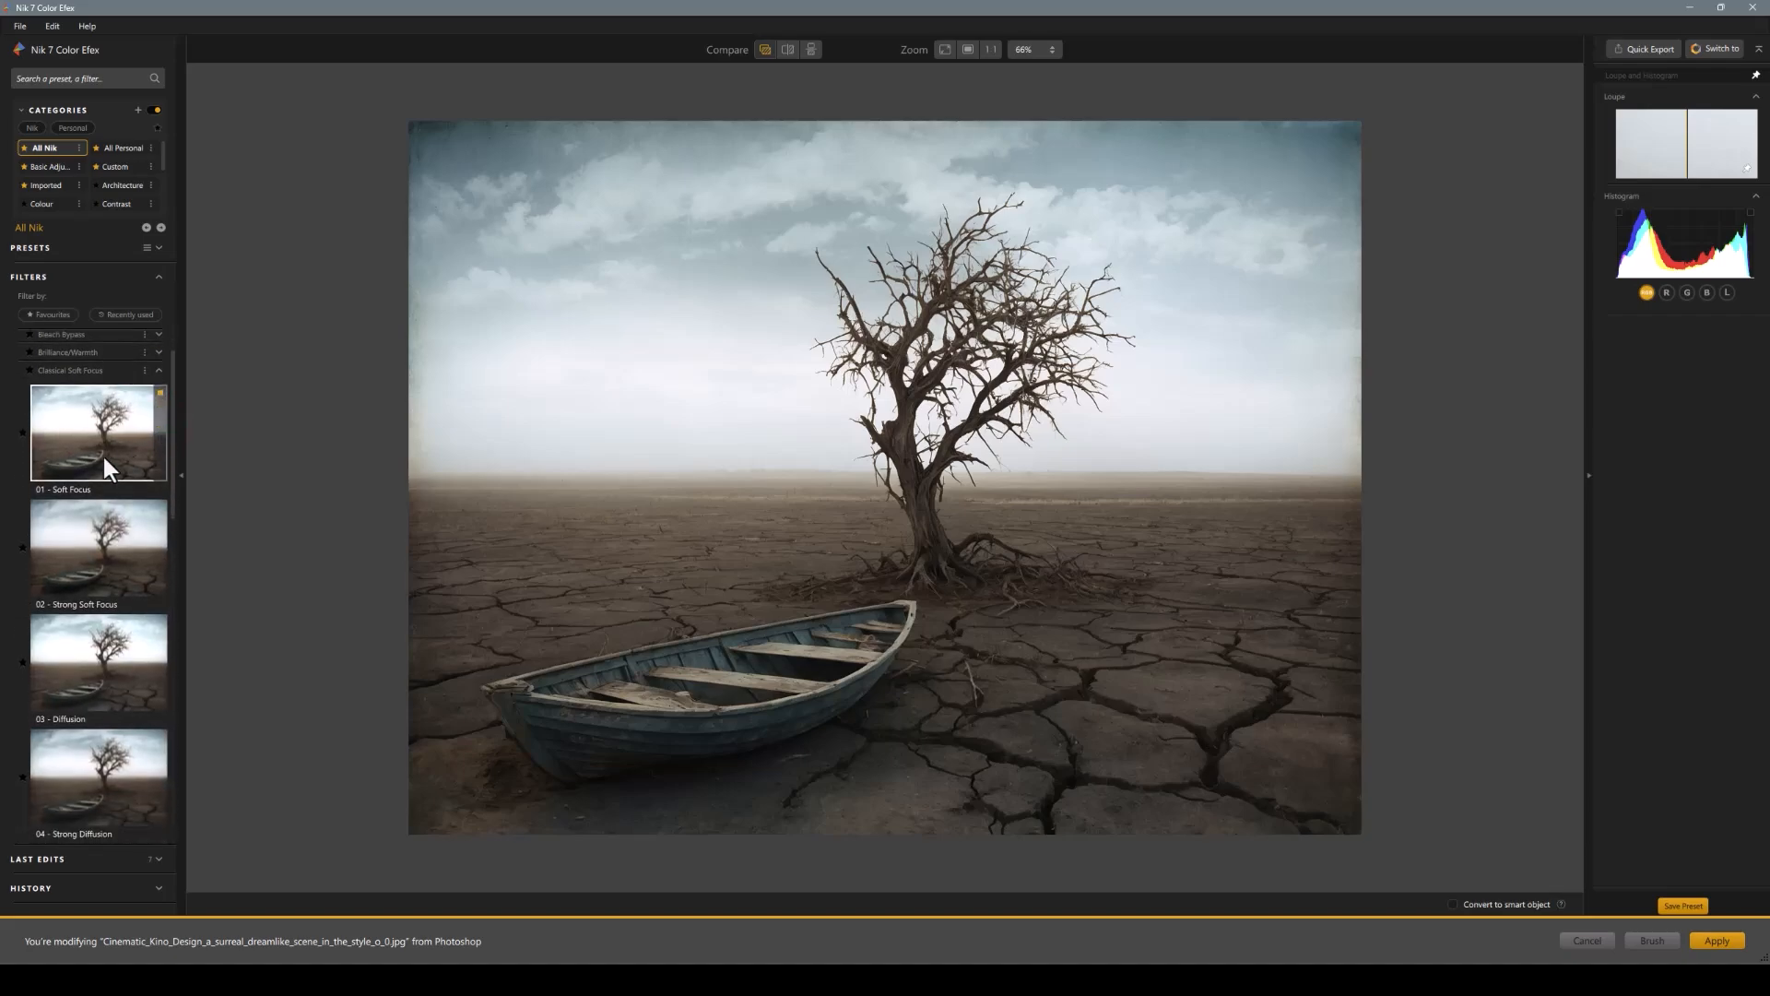
Apply the Classical Soft Focus 01 - Soft Focus preset to the desert scene
click(98, 436)
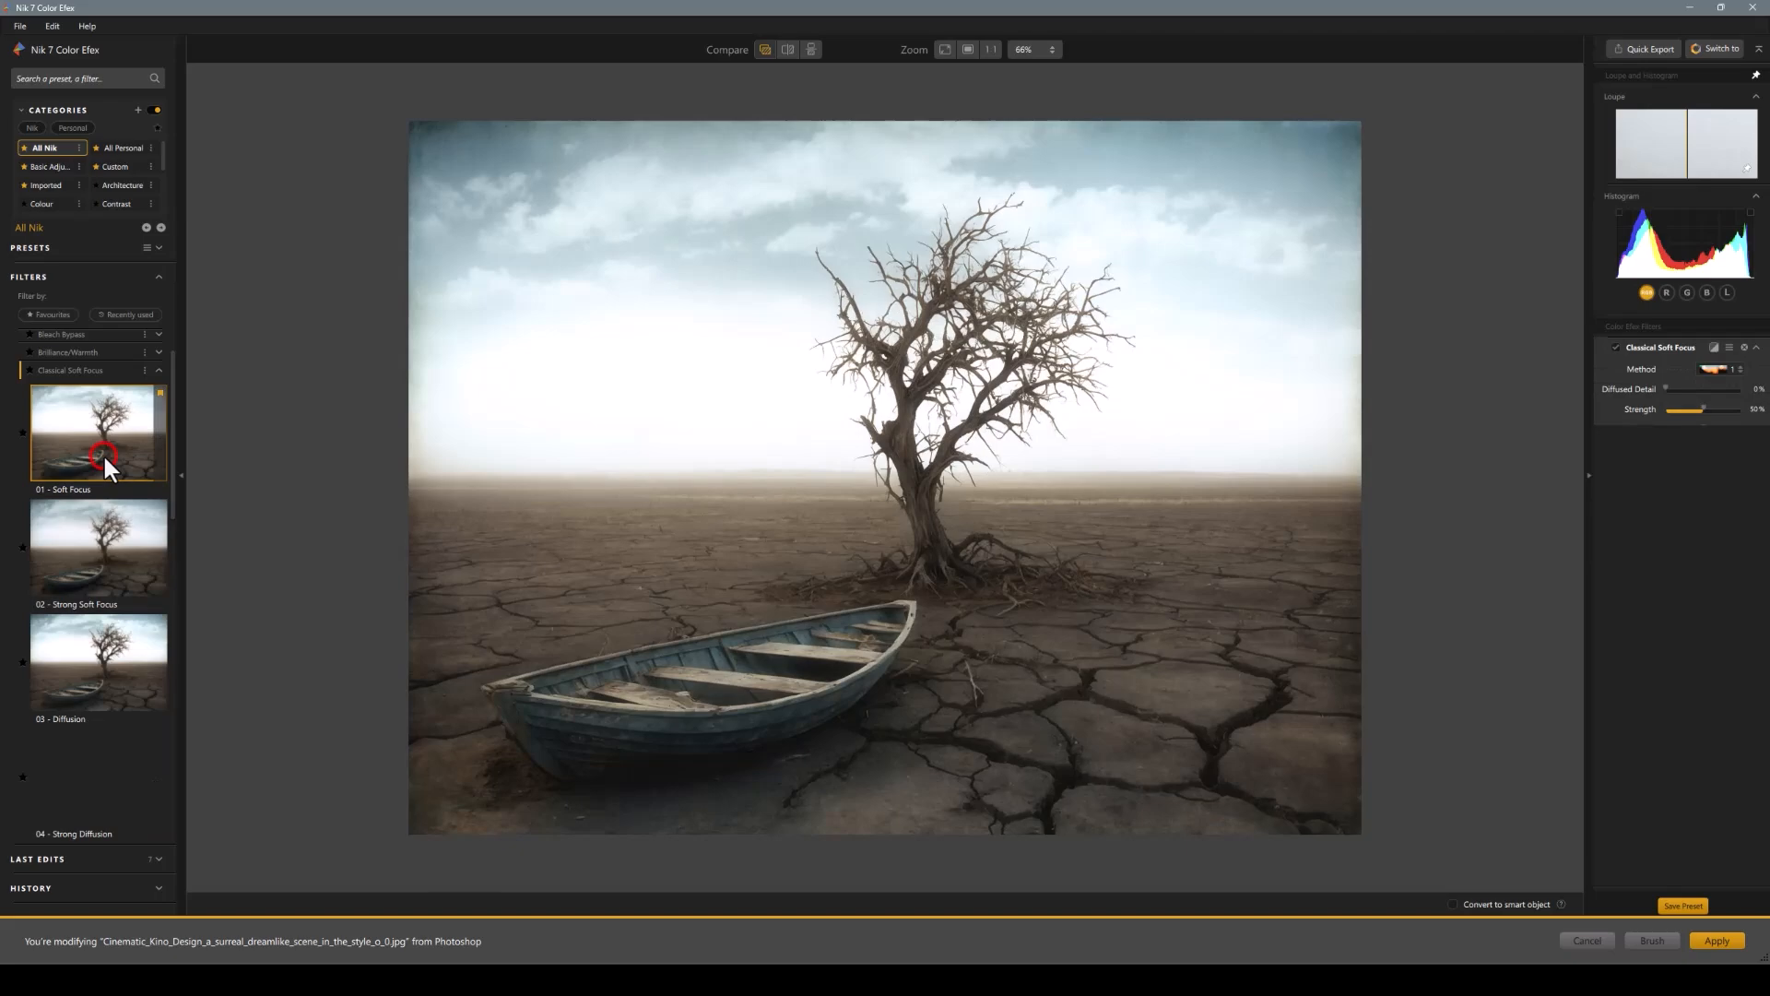
click(99, 431)
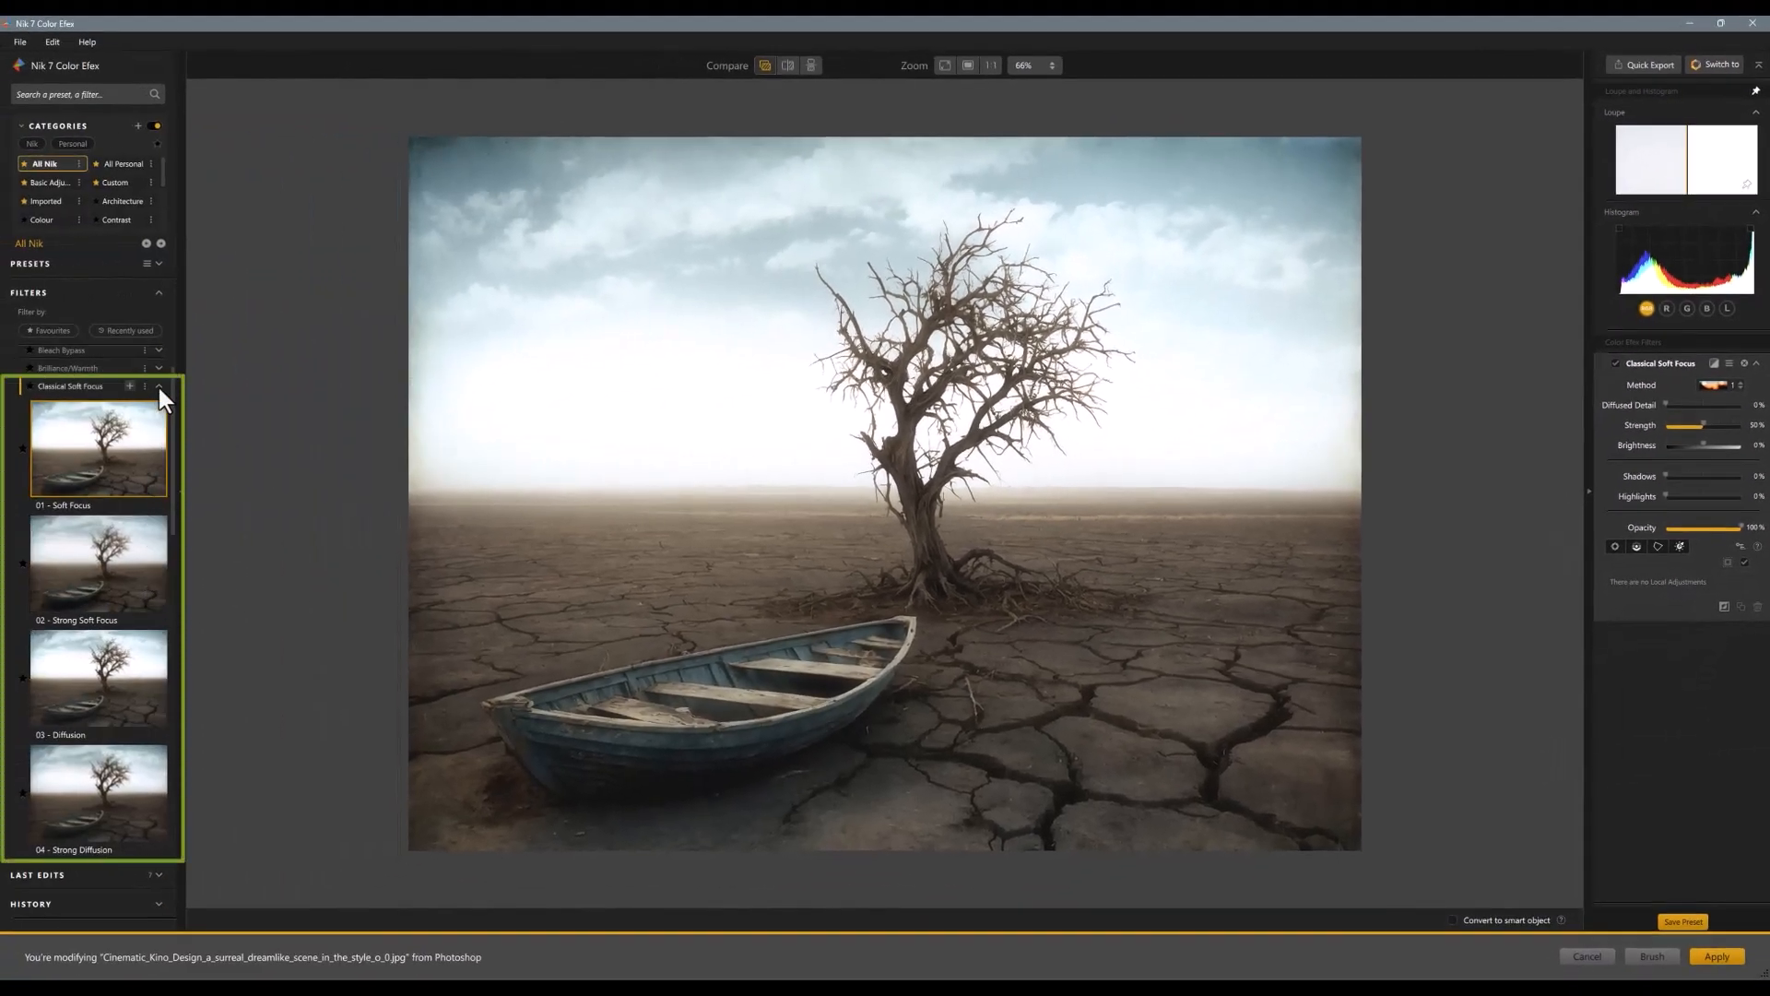
Add a Darken/Lighten Centre vignette, trying the Maximum Depth and Brighten Edges presets
click(159, 385)
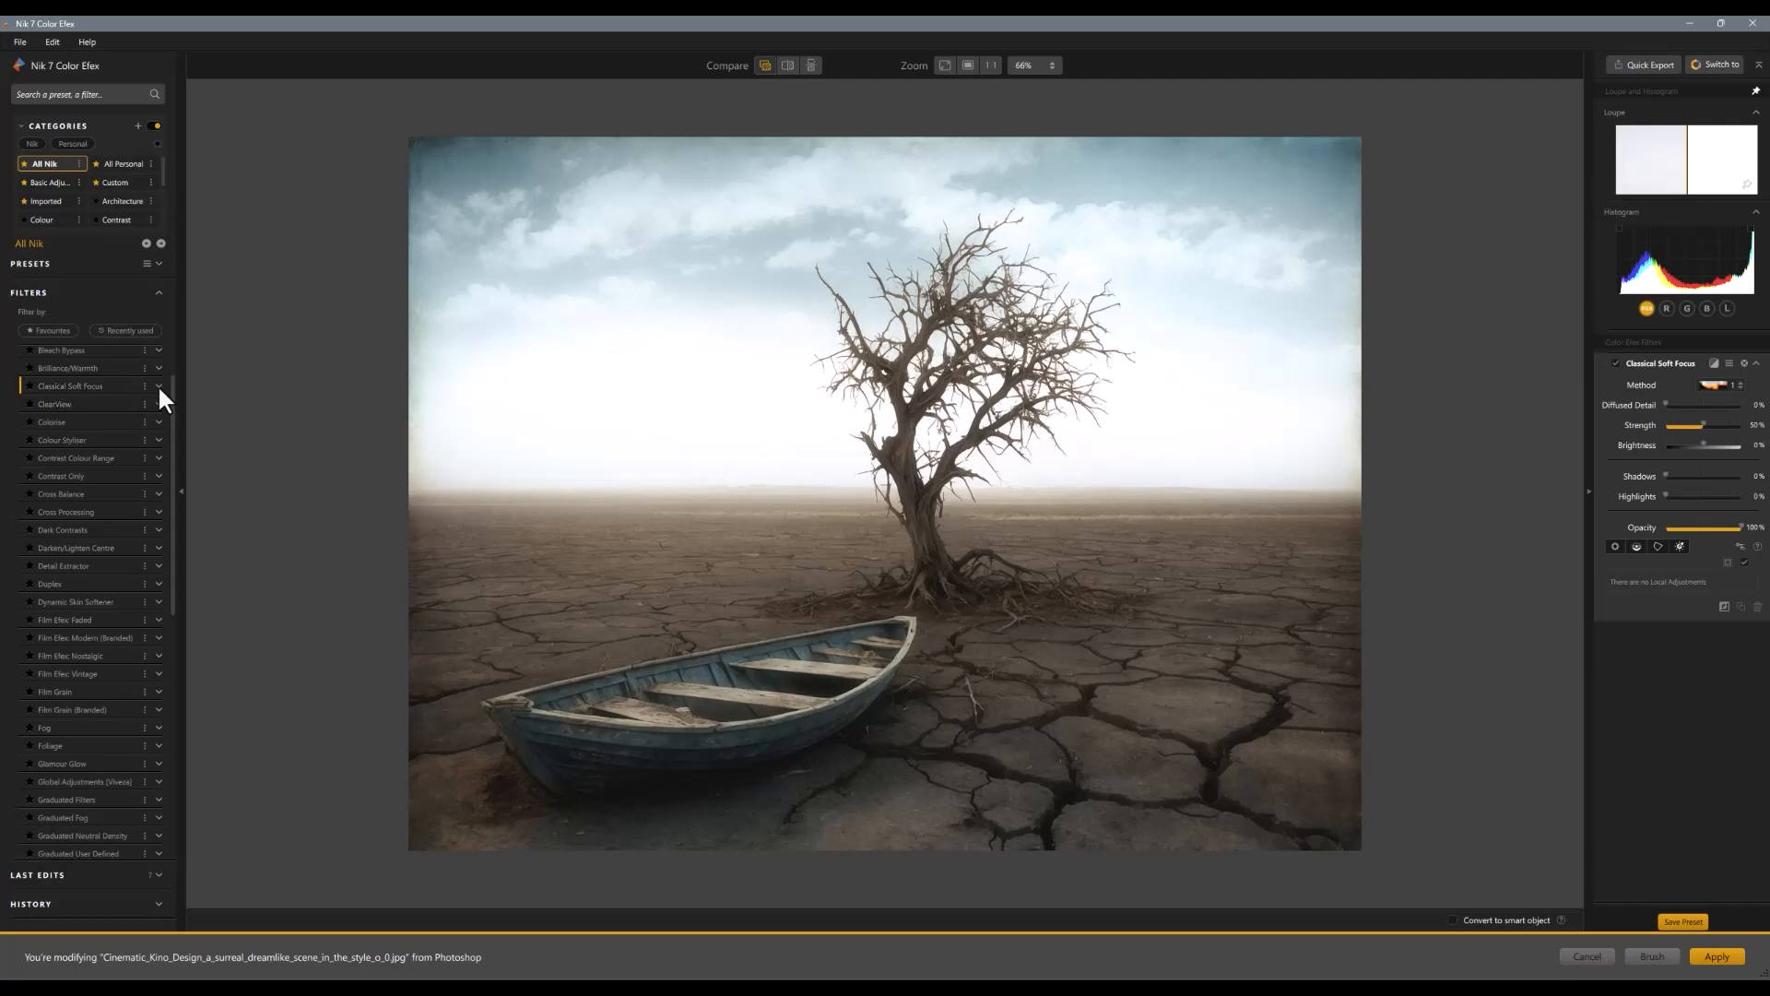
click(159, 547)
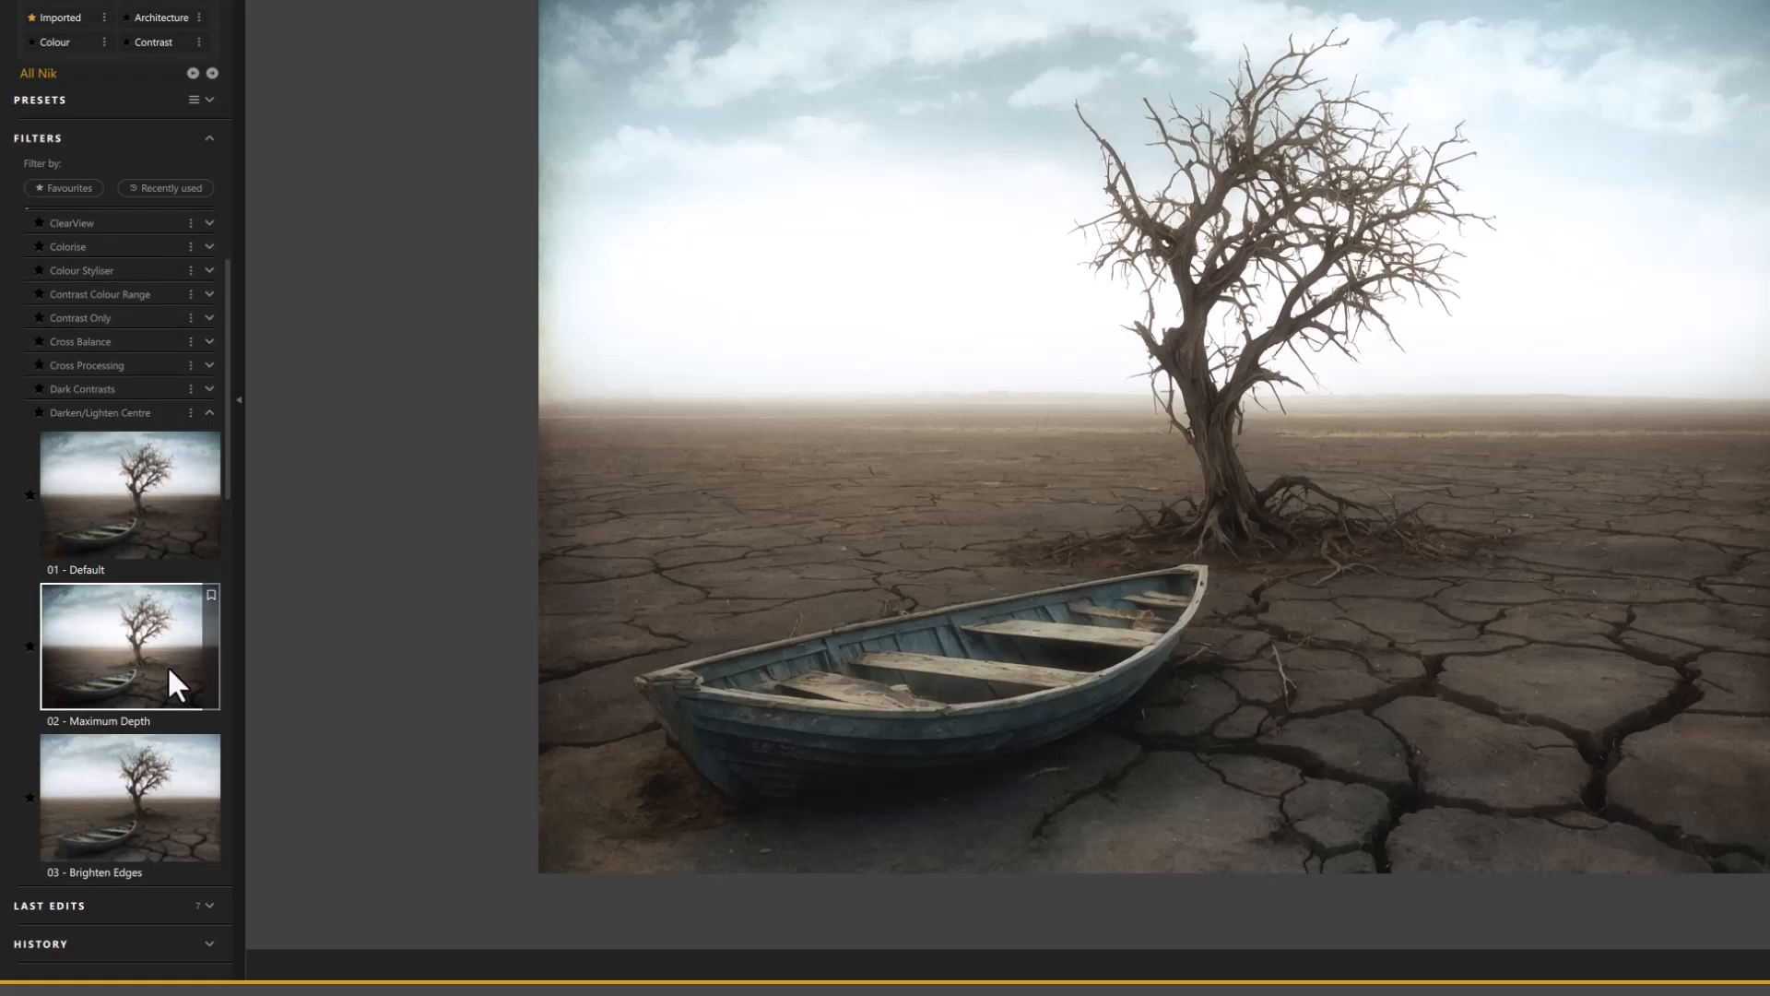
click(127, 645)
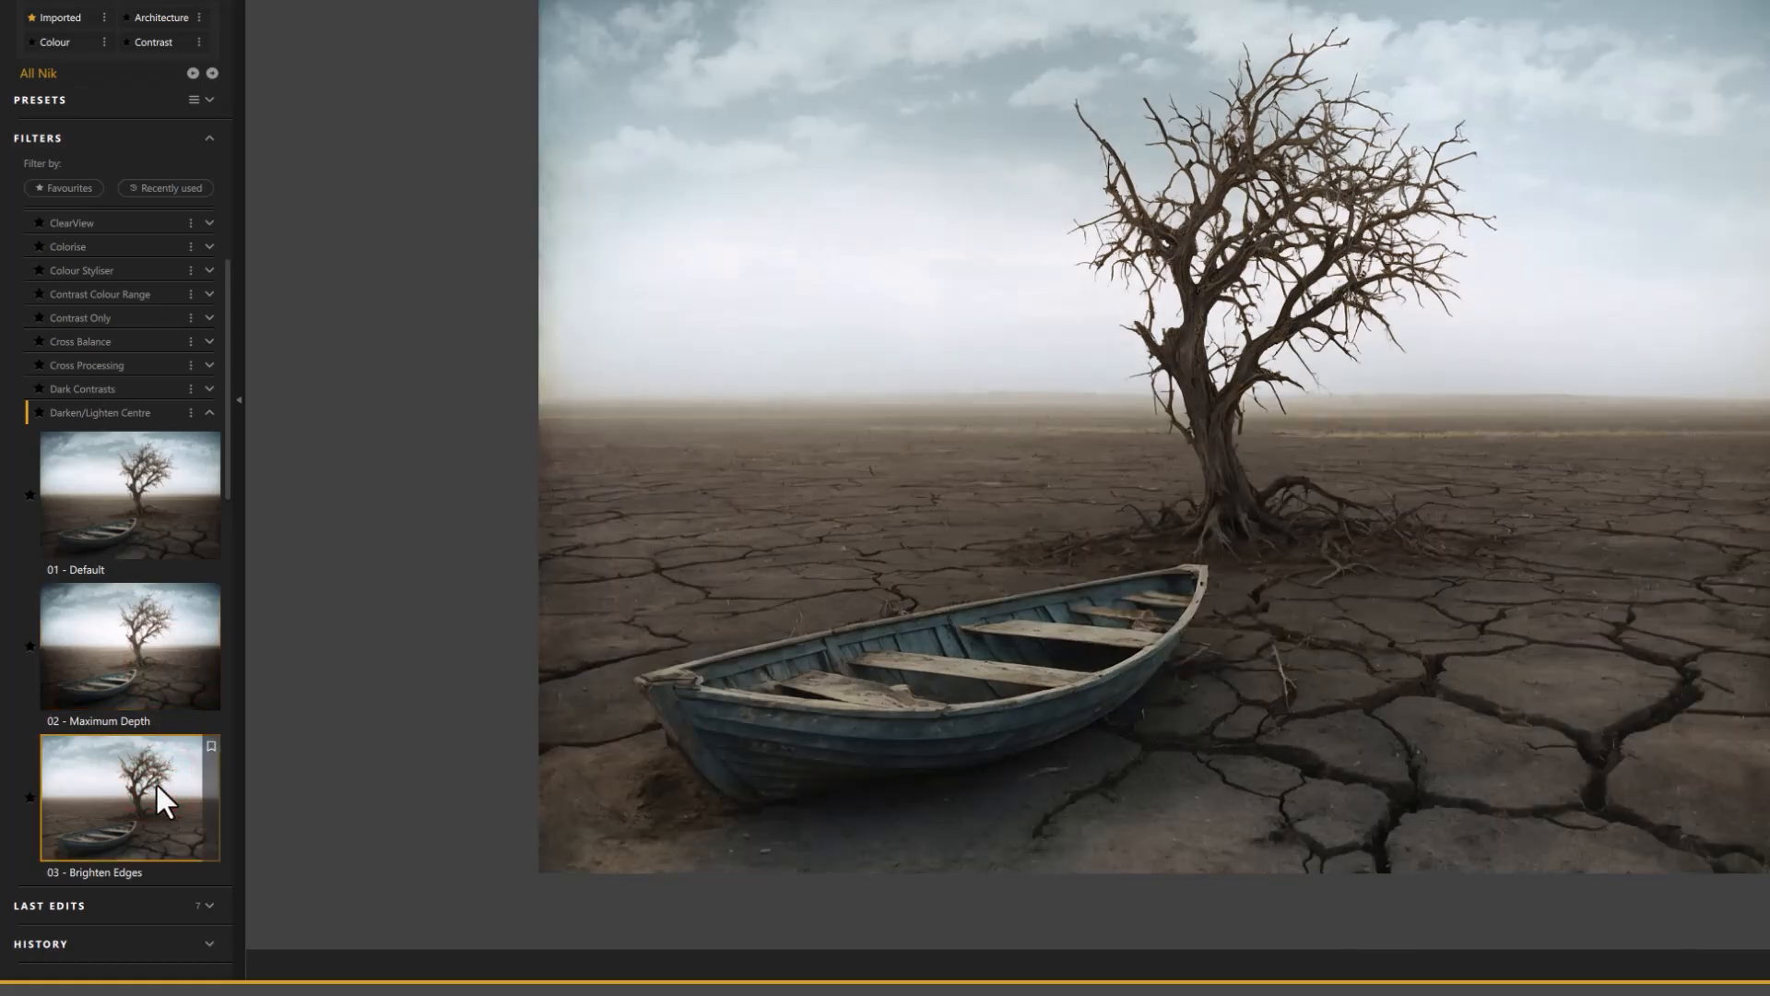
click(129, 796)
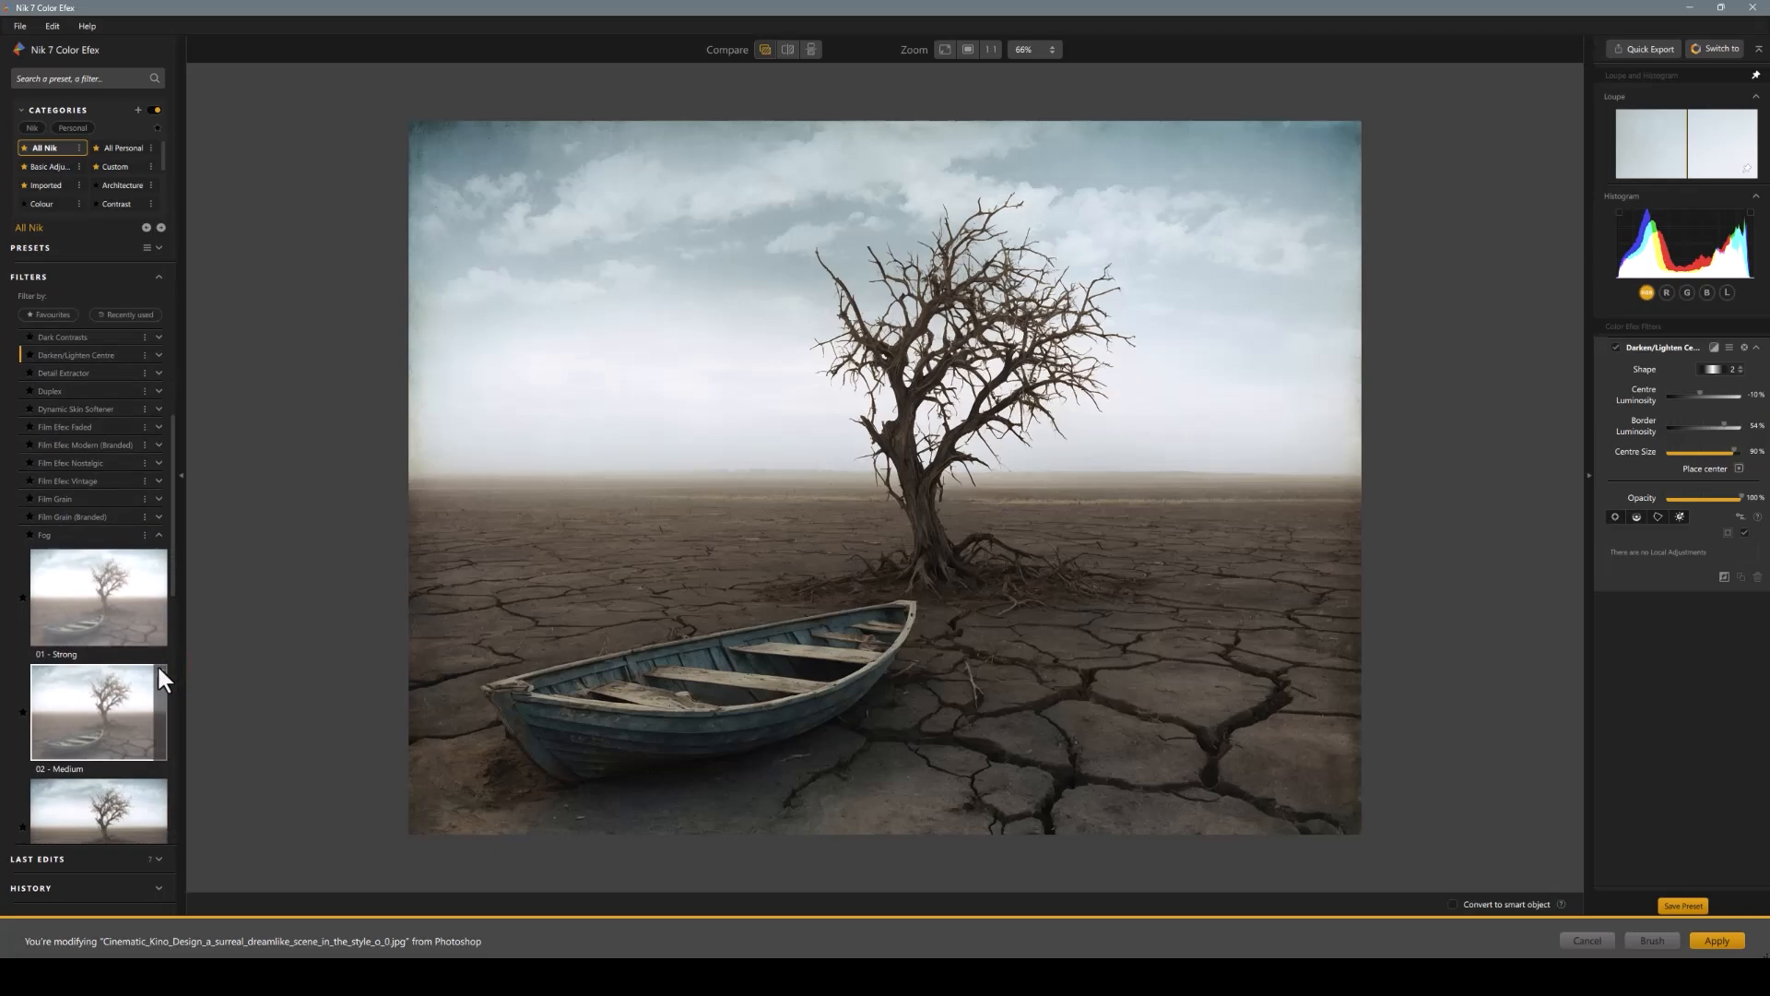
Add a Fog filter, trying Medium and tuning Intensity, settling on the Light preset
click(98, 778)
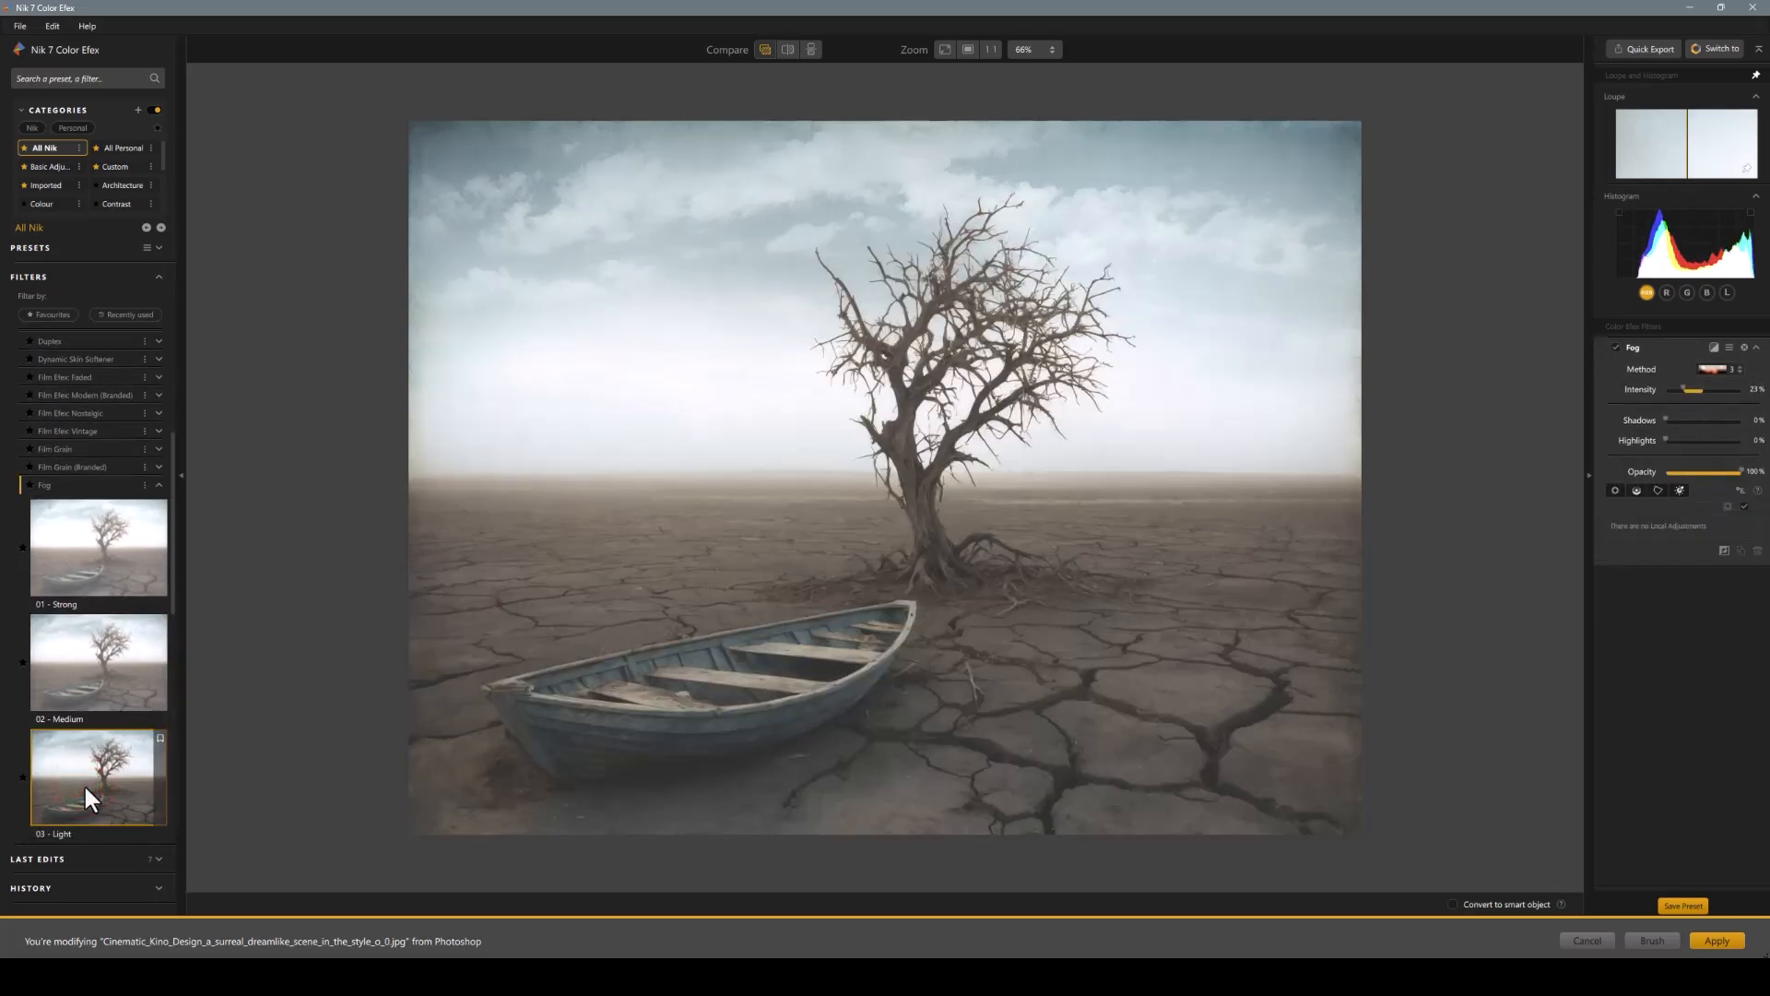
click(98, 664)
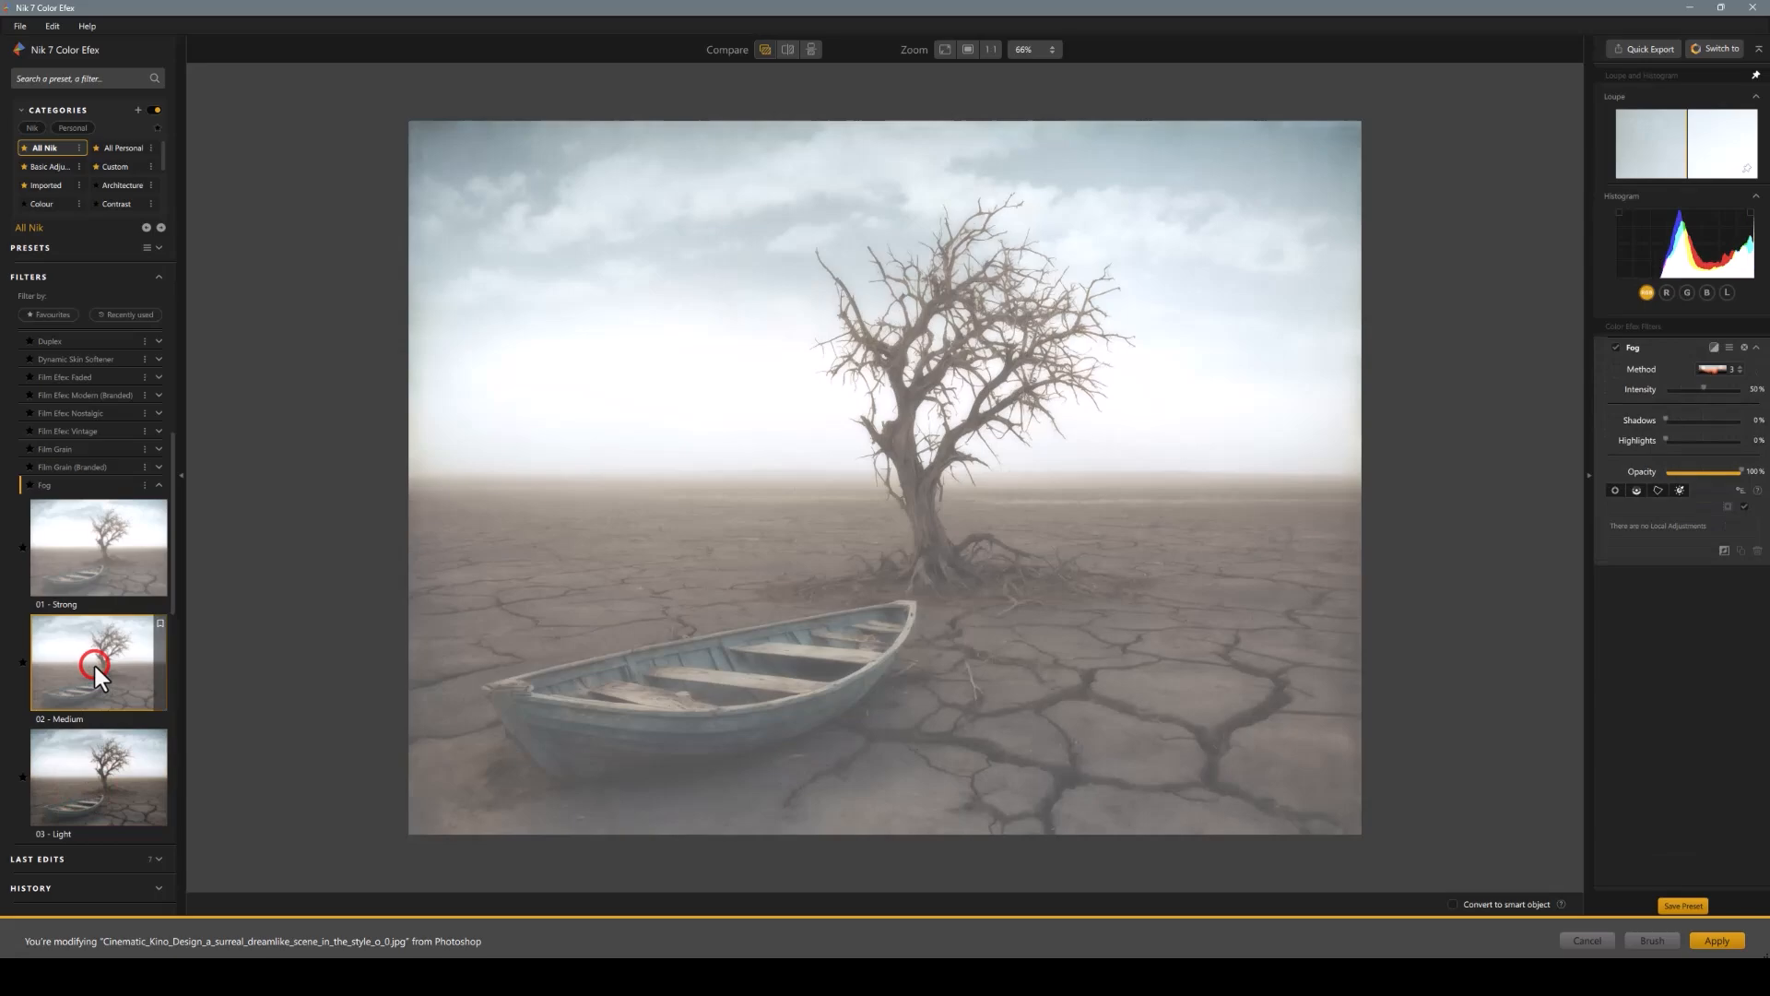
click(98, 663)
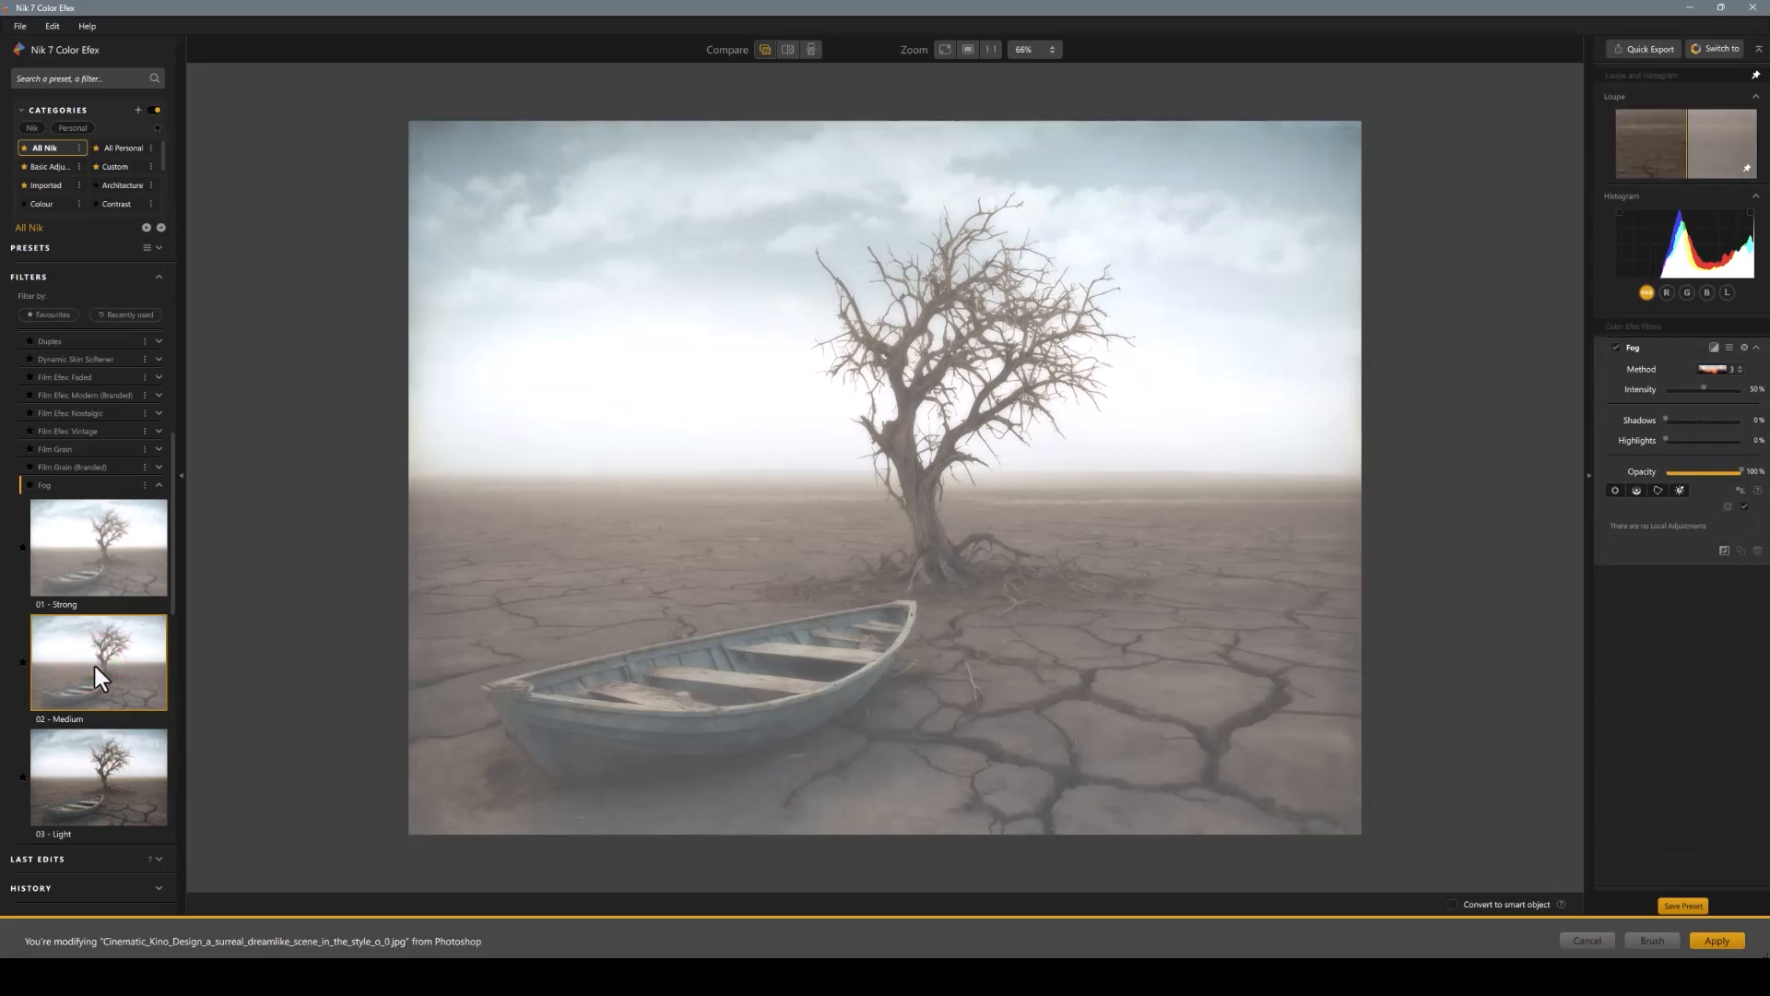
drag(1708, 389, 1698, 389)
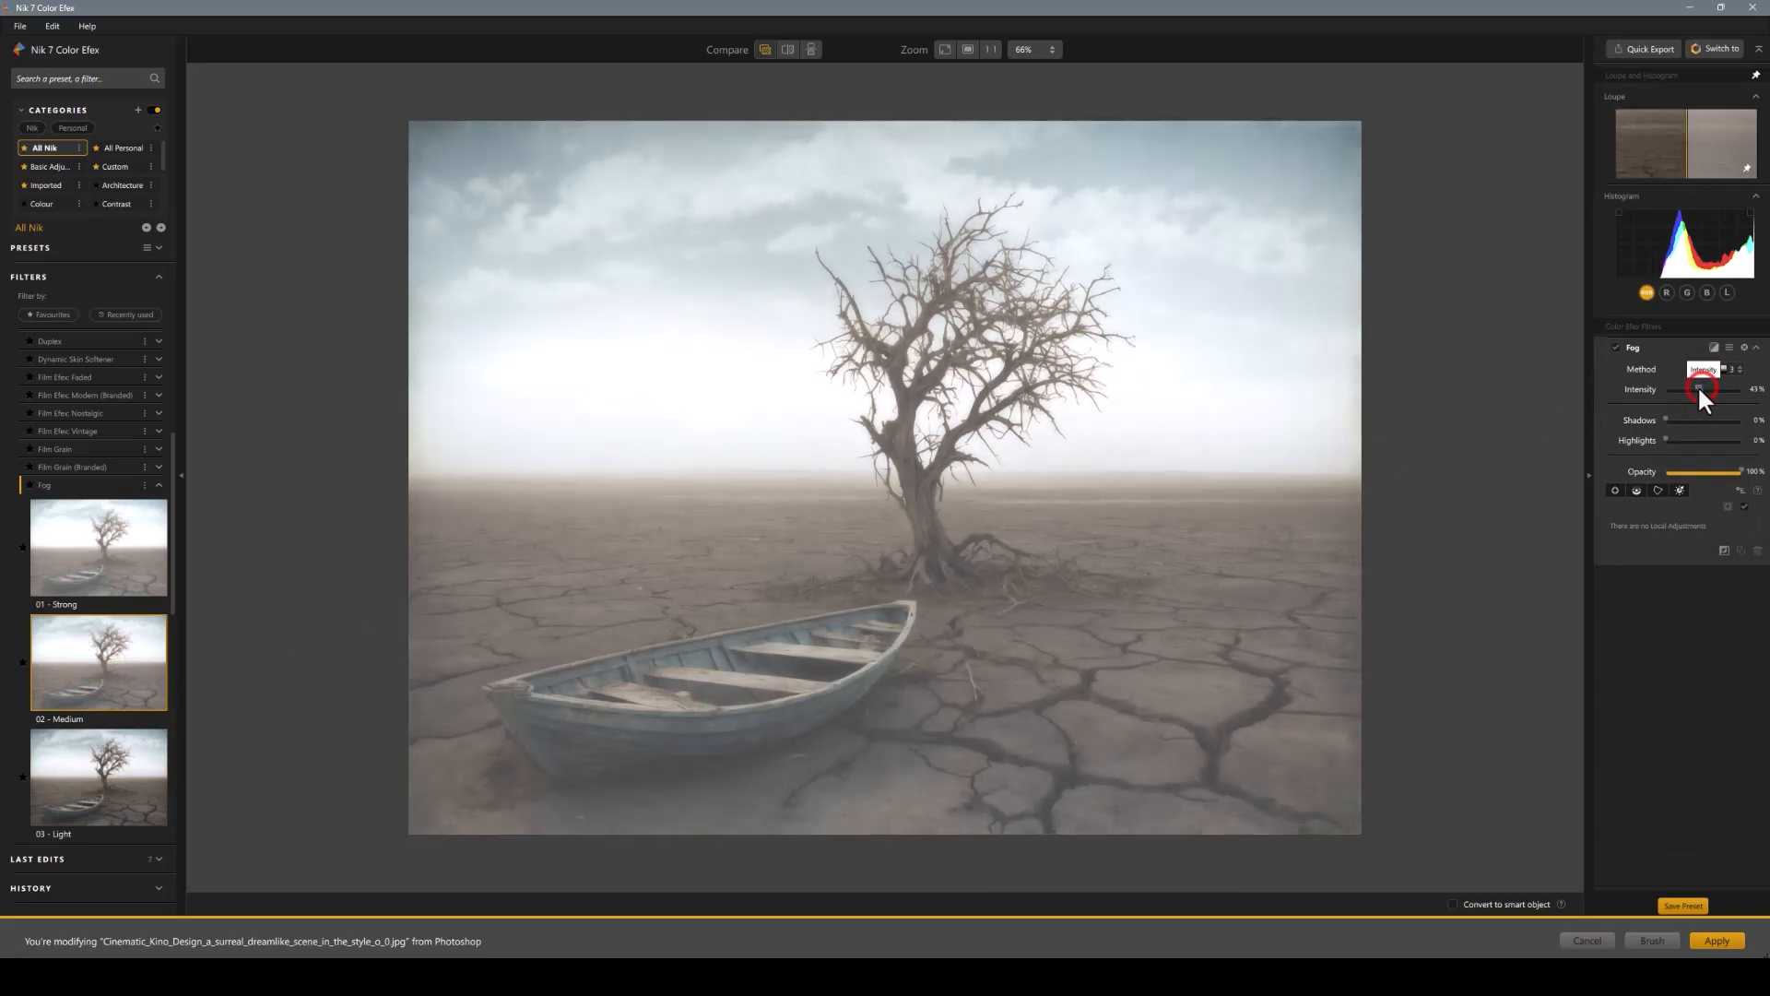
drag(1703, 389, 1697, 389)
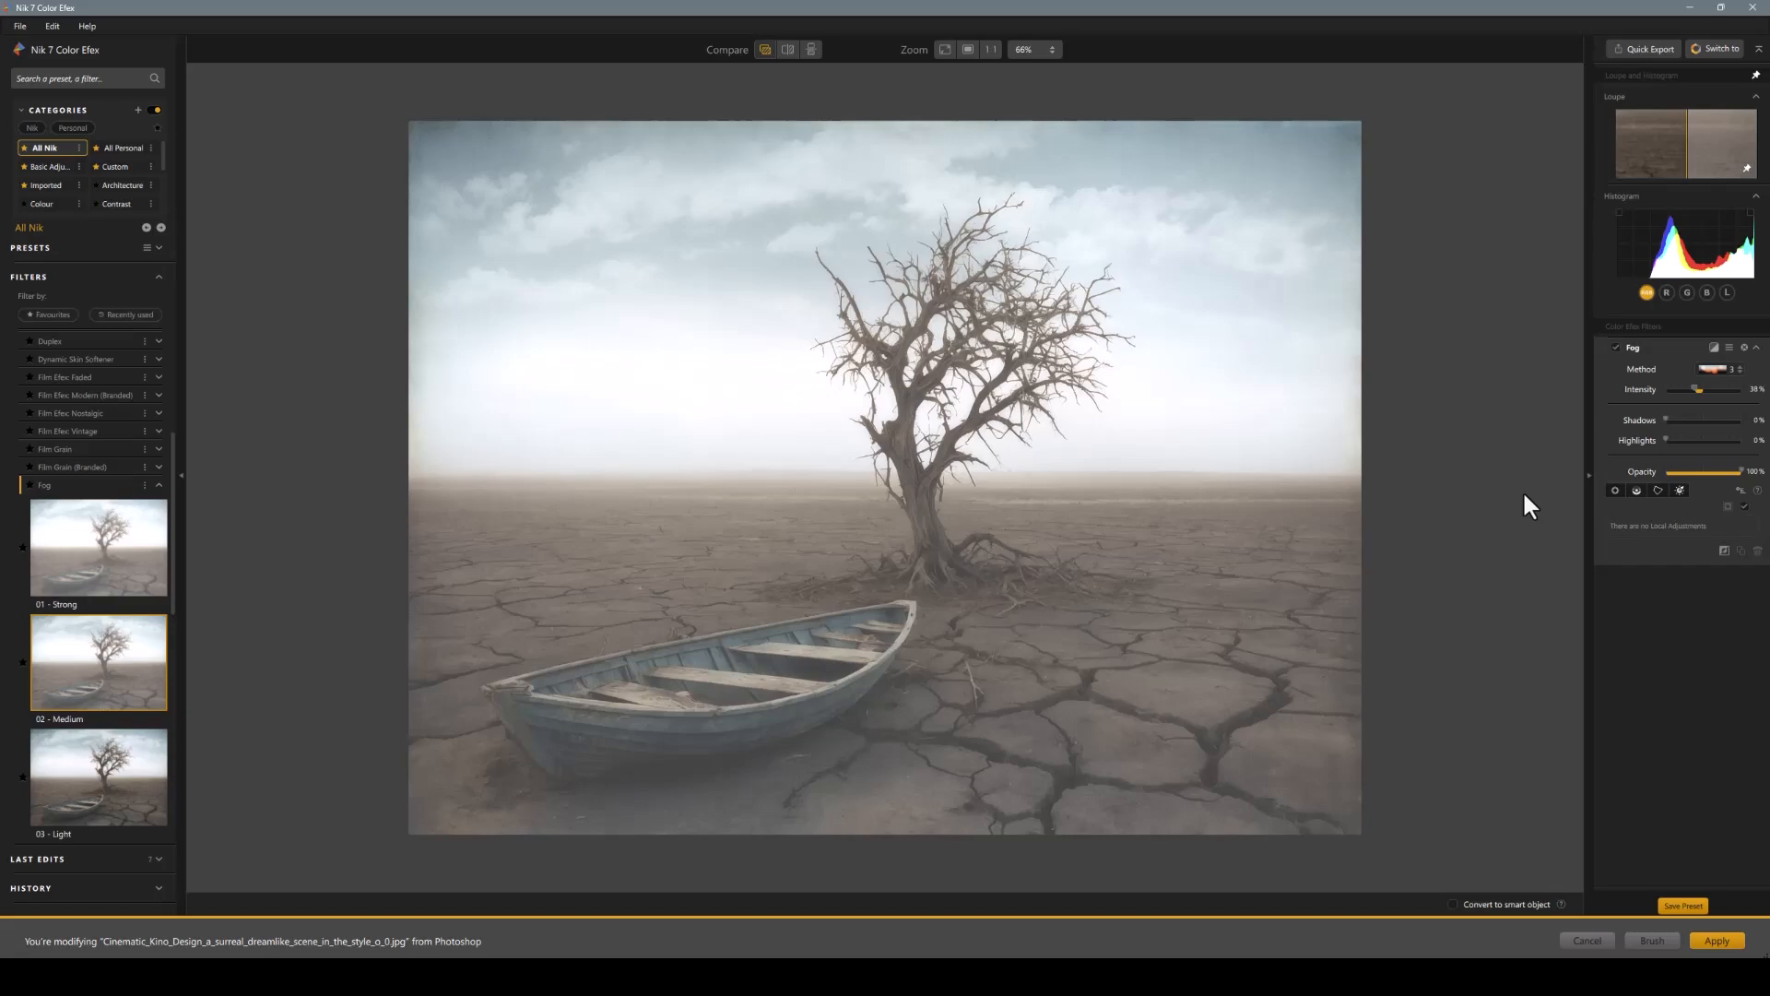
scroll(down, 3)
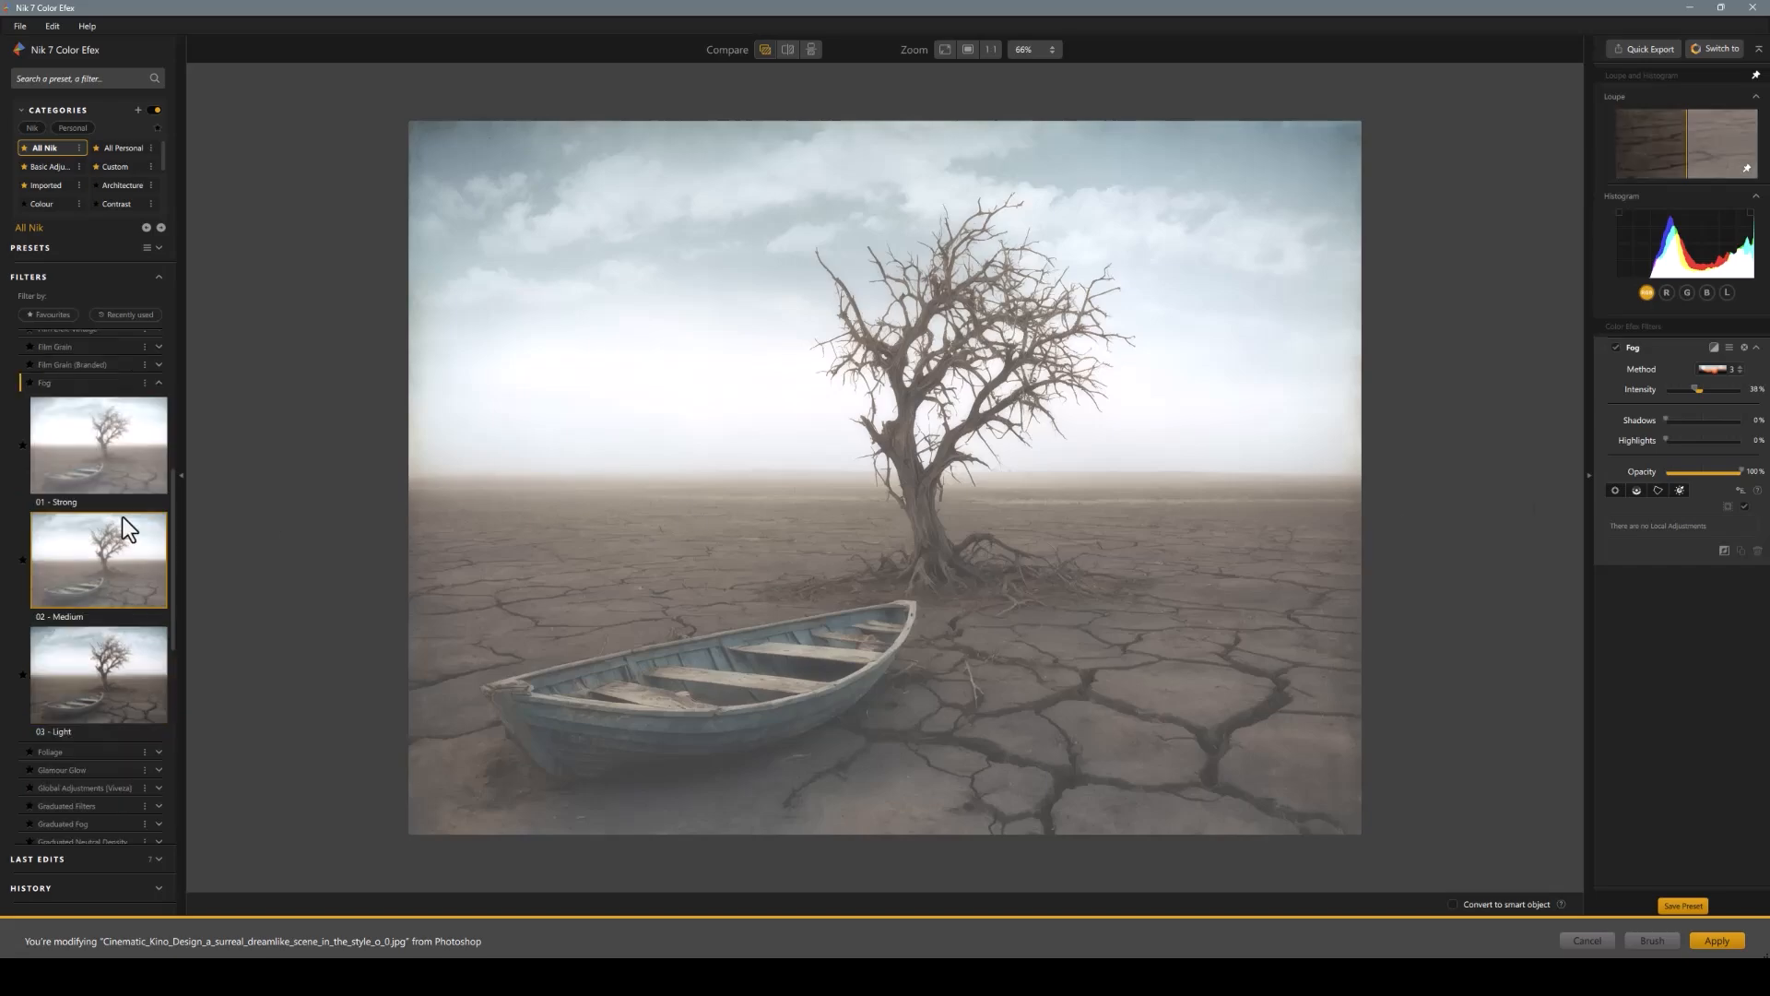
drag(1697, 389, 1716, 389)
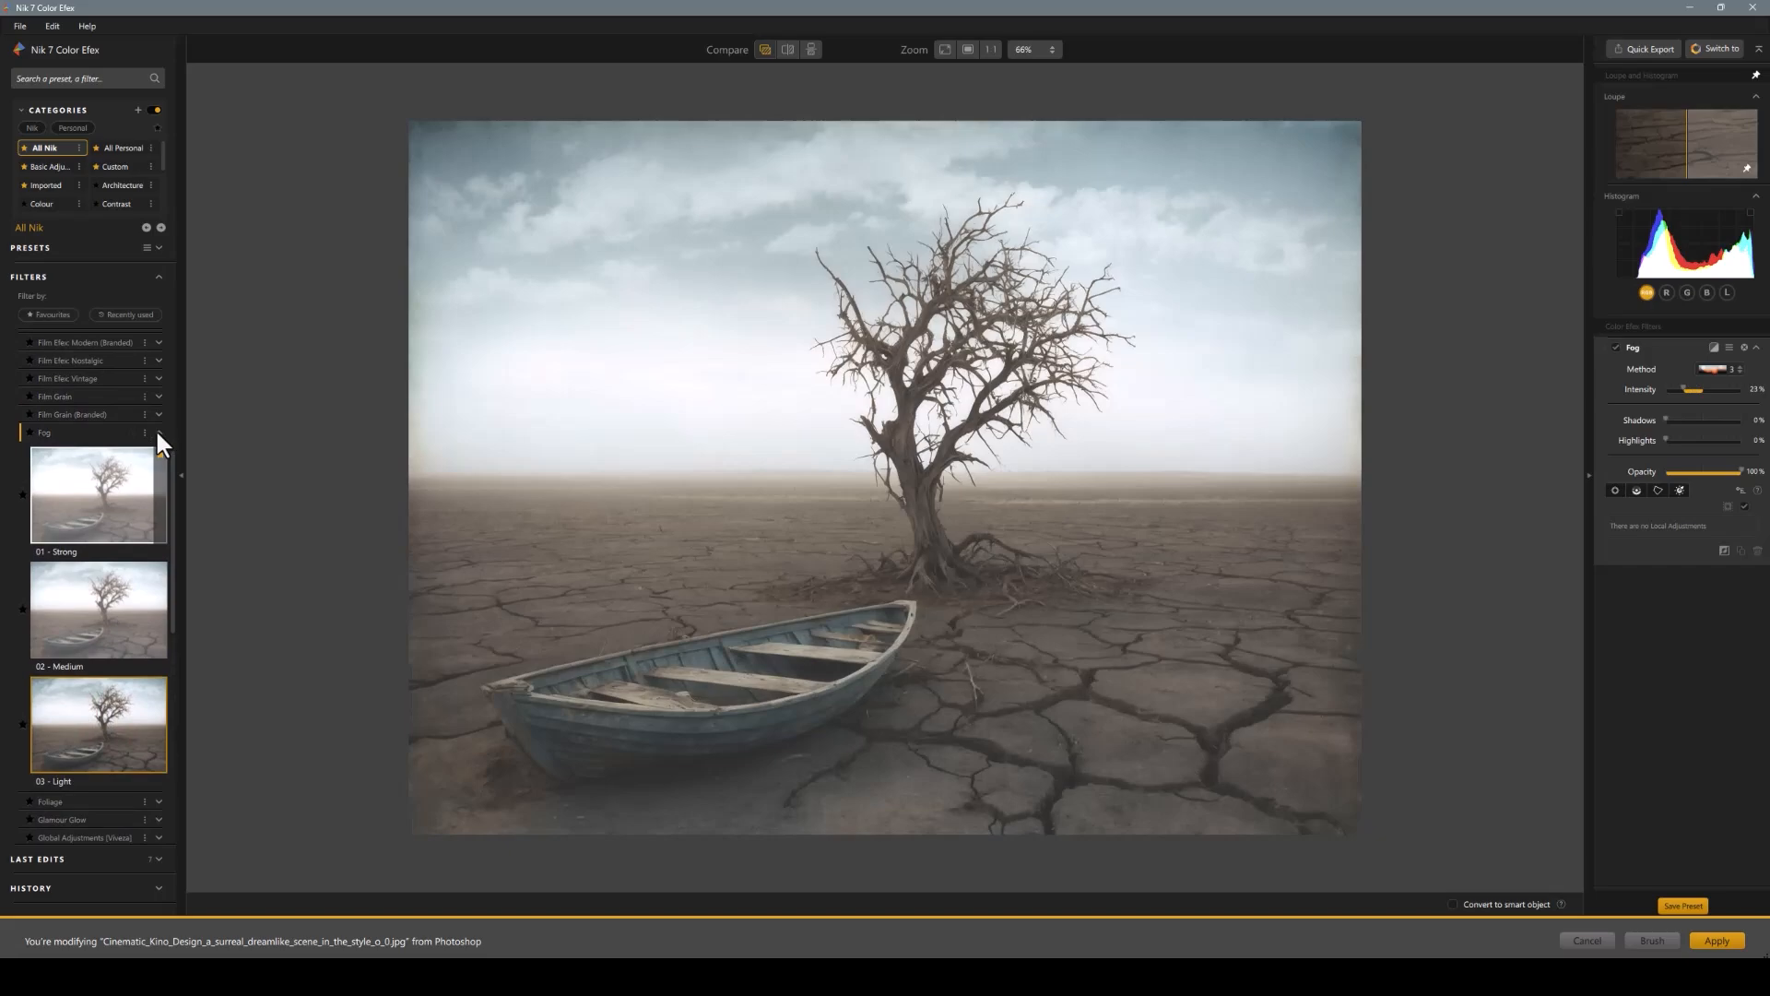
Add a Graduated Fog filter, trying Subtle and settling on the Foreground preset
click(158, 431)
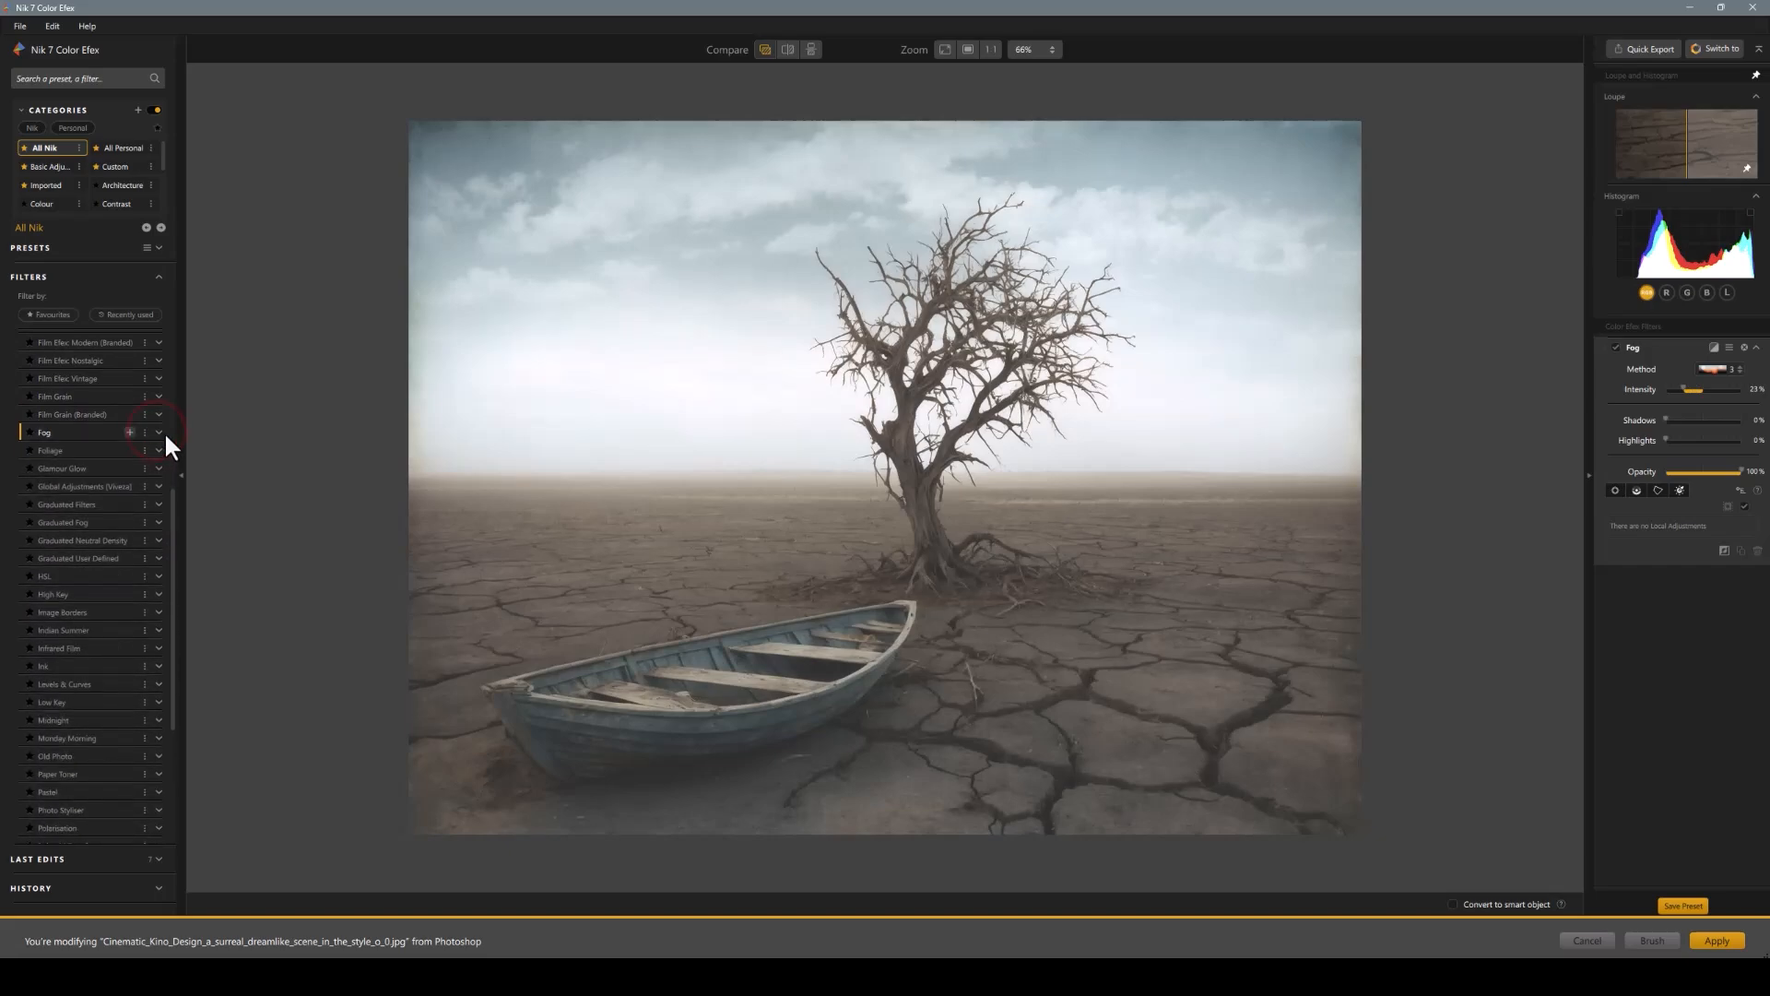
click(159, 522)
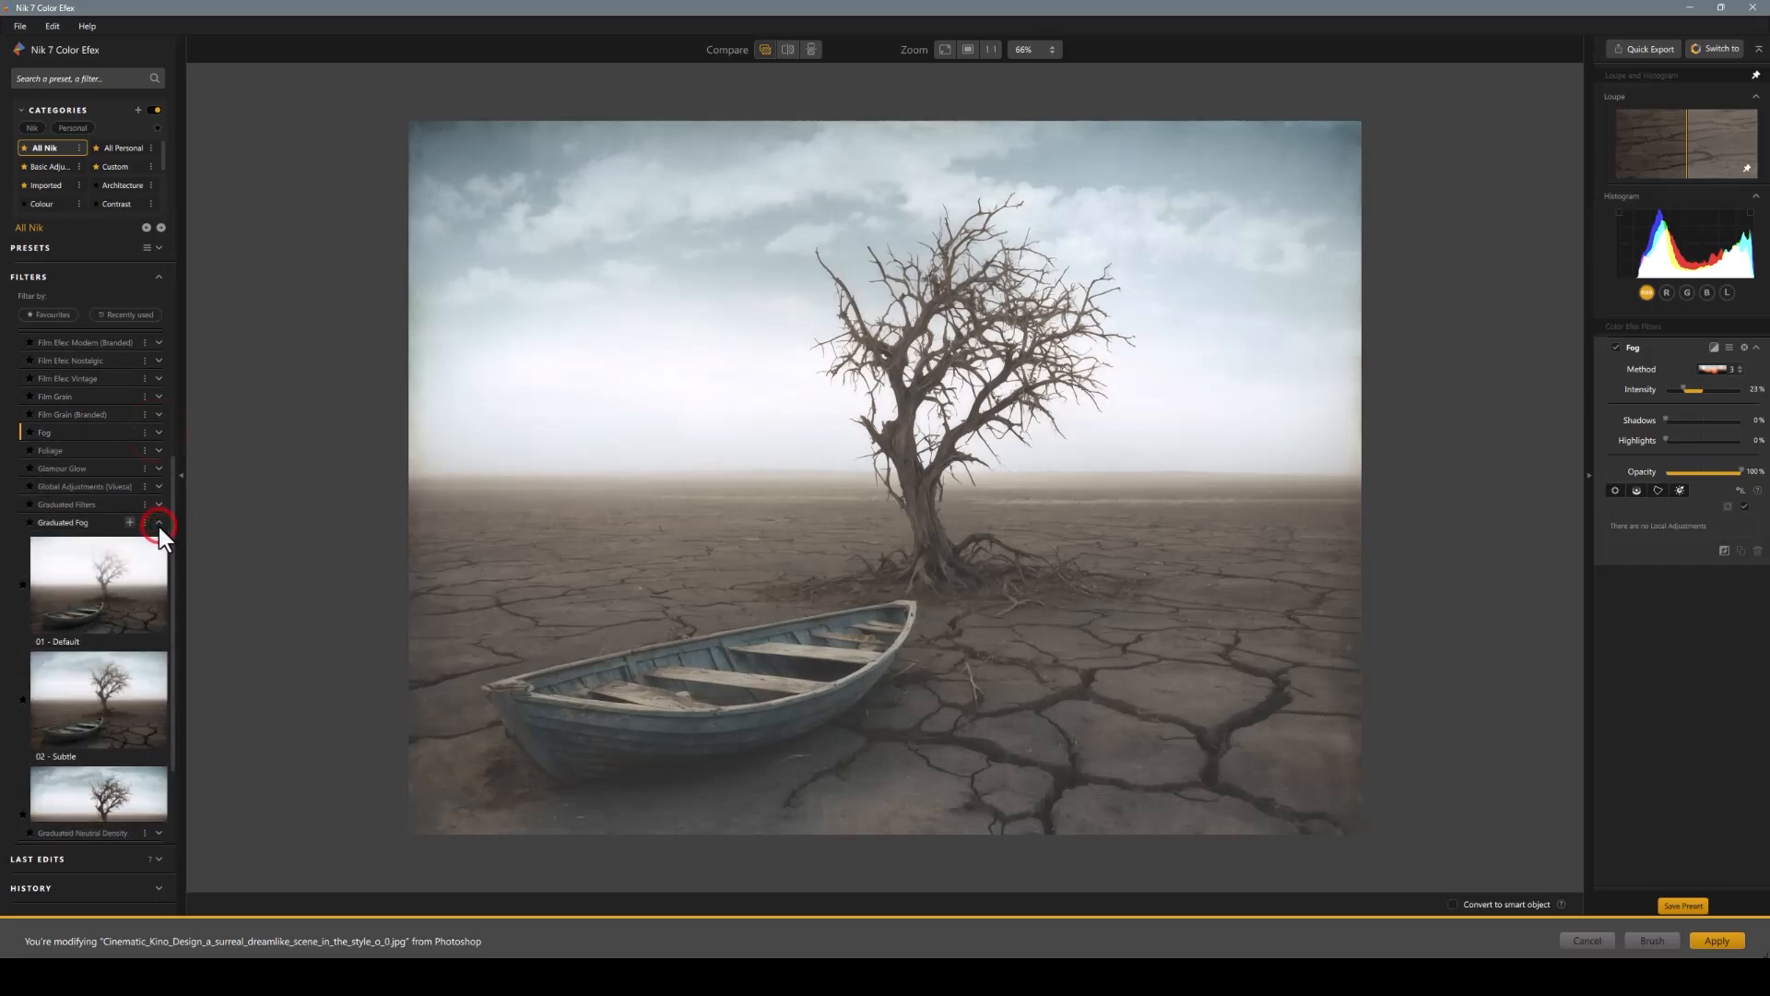
click(98, 662)
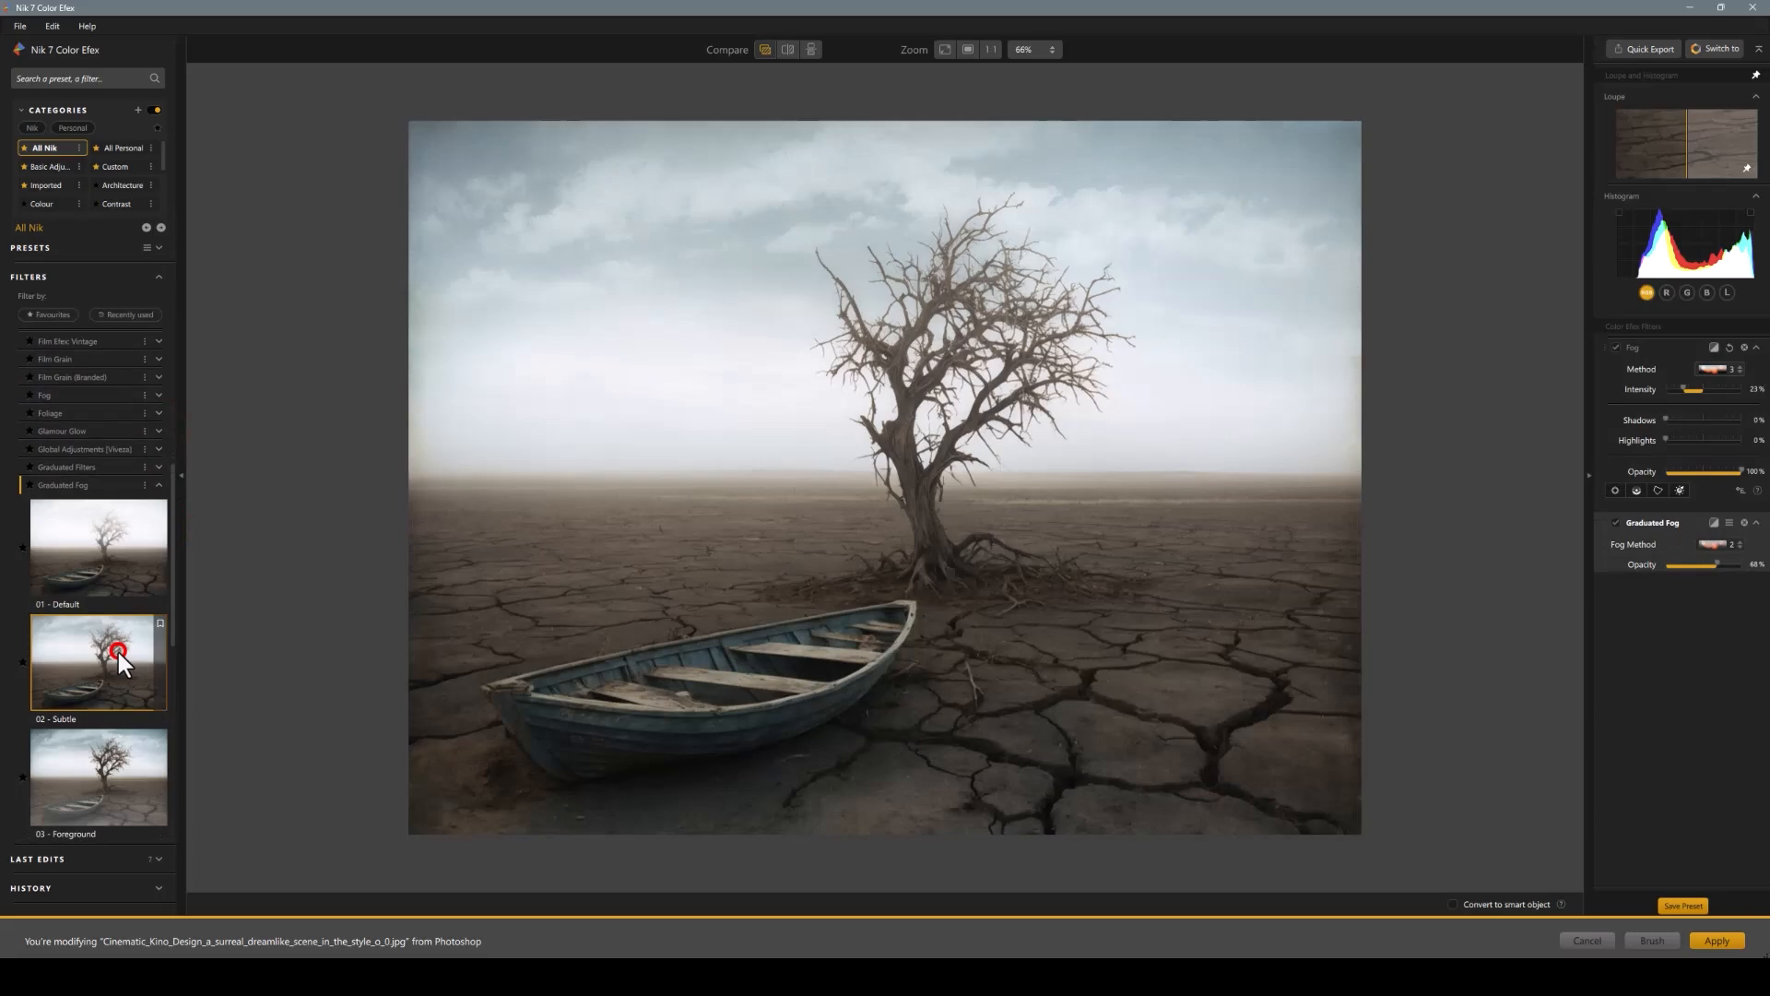
click(99, 776)
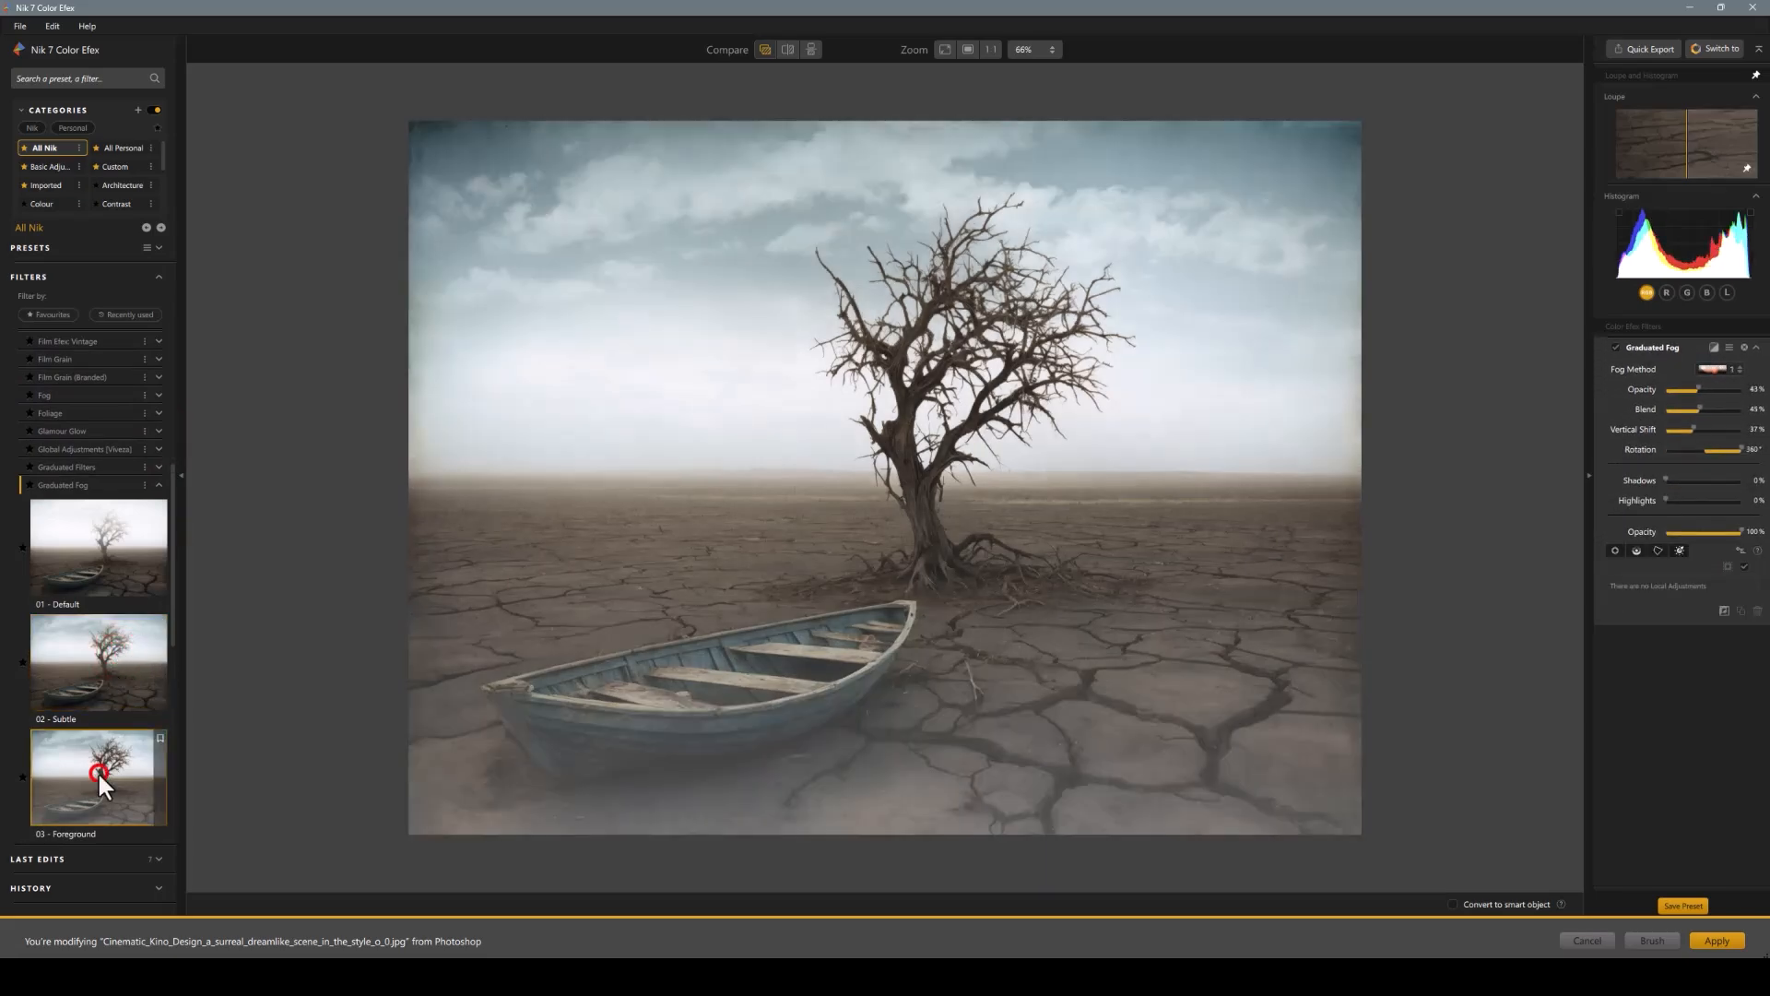
click(100, 776)
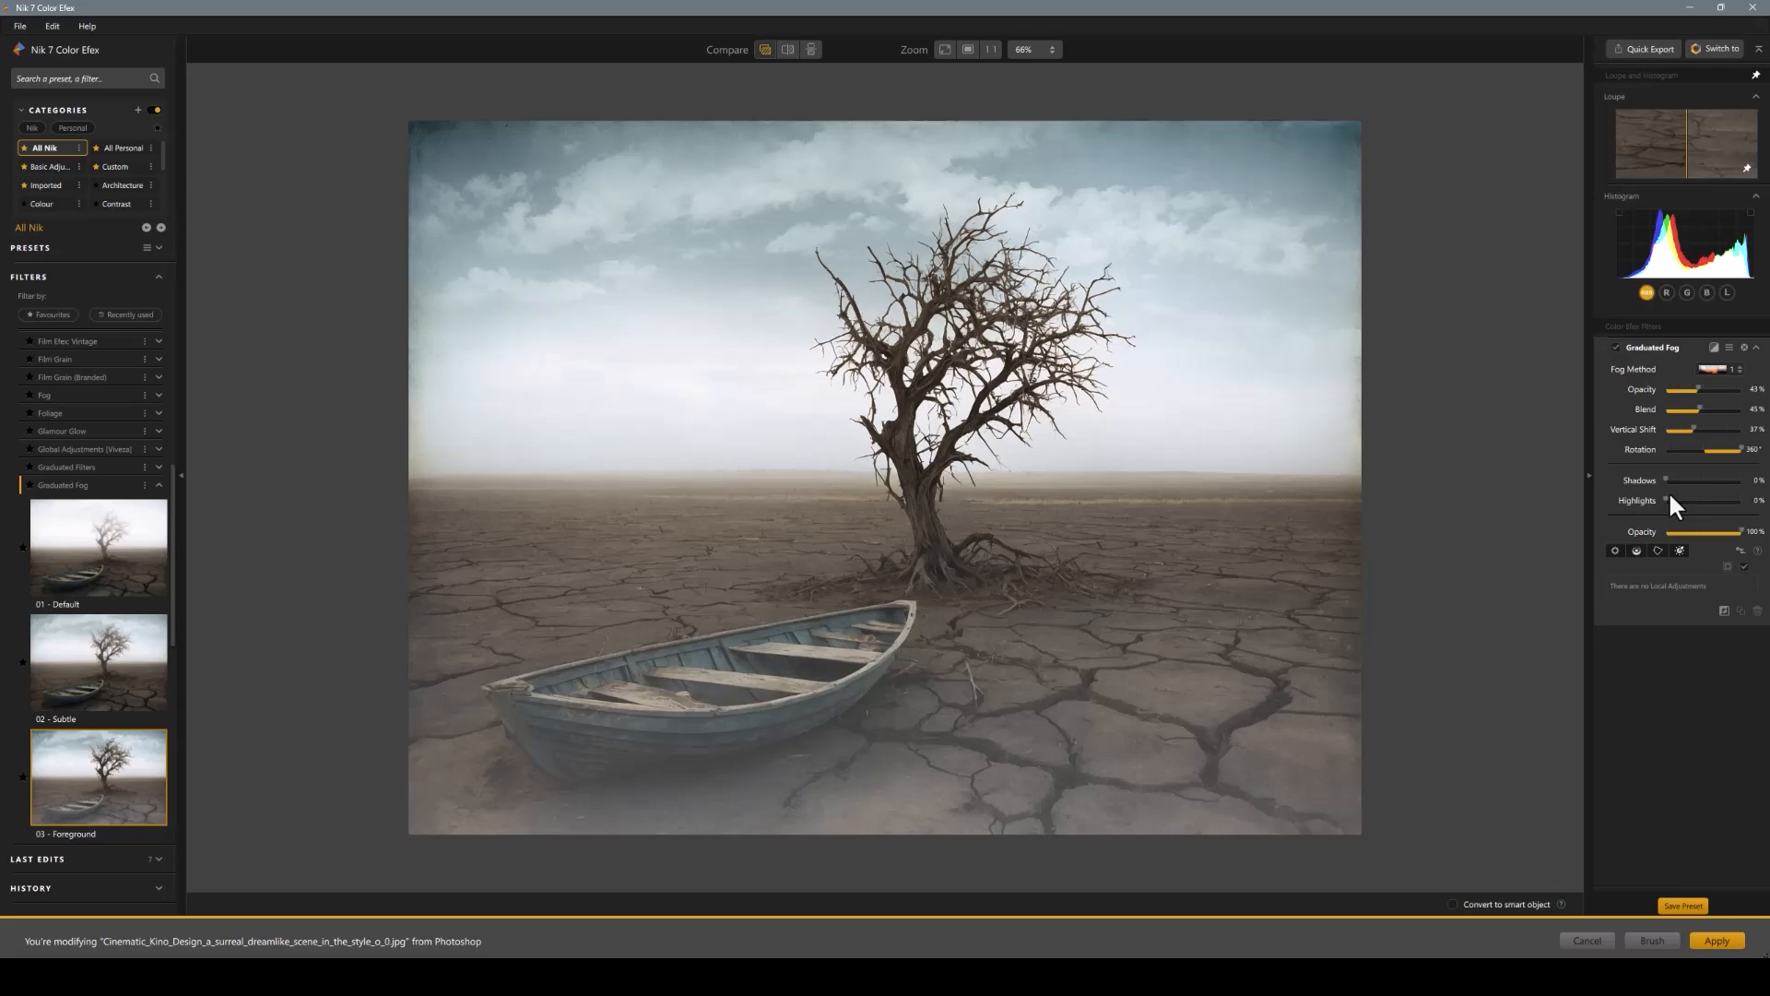
Lower the graduated fog opacity to about 35%, set the Fog Method, and apply it to the photo
drag(1731, 532, 1726, 531)
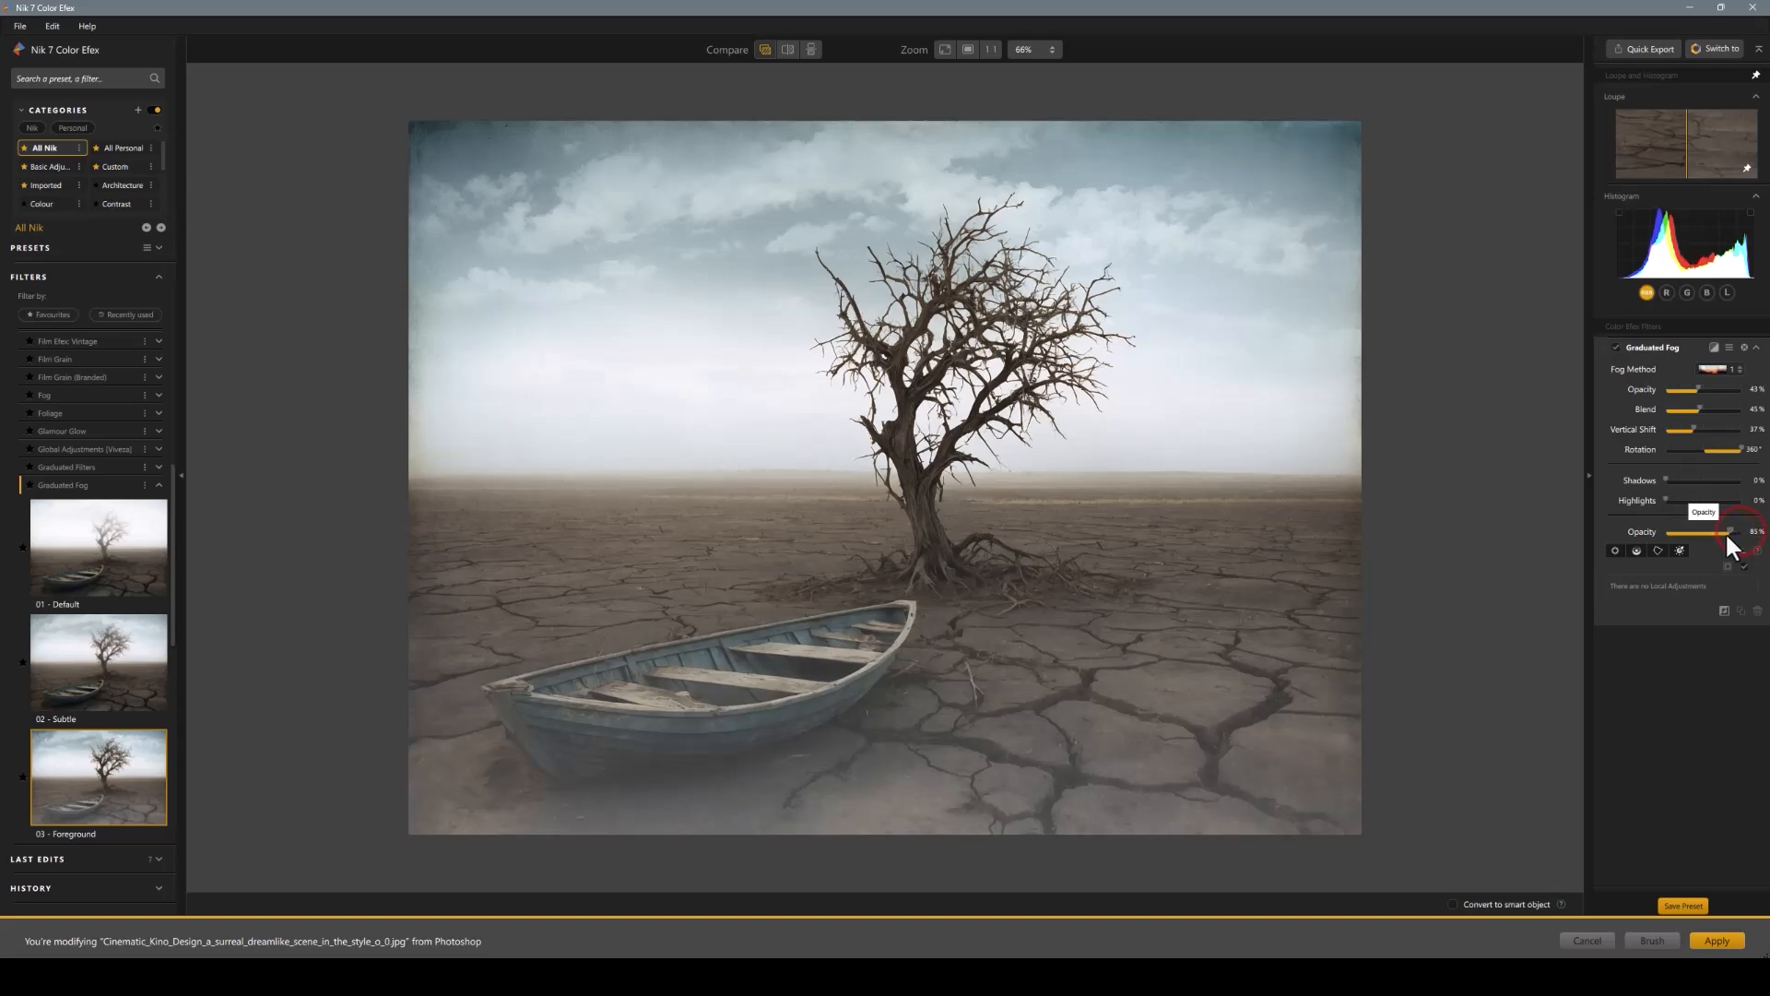
drag(1728, 531, 1687, 531)
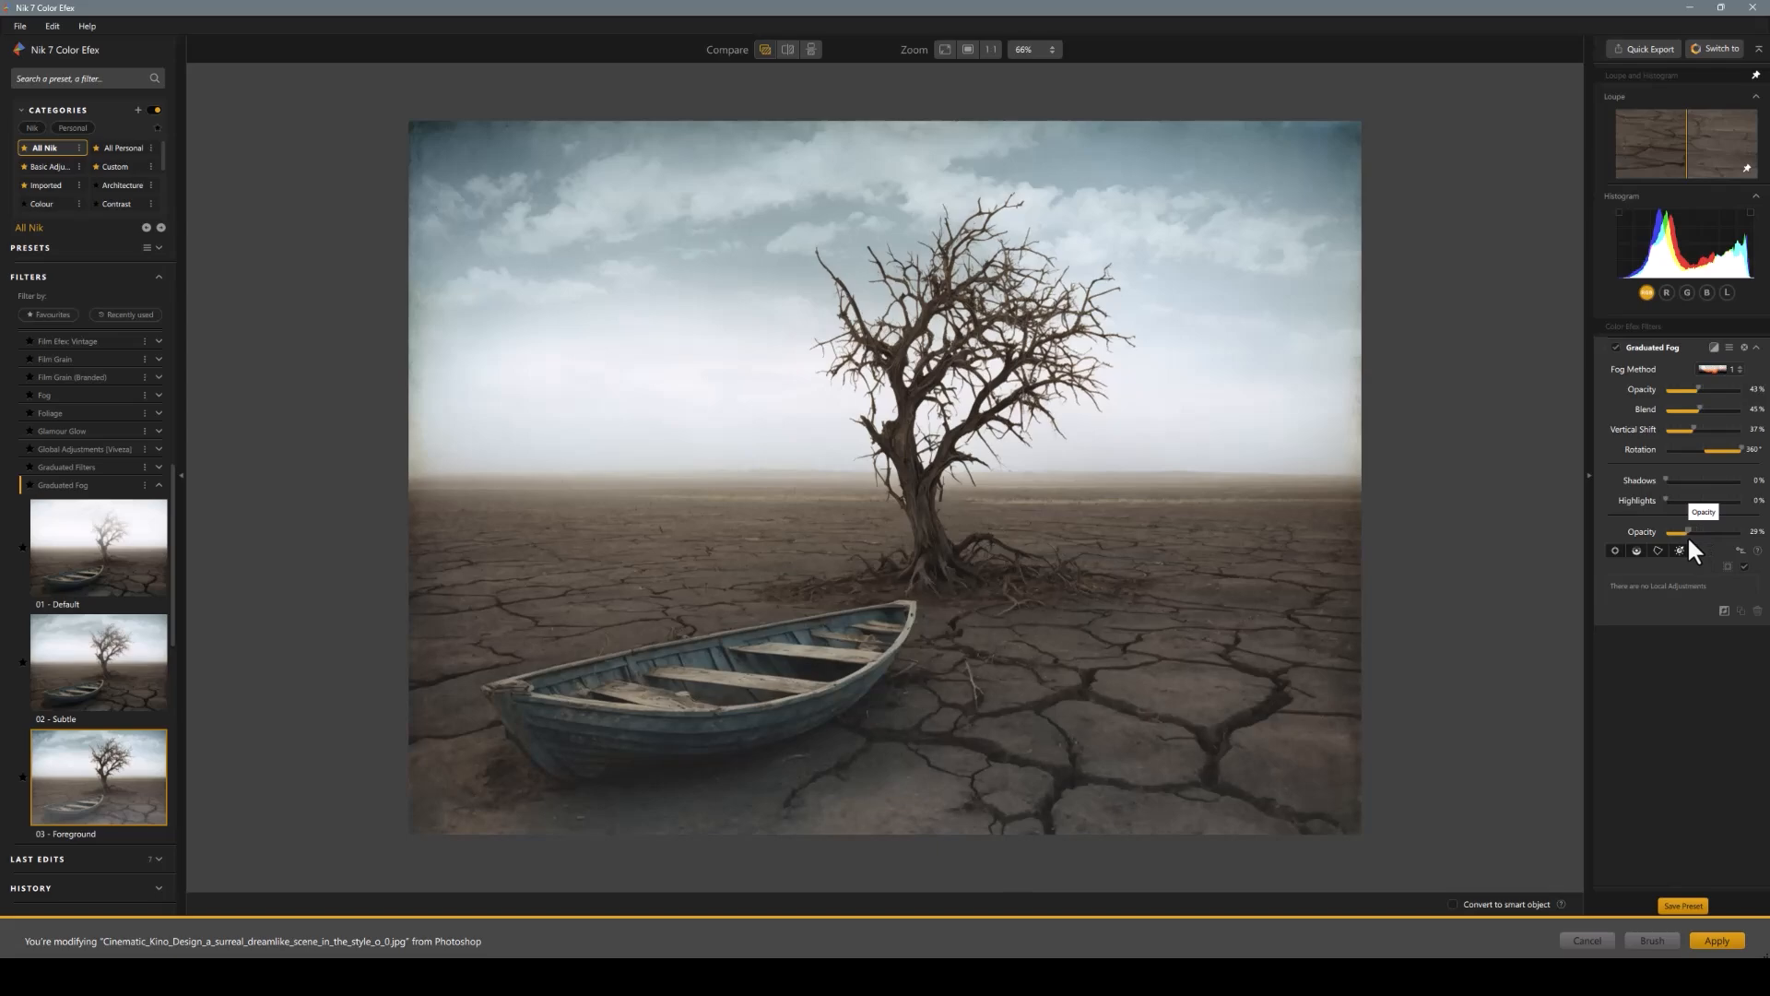
drag(1687, 531, 1691, 531)
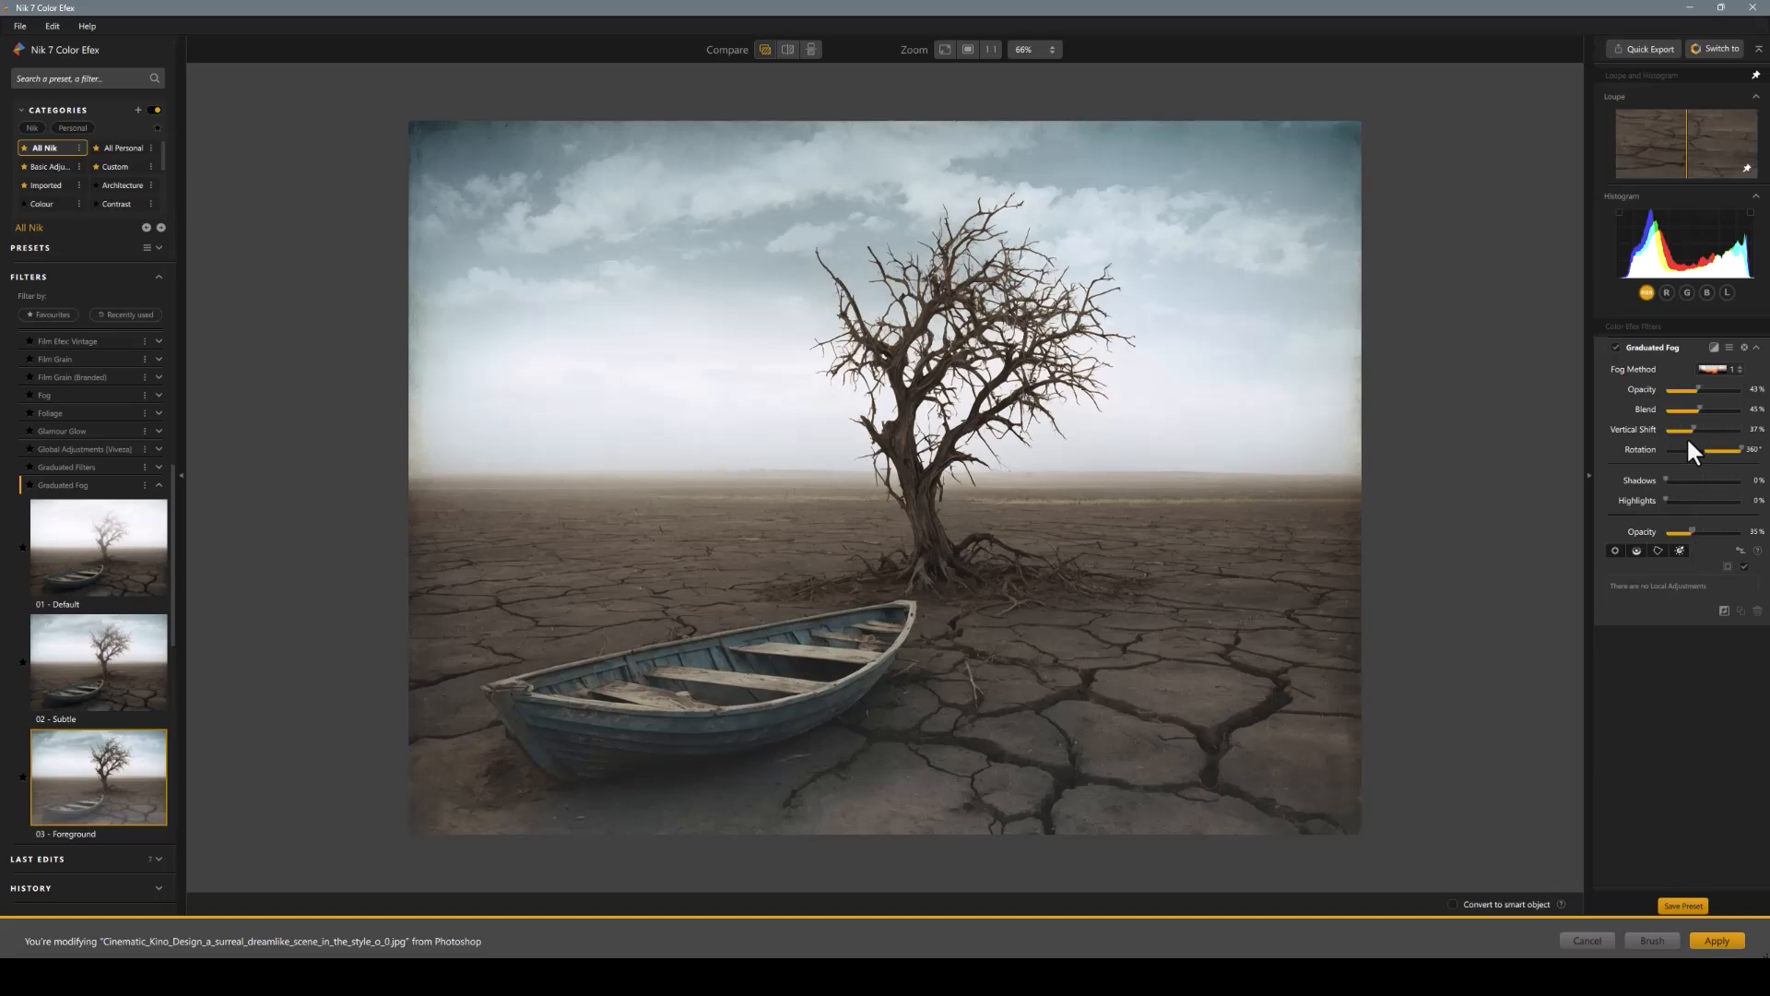
mouse_move(1742, 379)
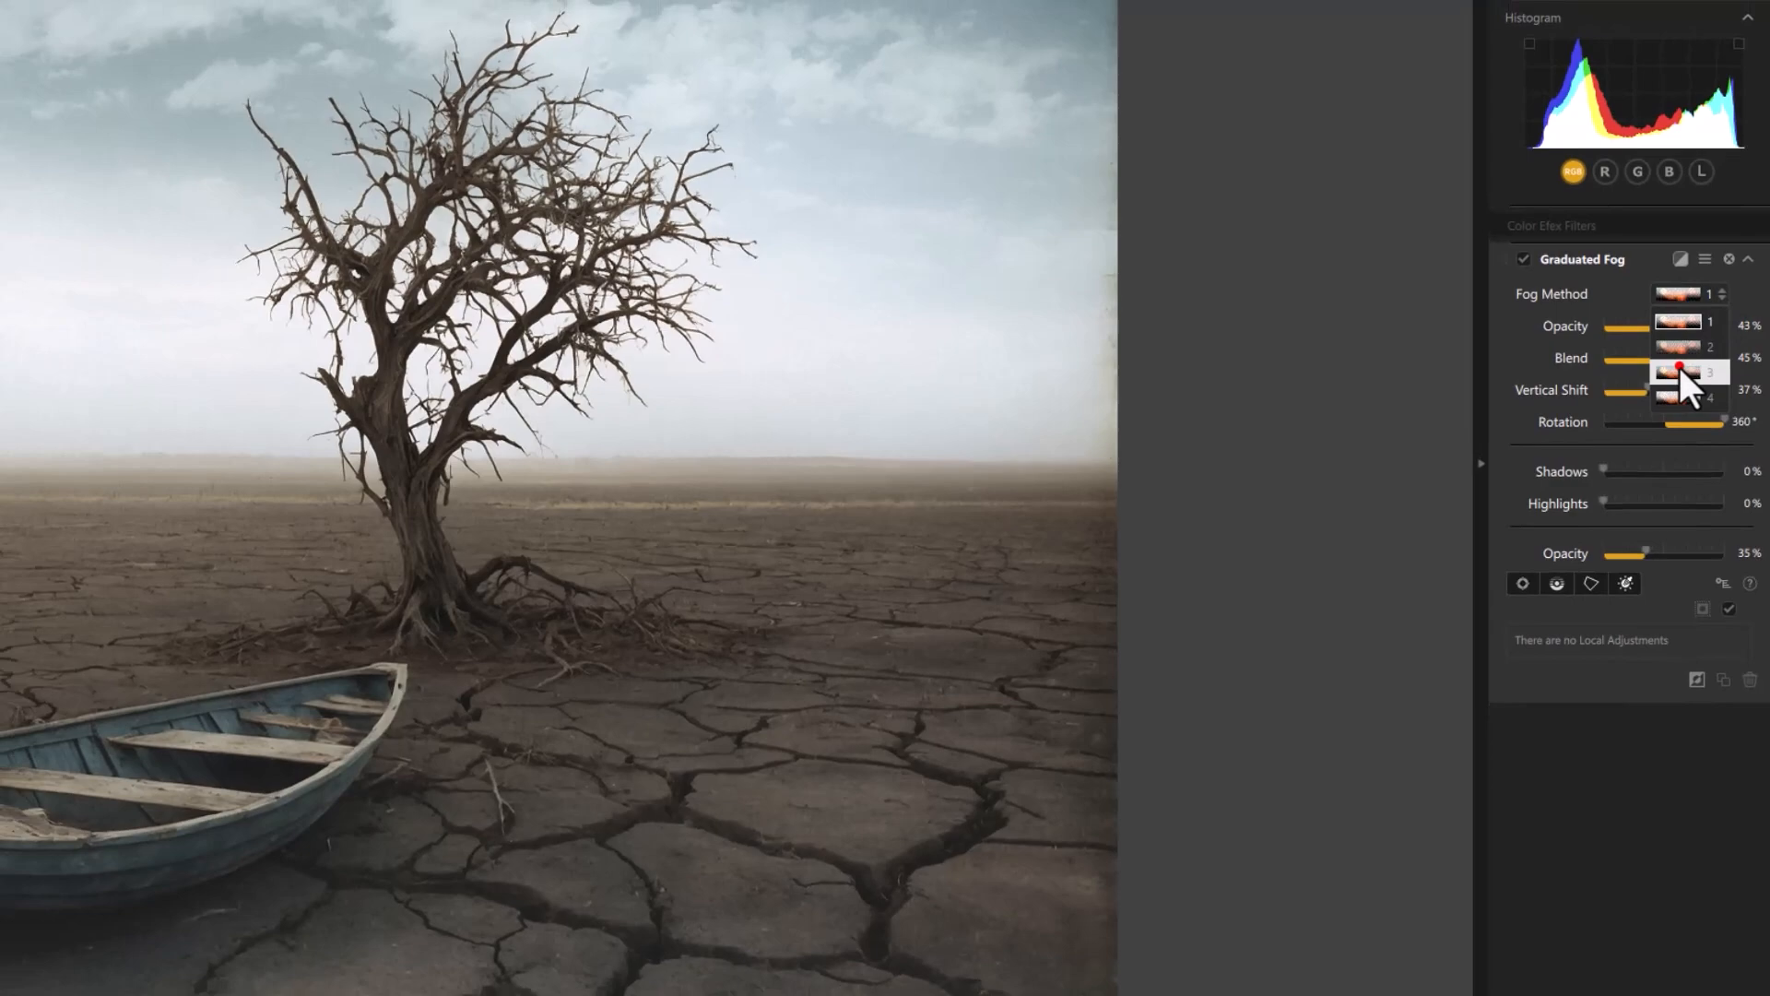
click(1710, 372)
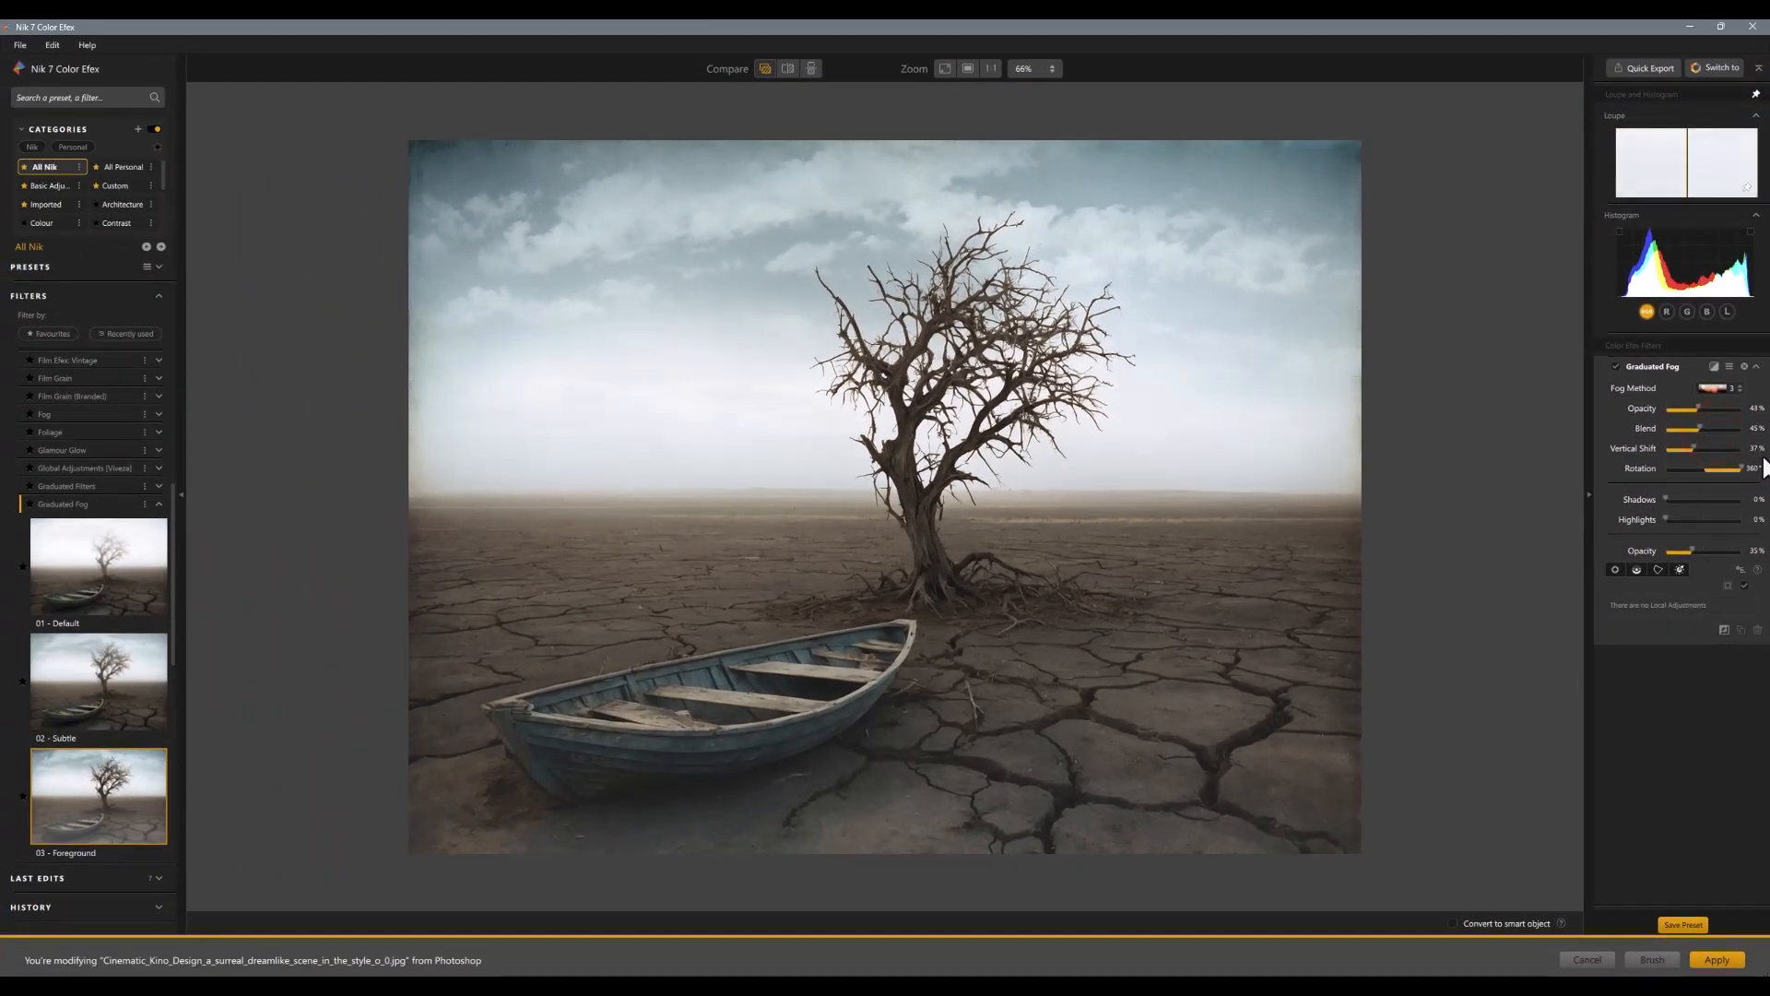
click(159, 504)
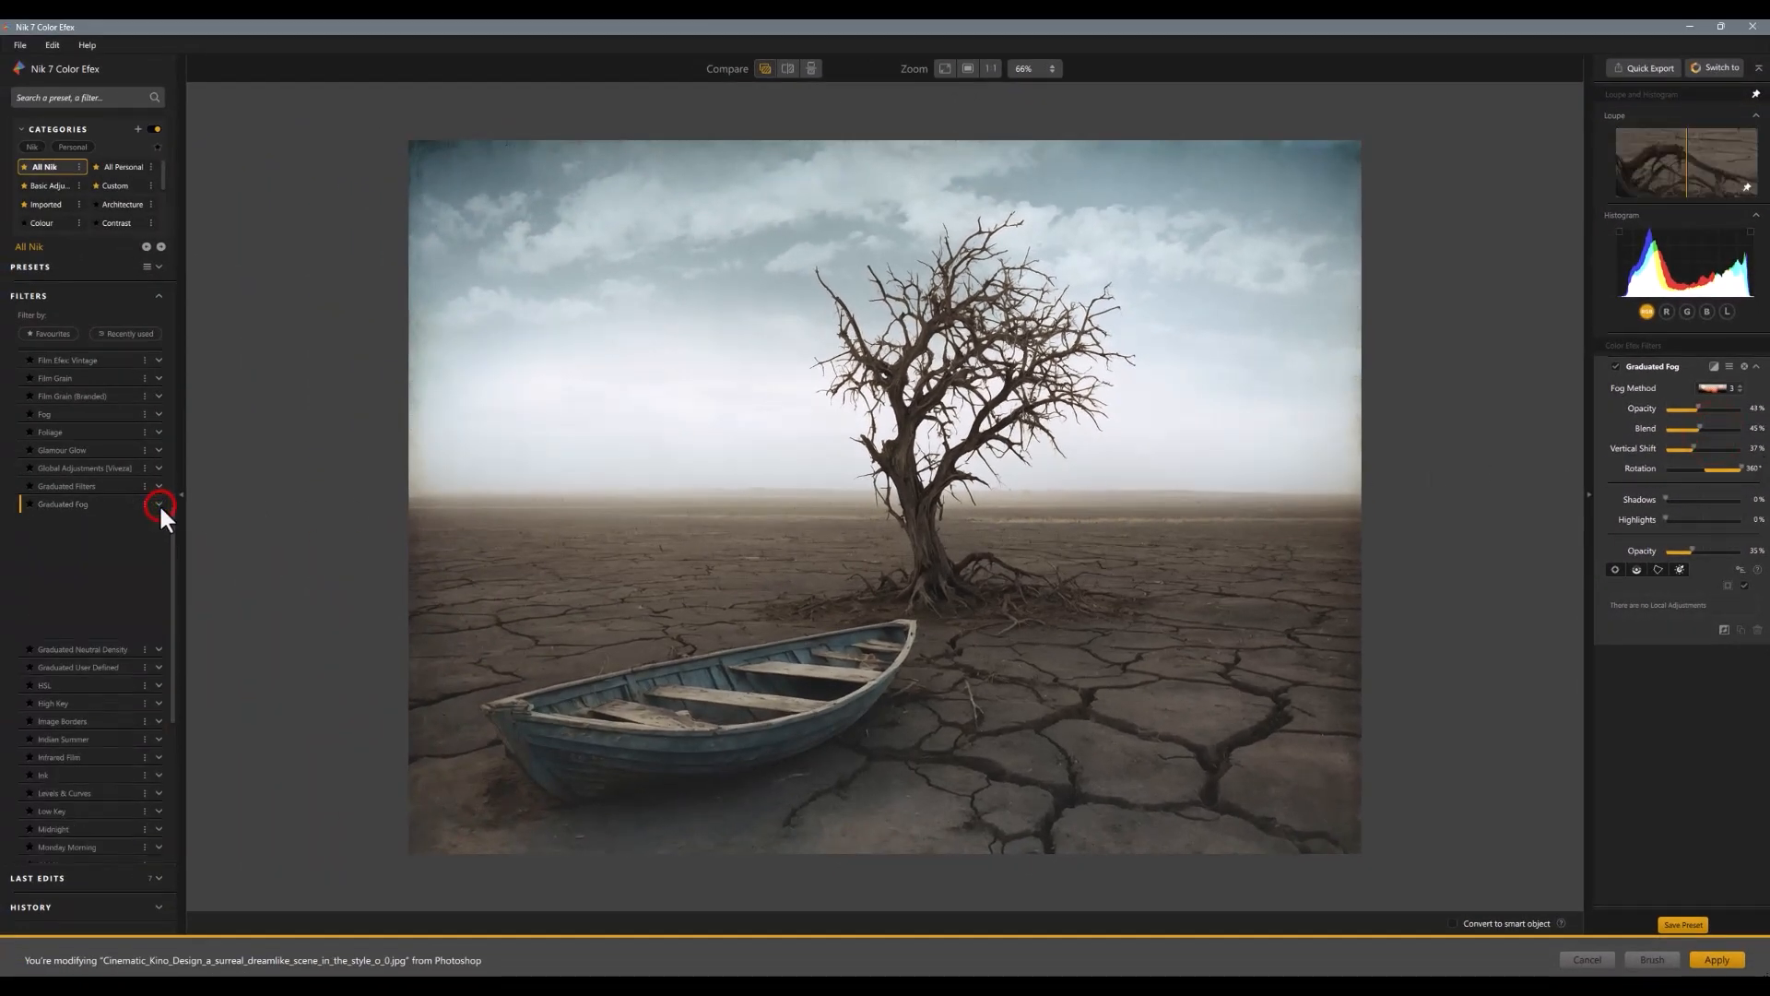
click(158, 504)
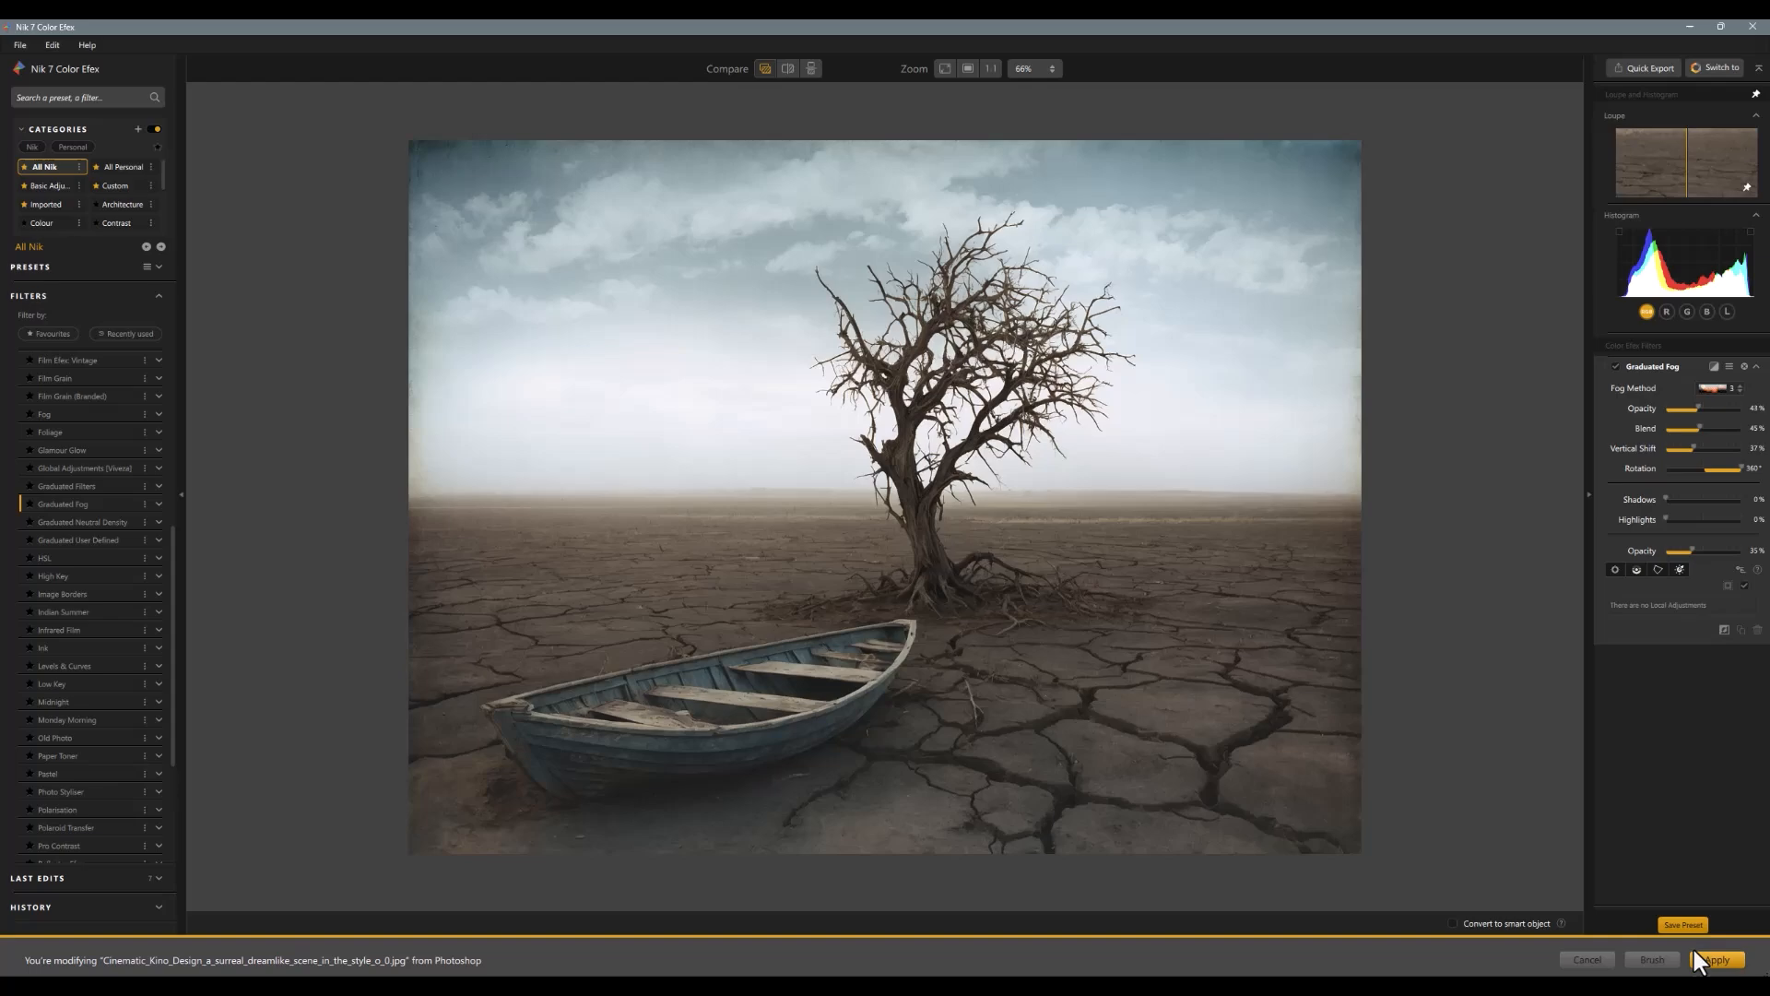
Add a layer mask to the Graduated Fog layer, paint on it, then reselect the layer
click(1715, 959)
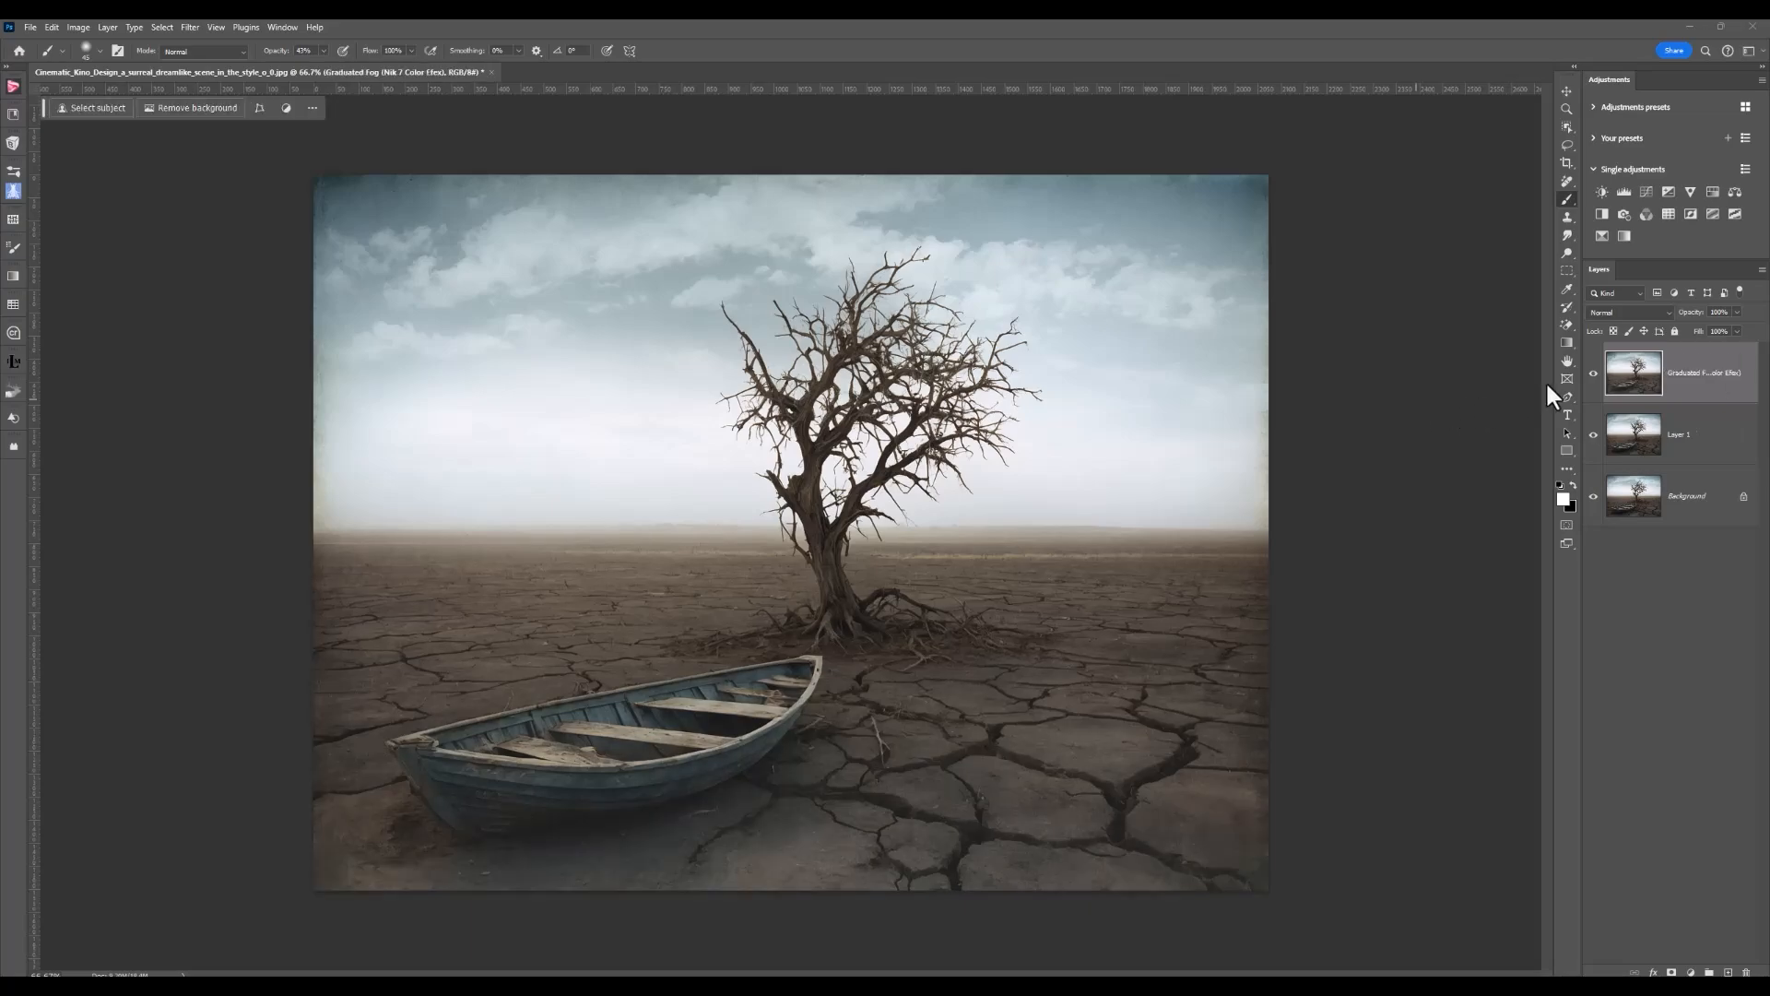
click(1593, 375)
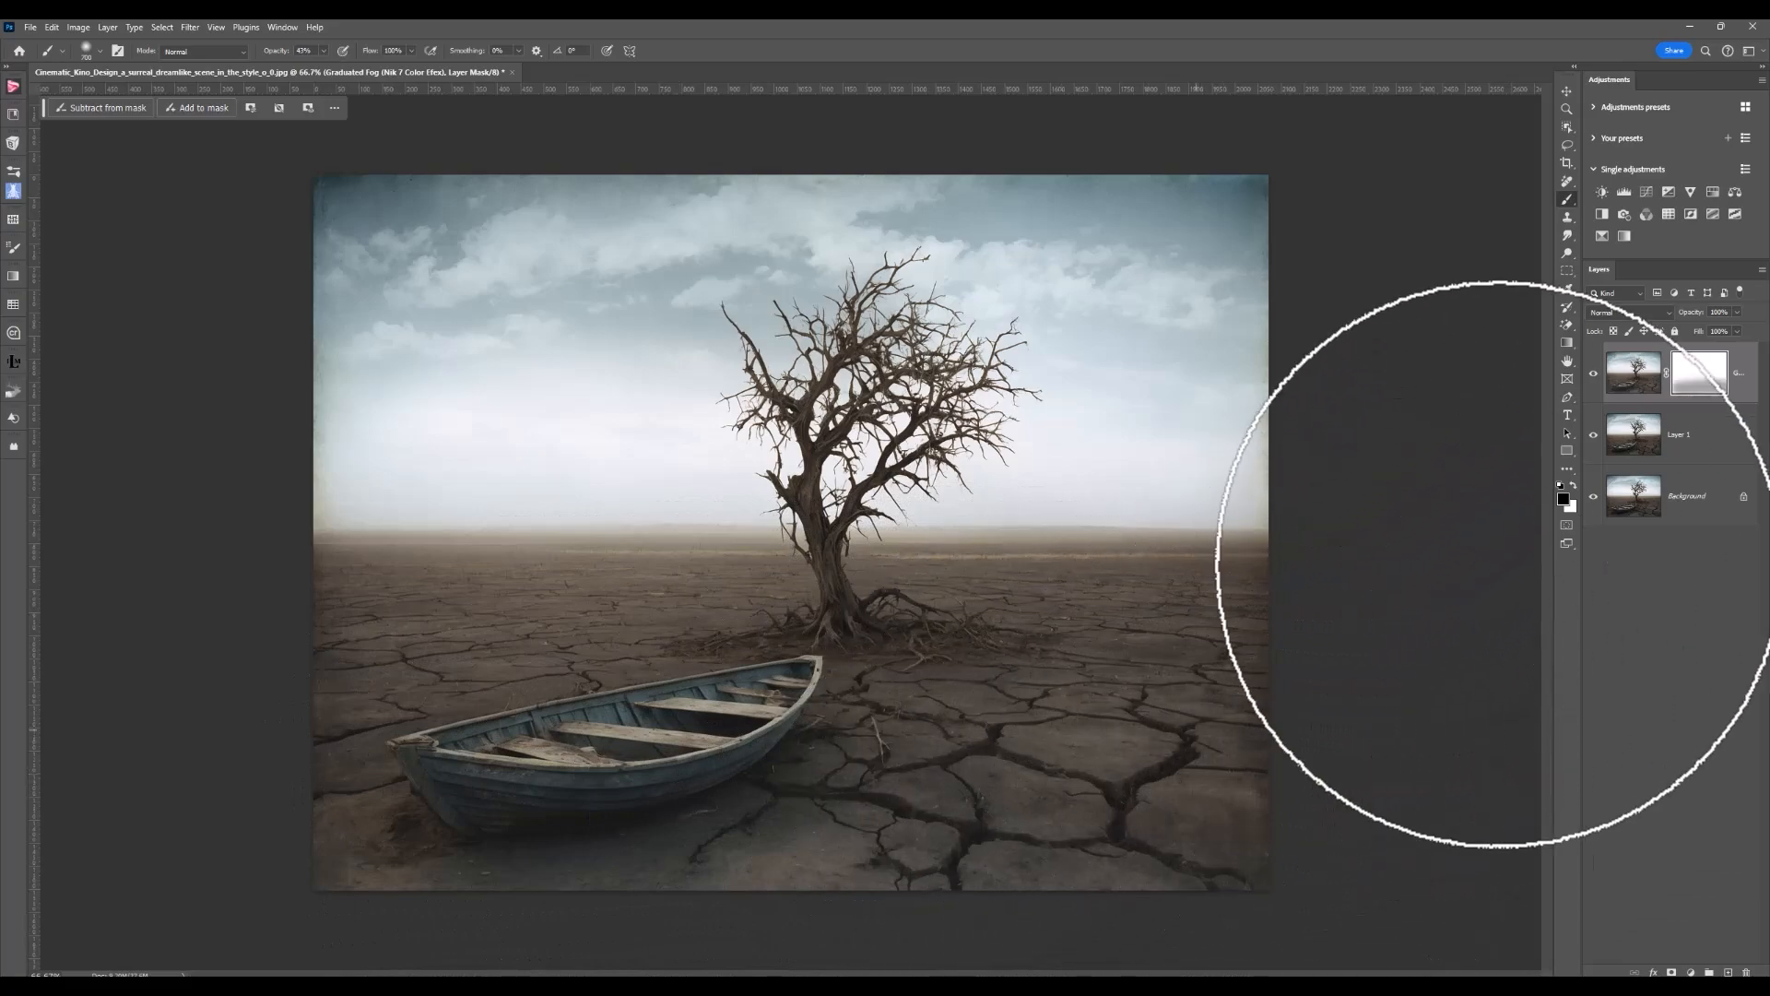
mouse_move(1682, 415)
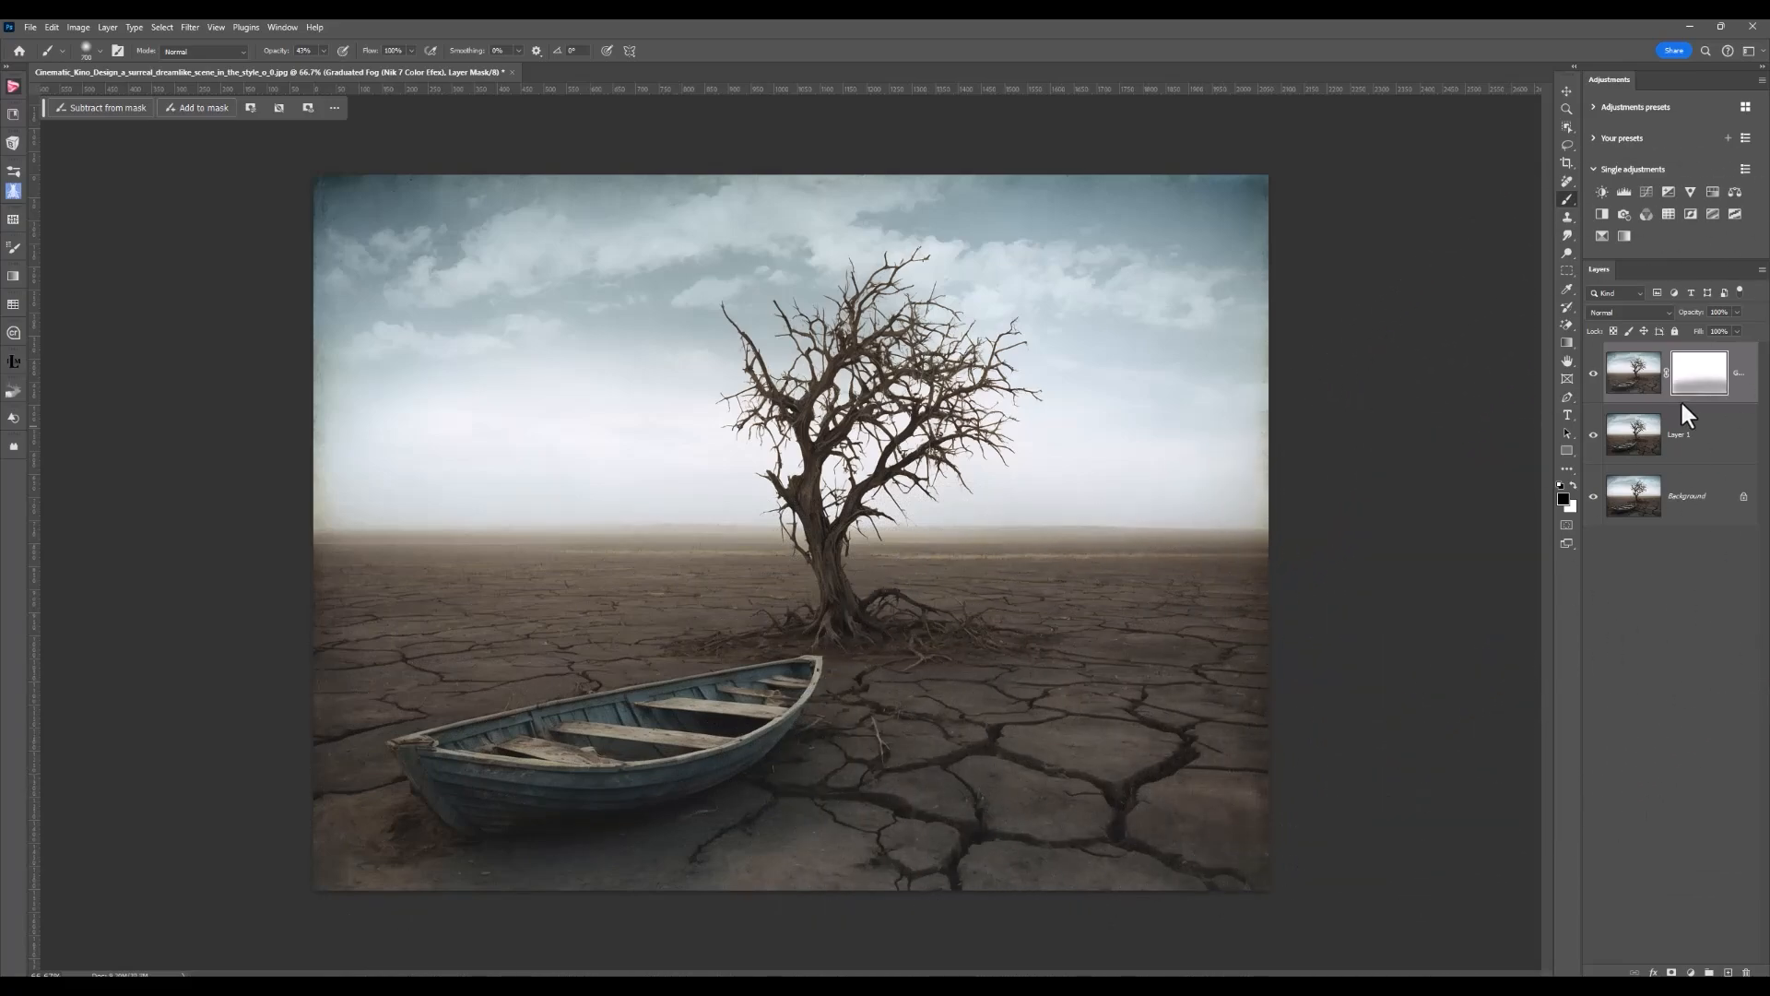
click(1700, 372)
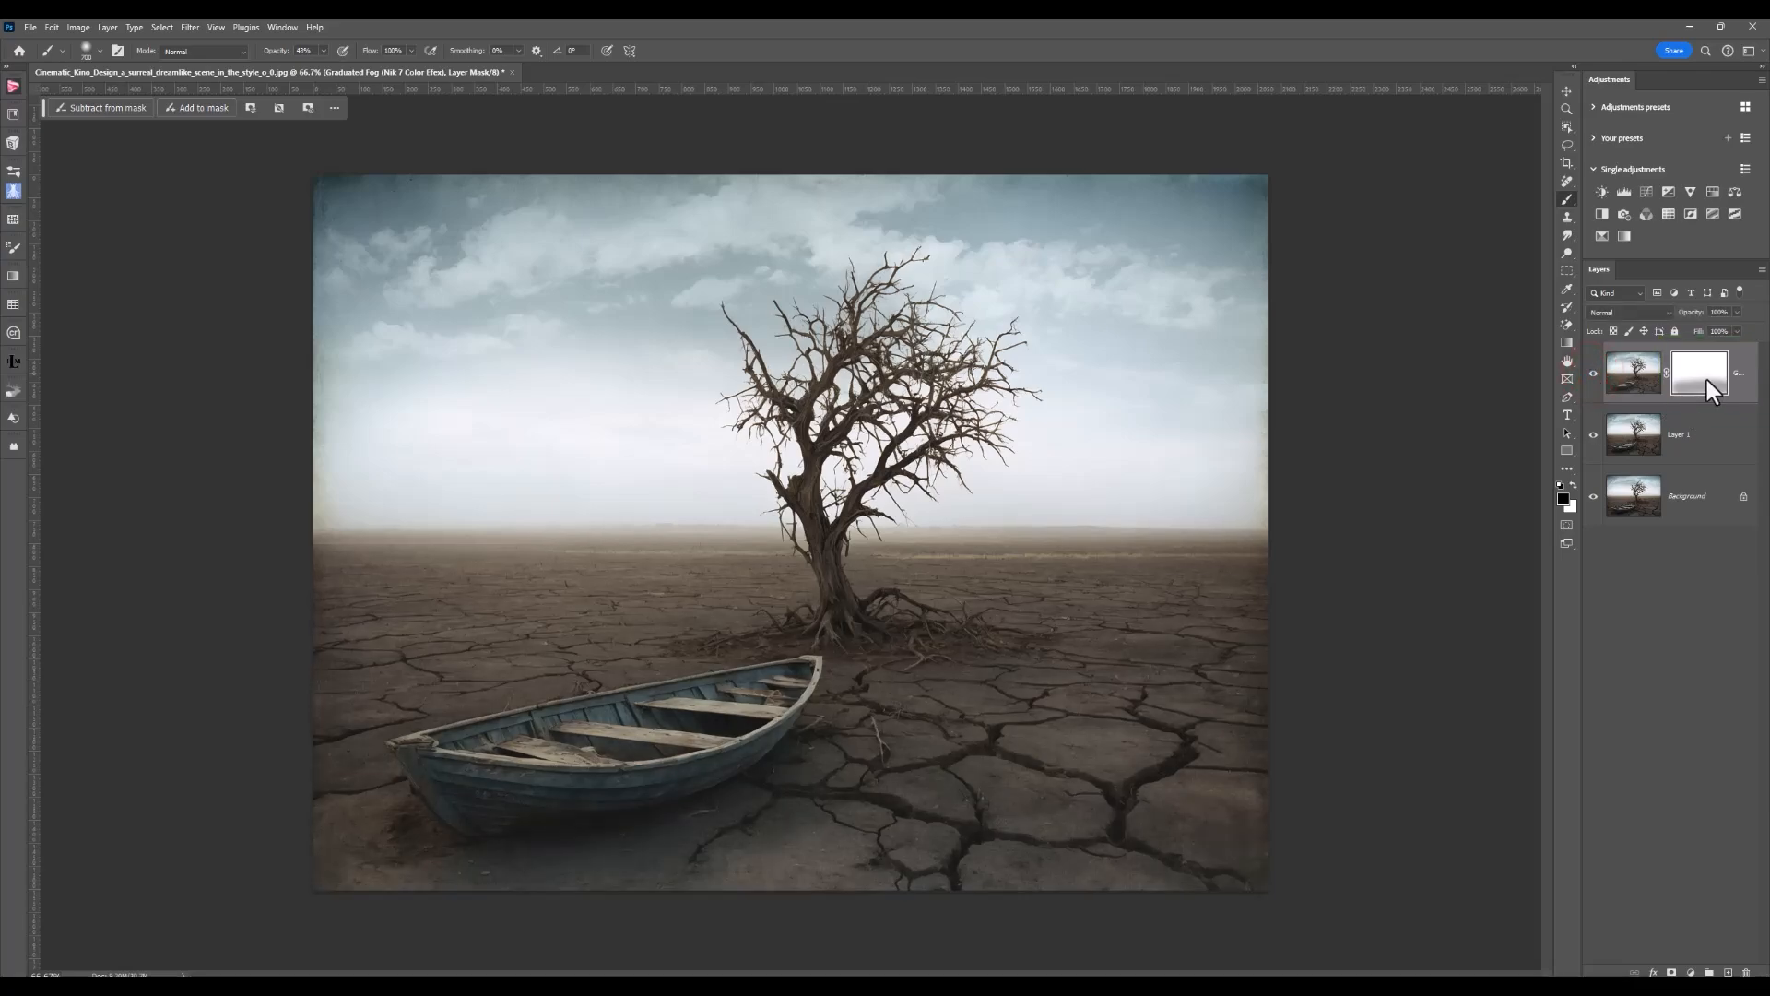
mouse_move(1707, 387)
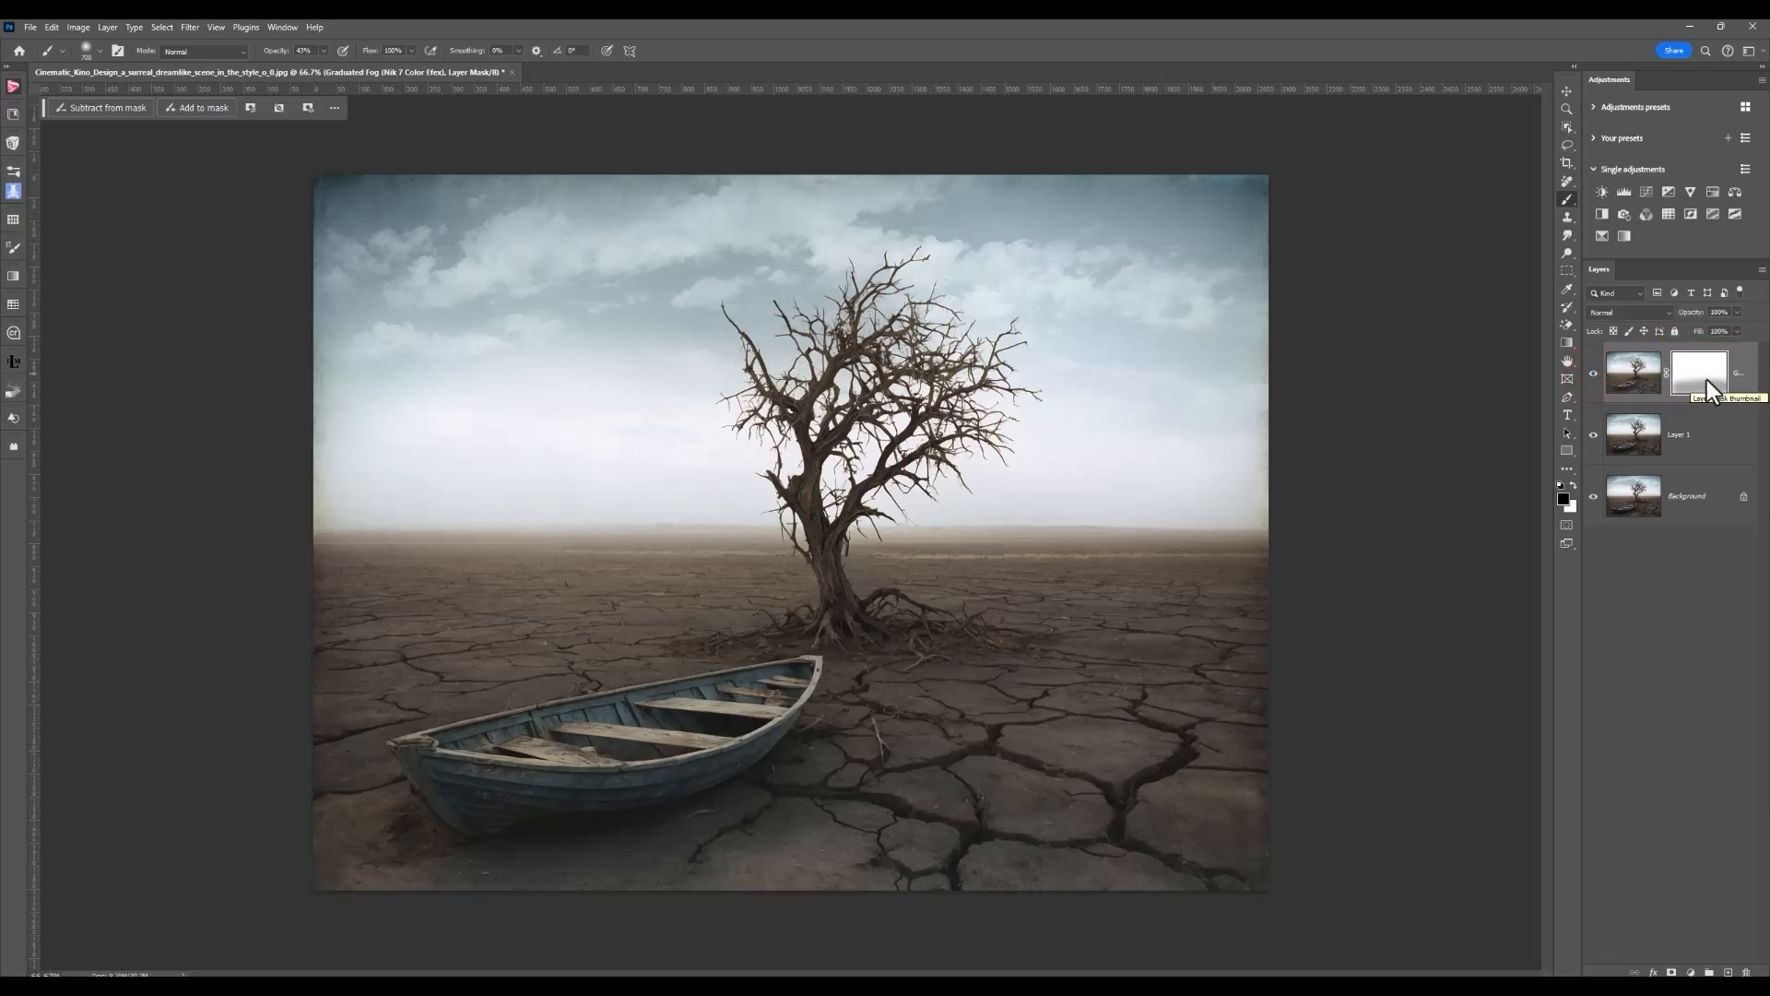
click(1632, 373)
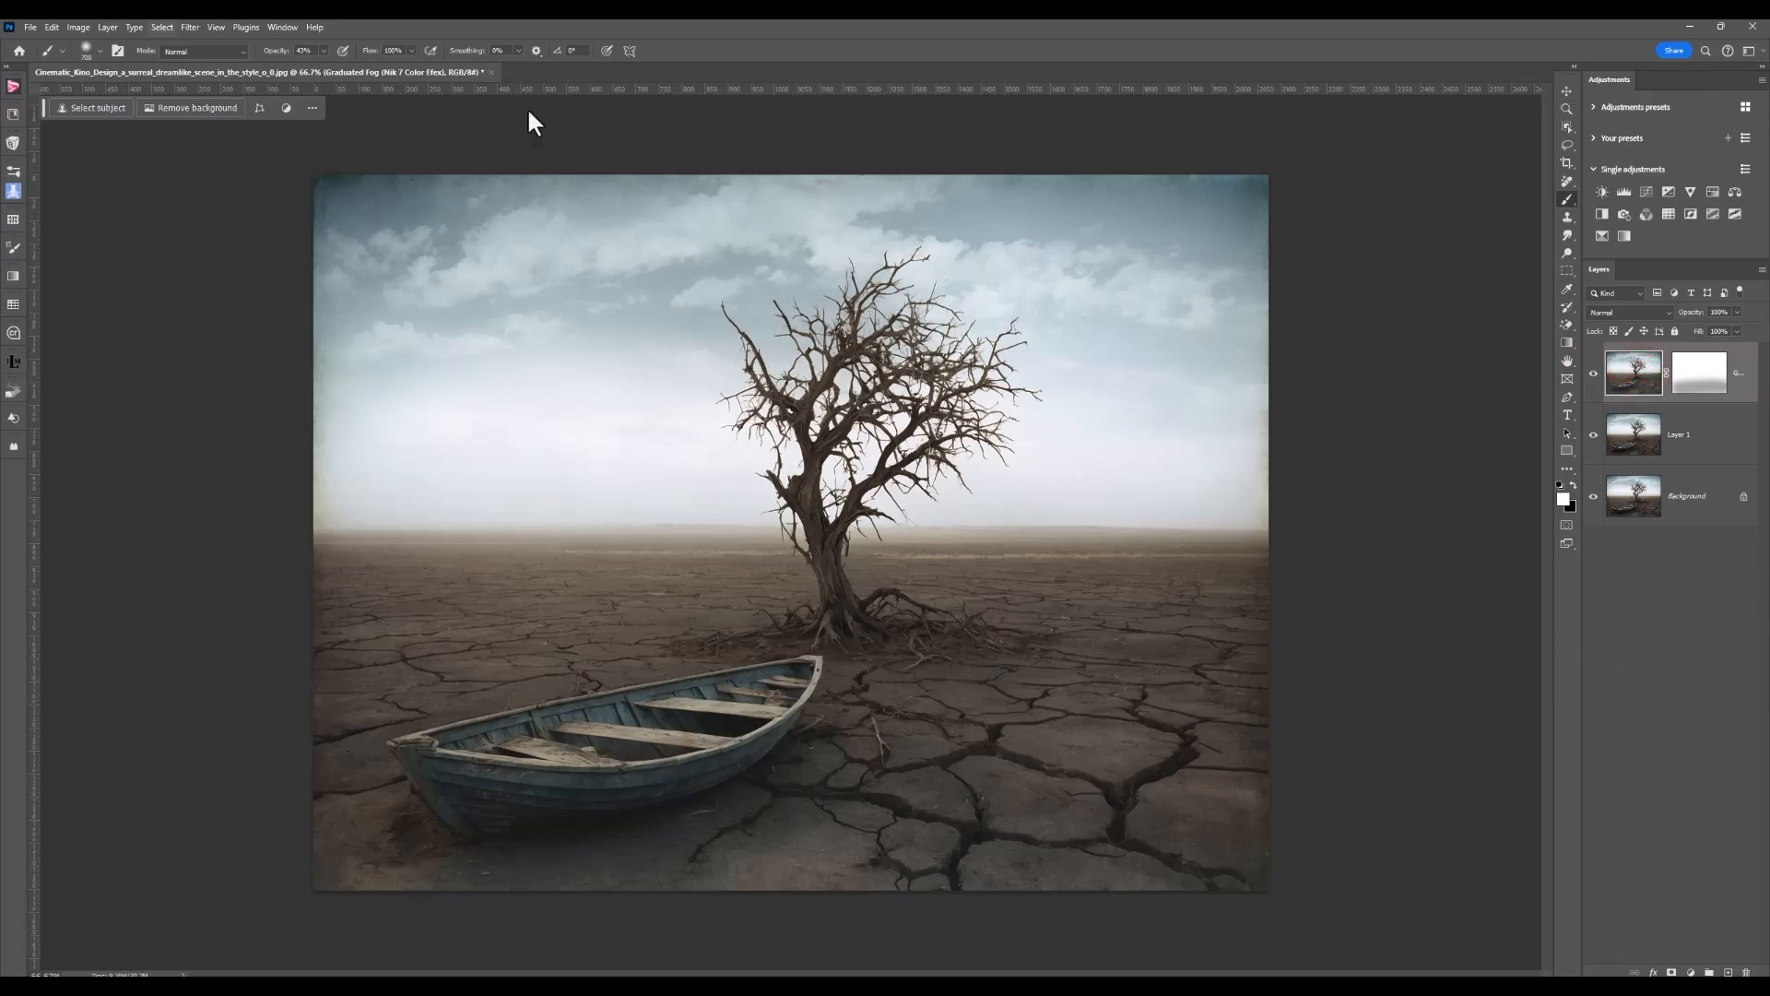
Relaunch Nik 7 Color Efex from the Filter menu on the masked fog layer
click(188, 26)
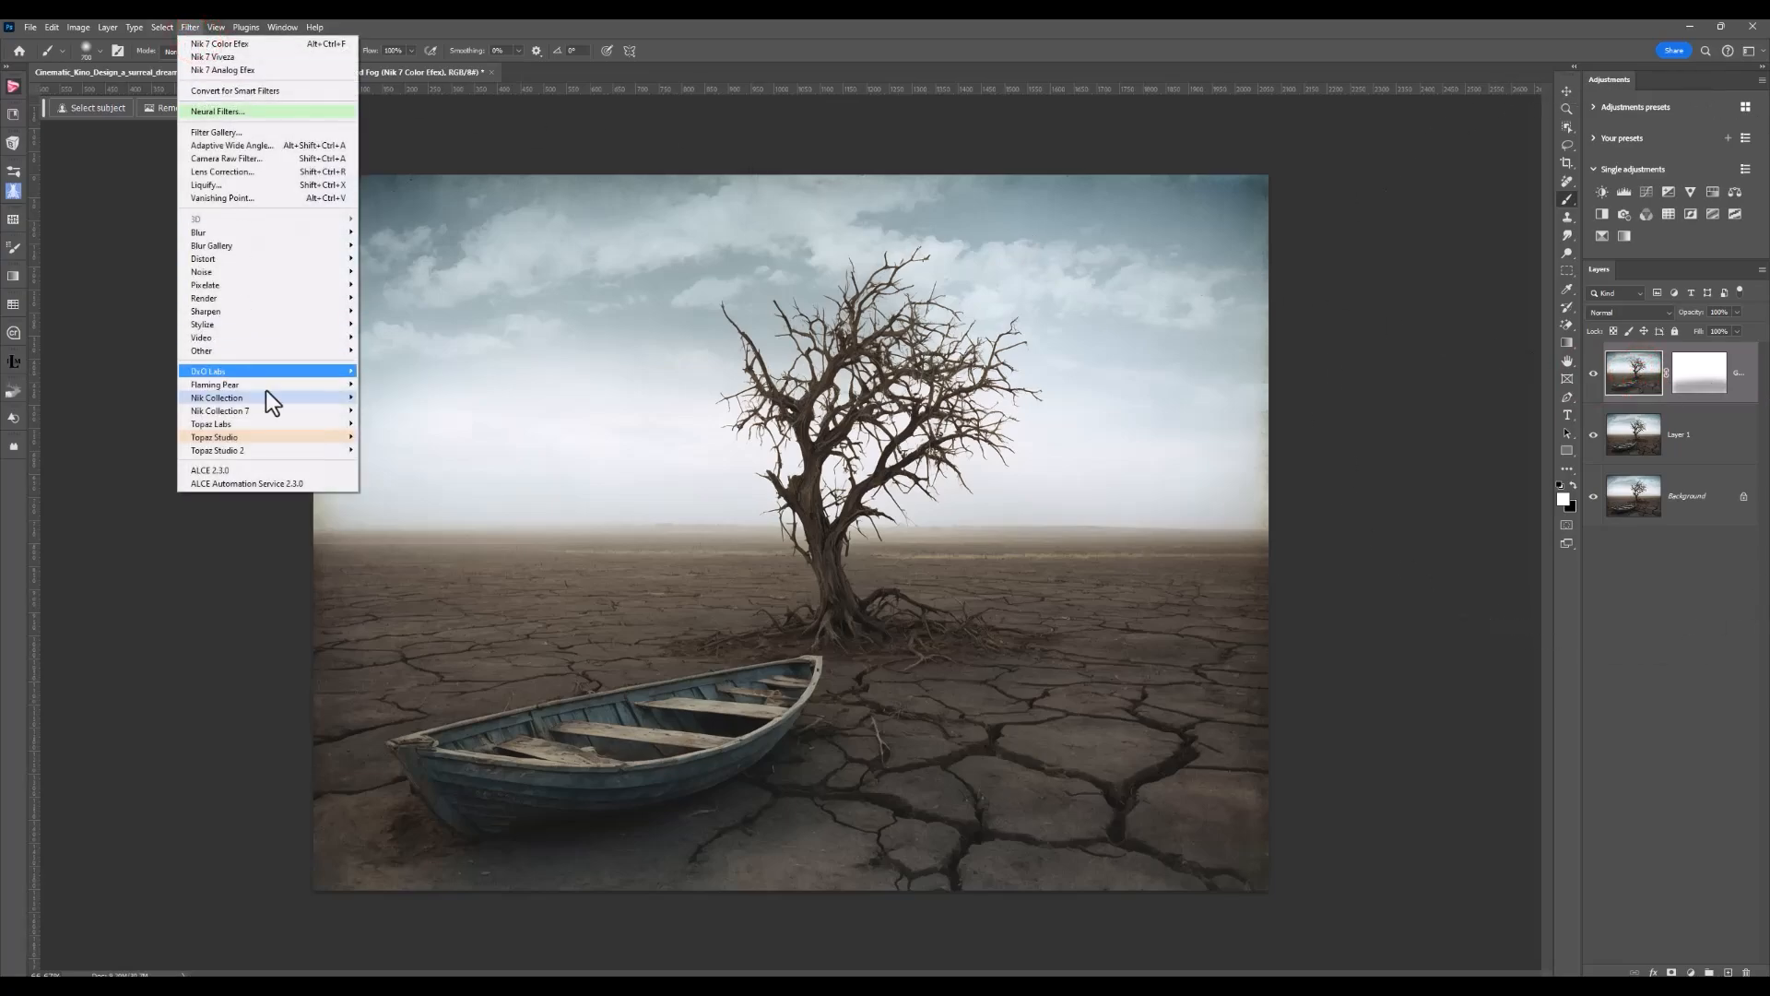
mouse_move(219, 410)
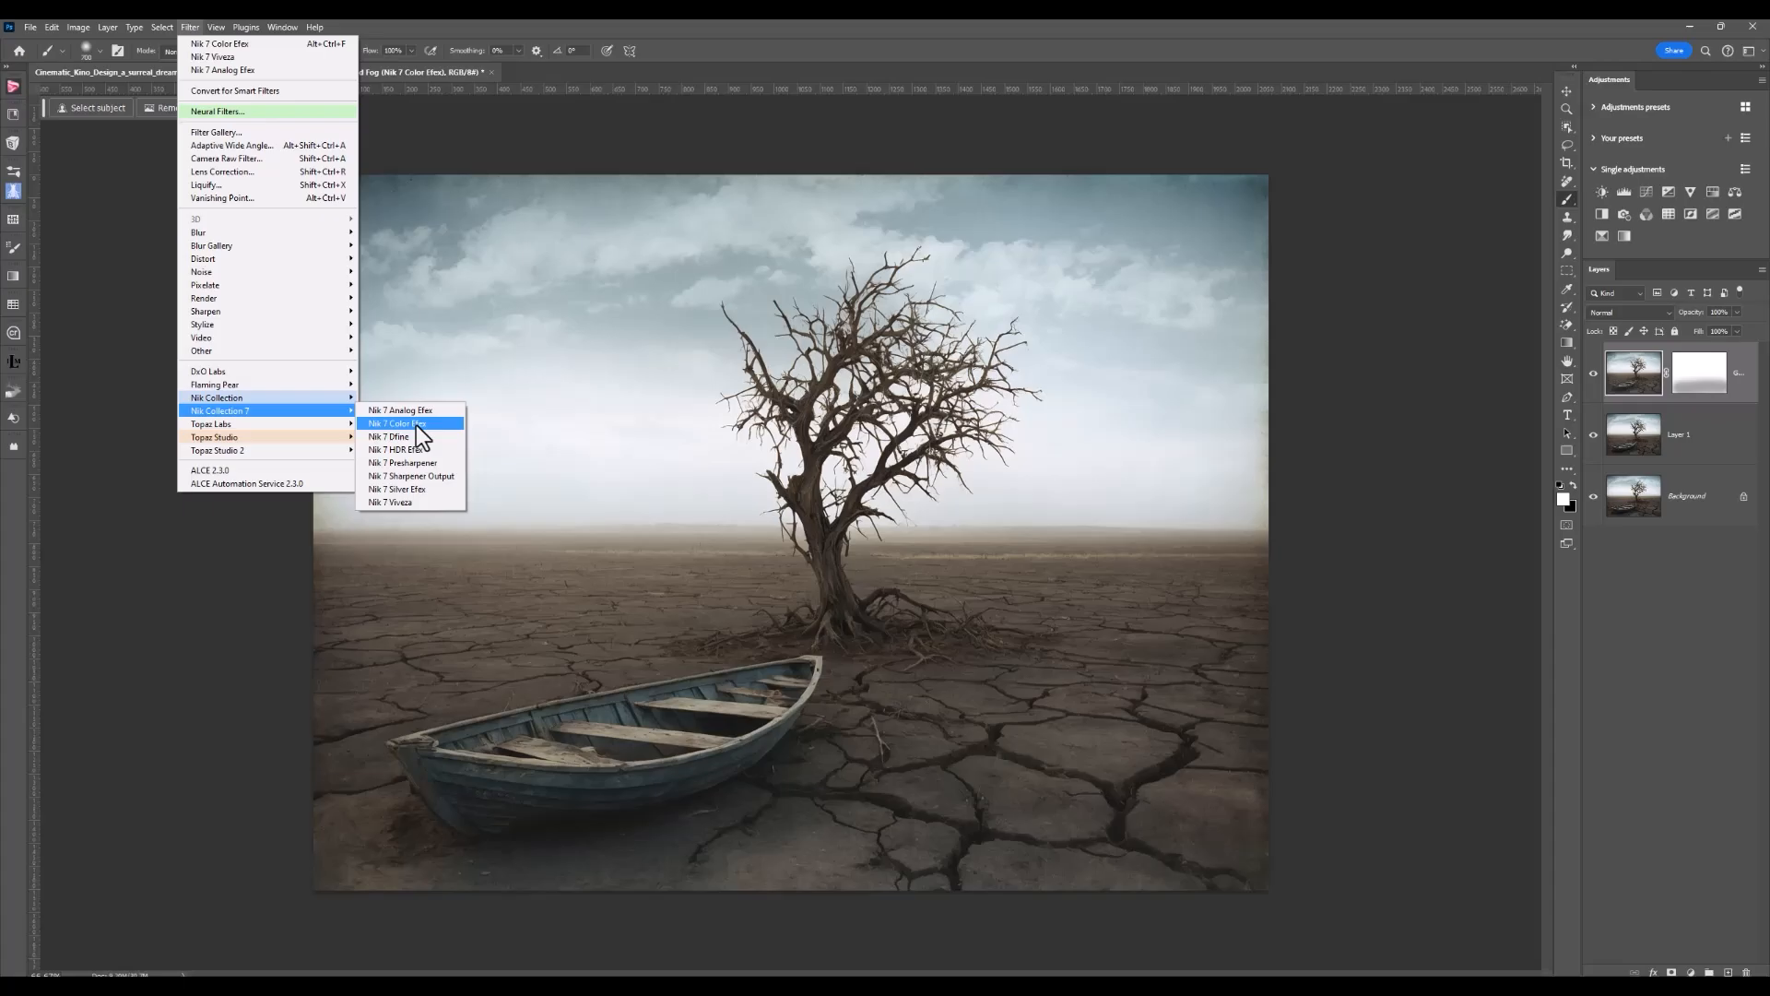
click(394, 424)
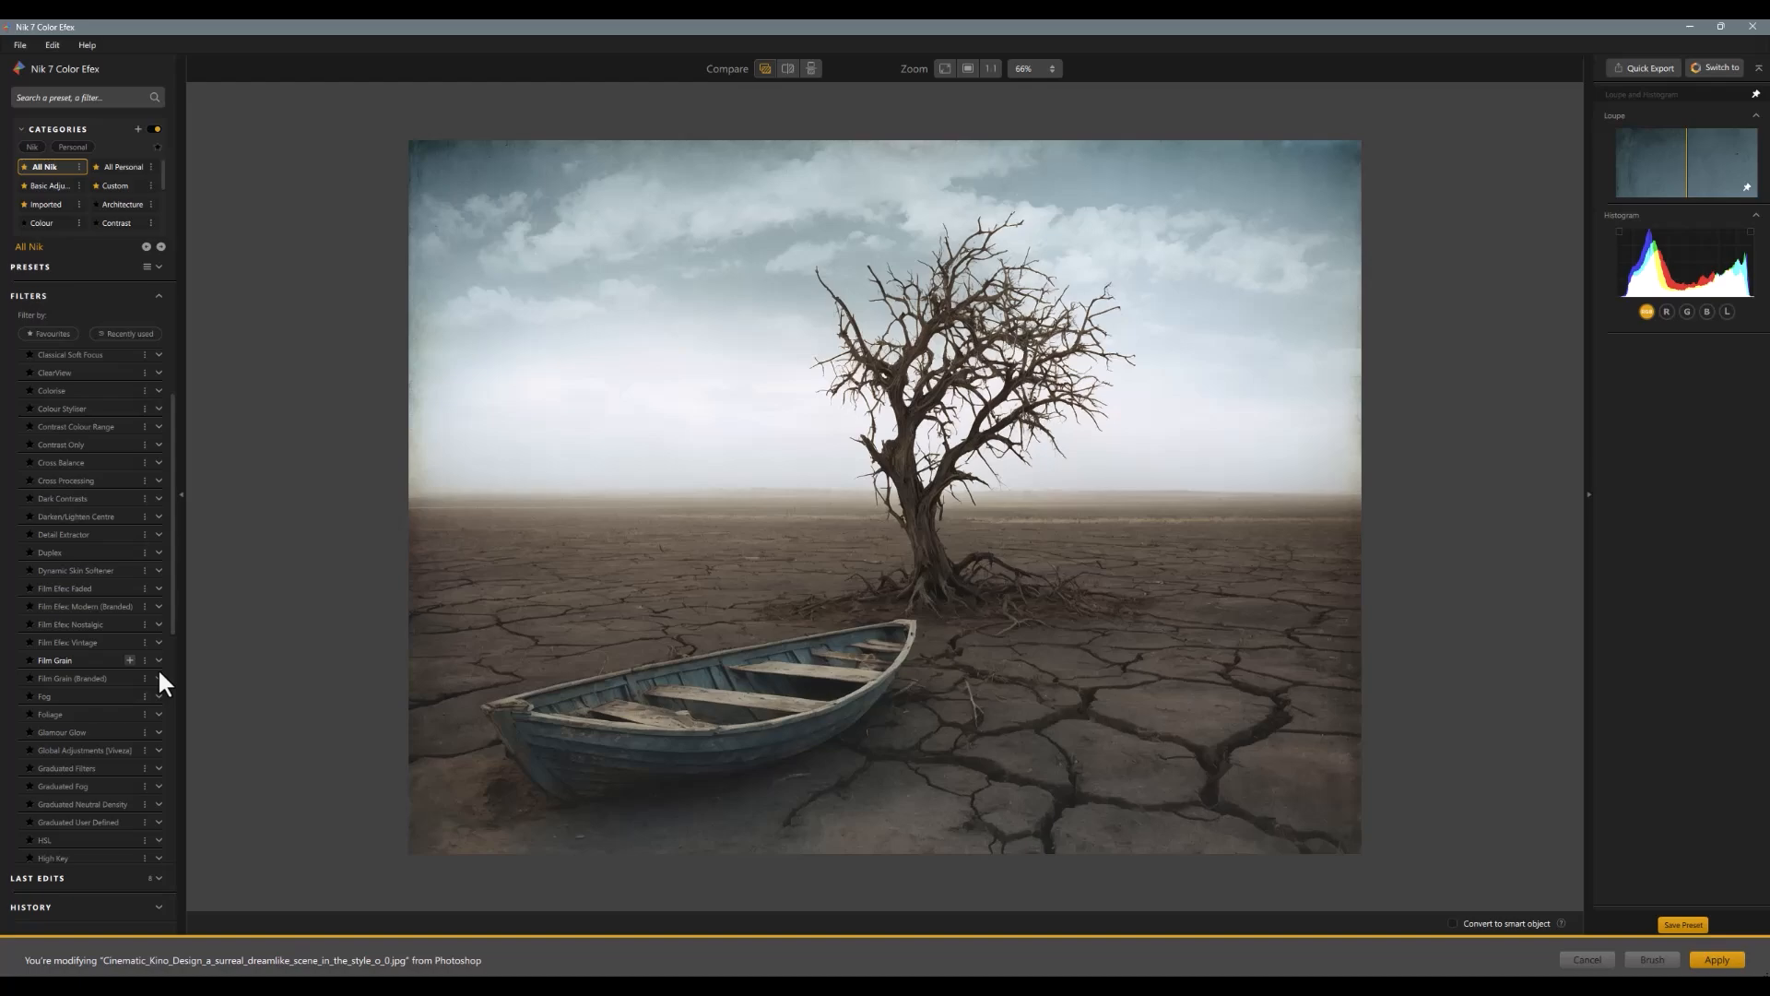
Add Film Grain, trying Medium, Extreme and Soft Large Grain, then choosing 01 - Fine Grain
click(54, 660)
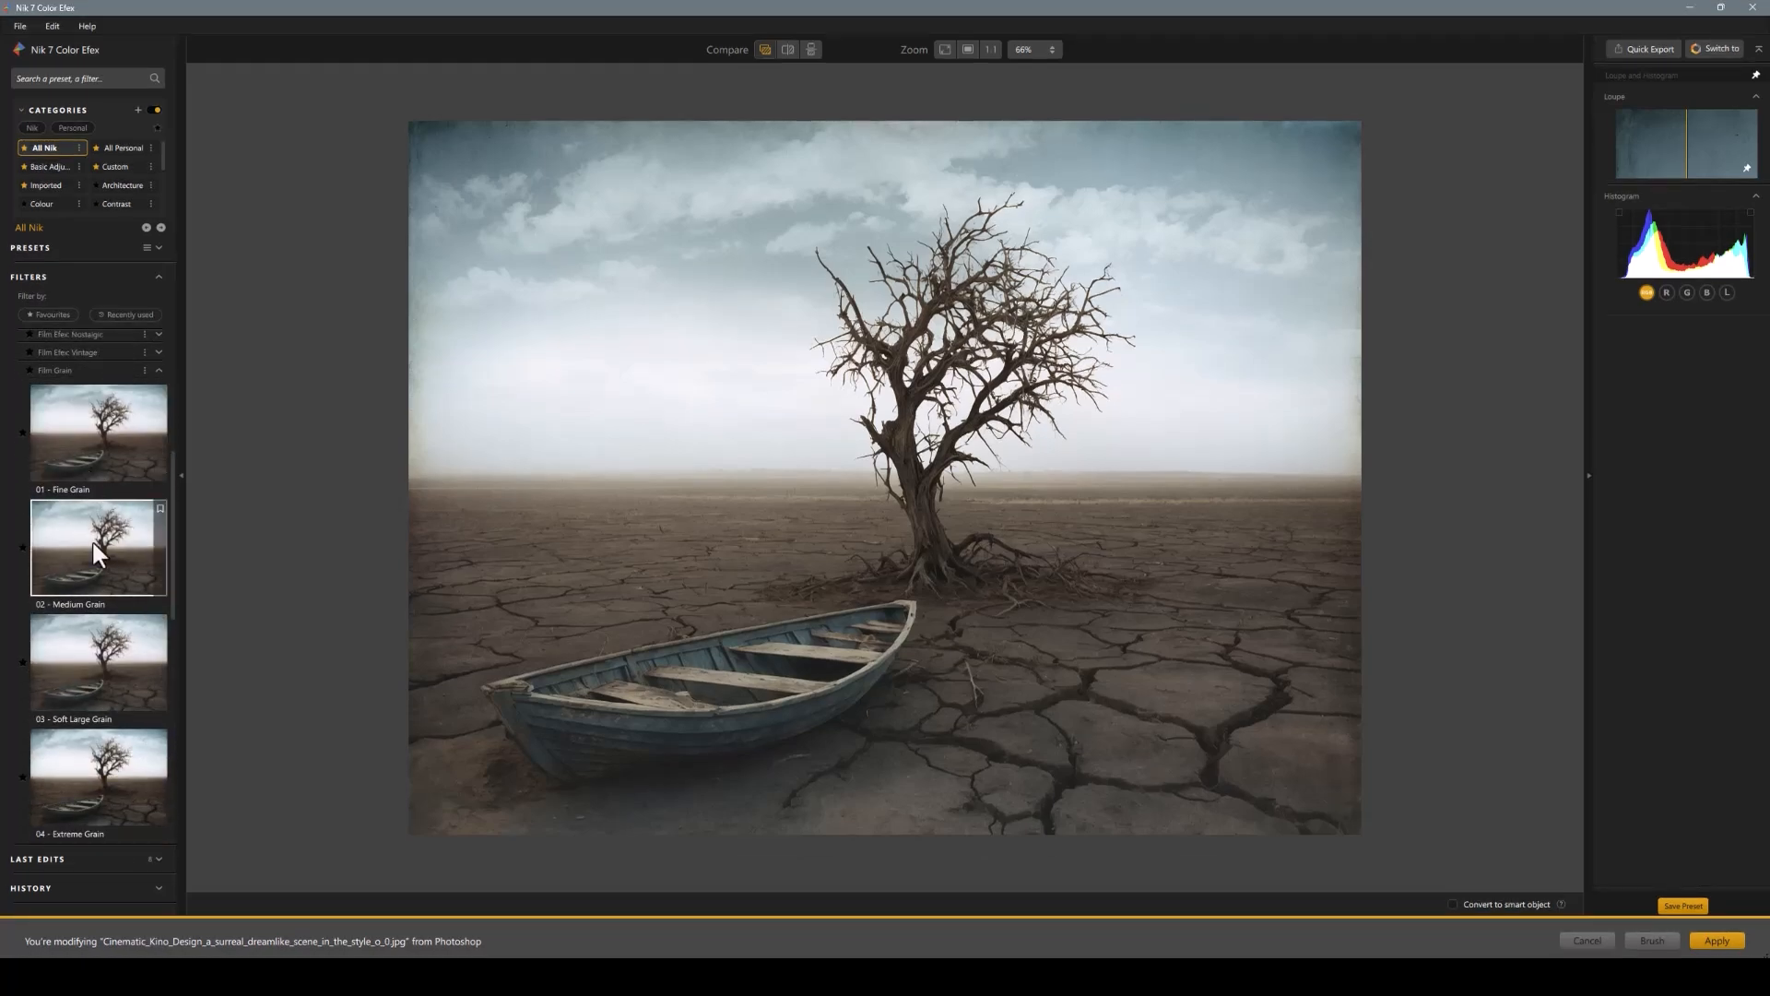
click(97, 662)
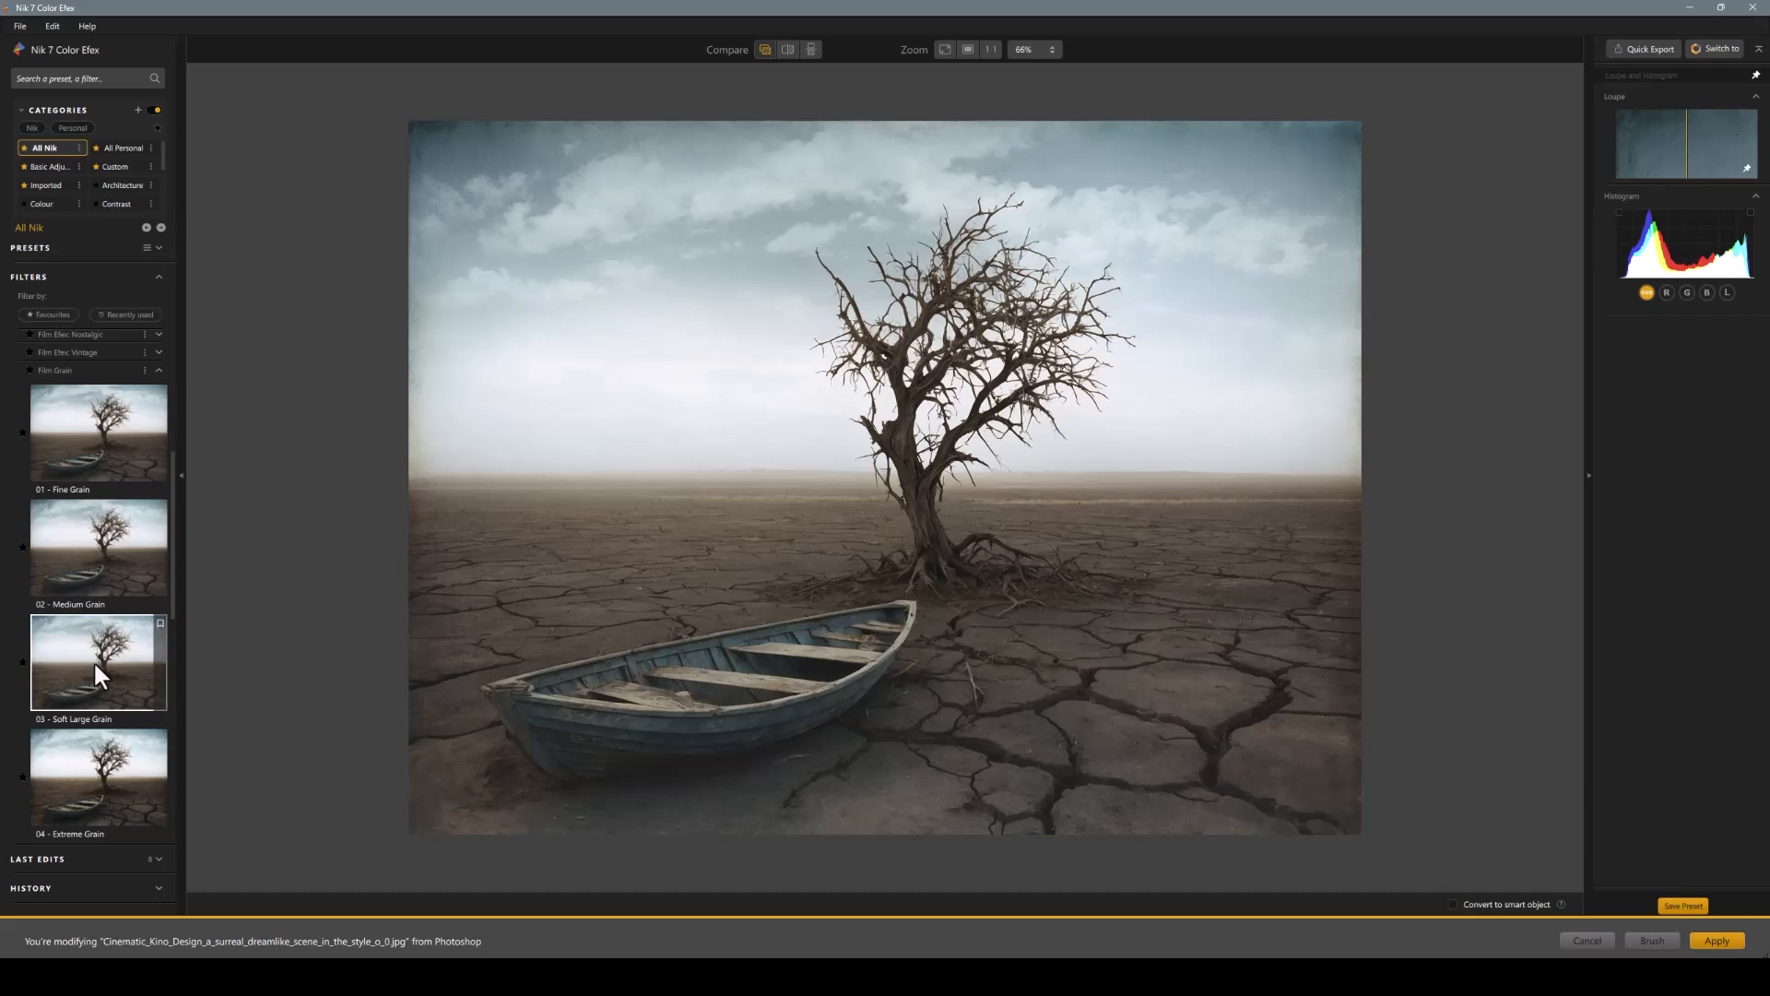
mouse_move(97, 776)
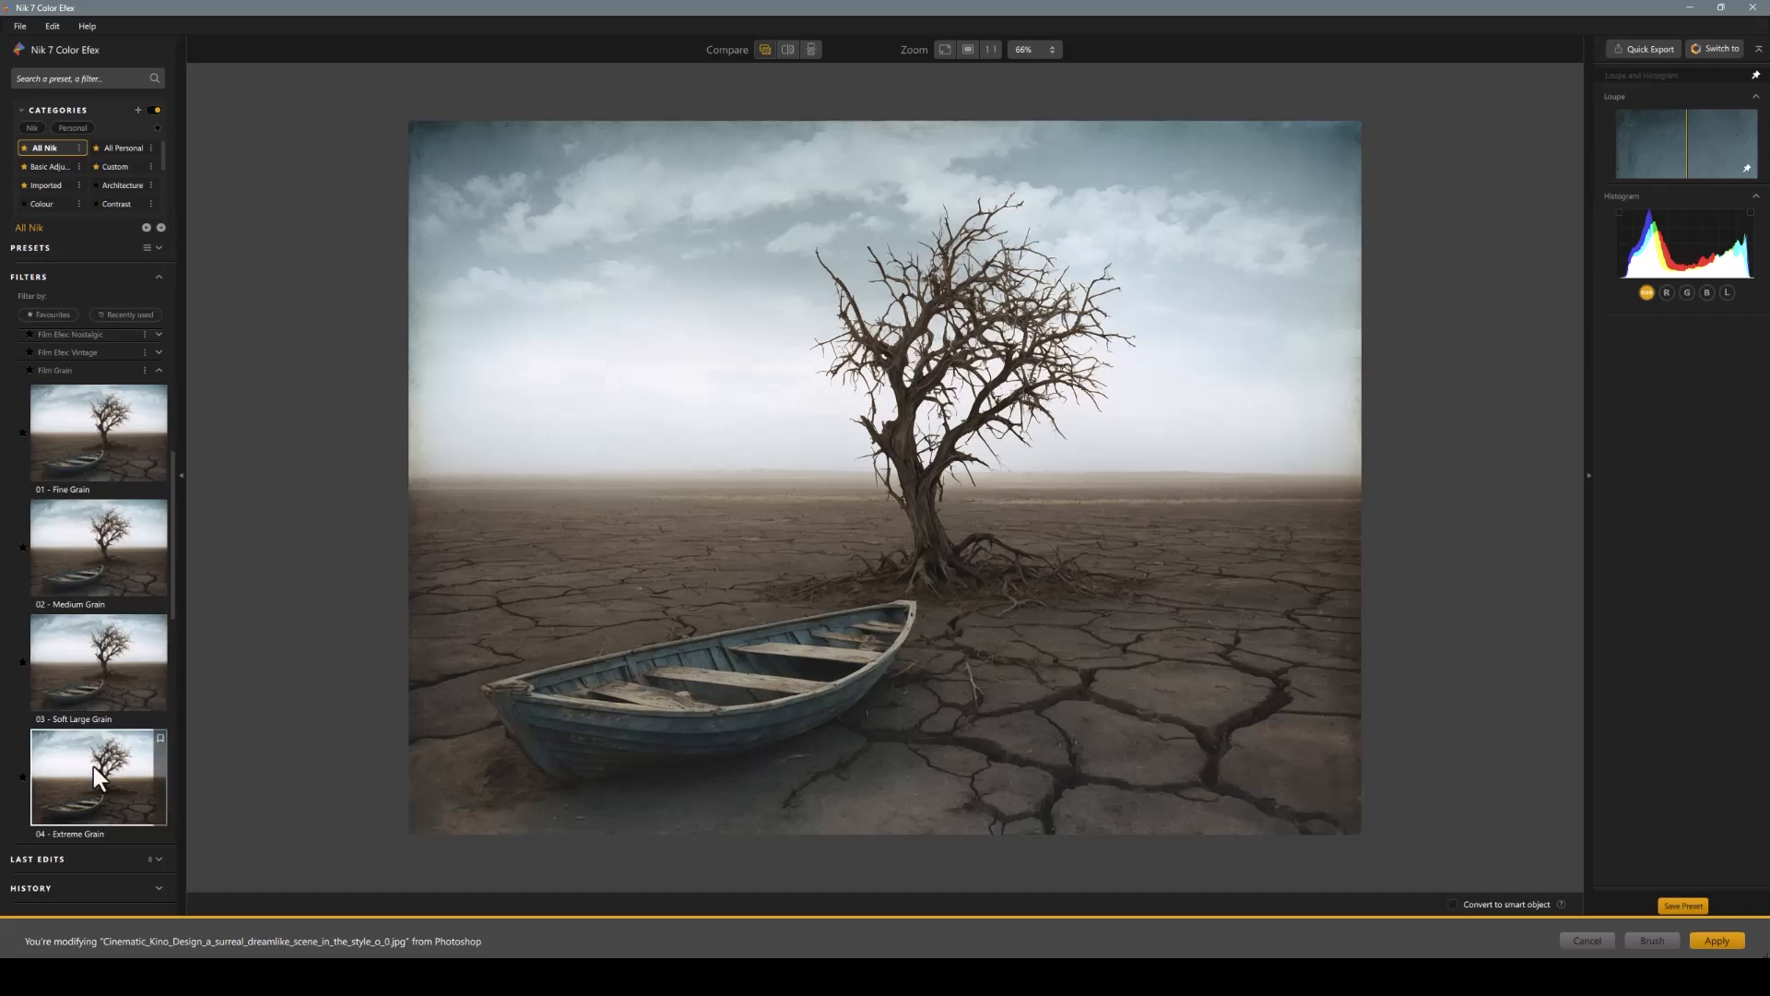
click(98, 777)
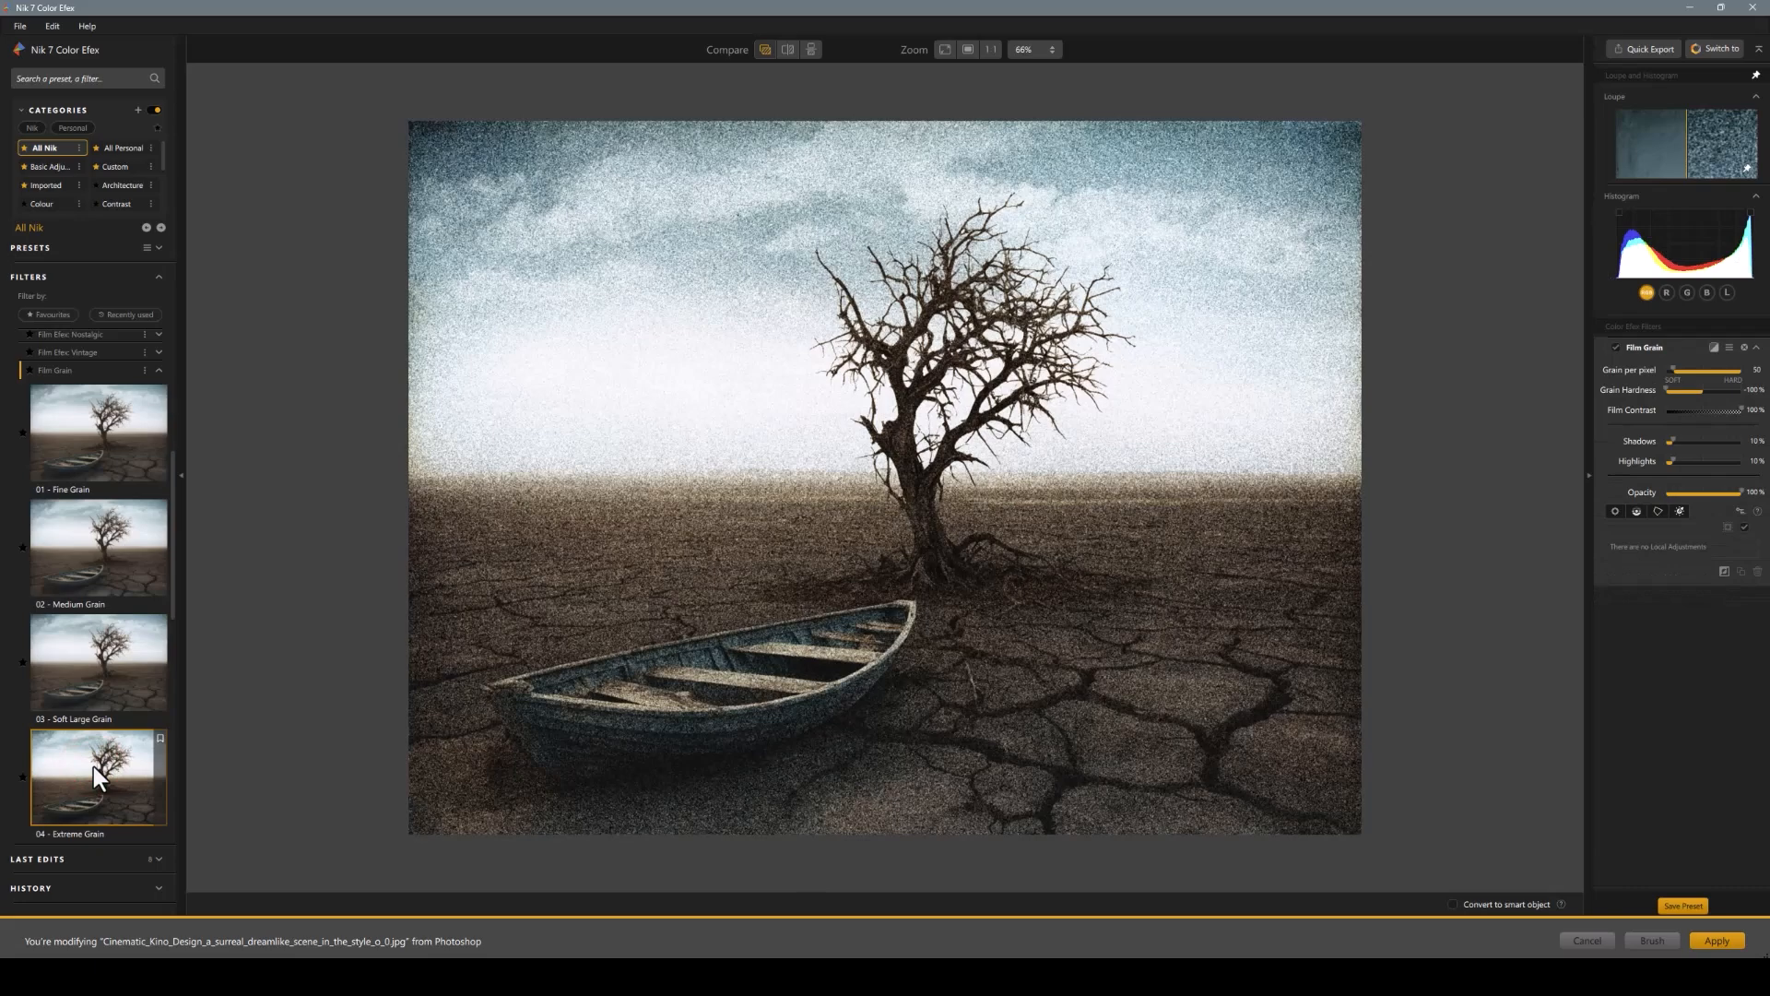
click(96, 664)
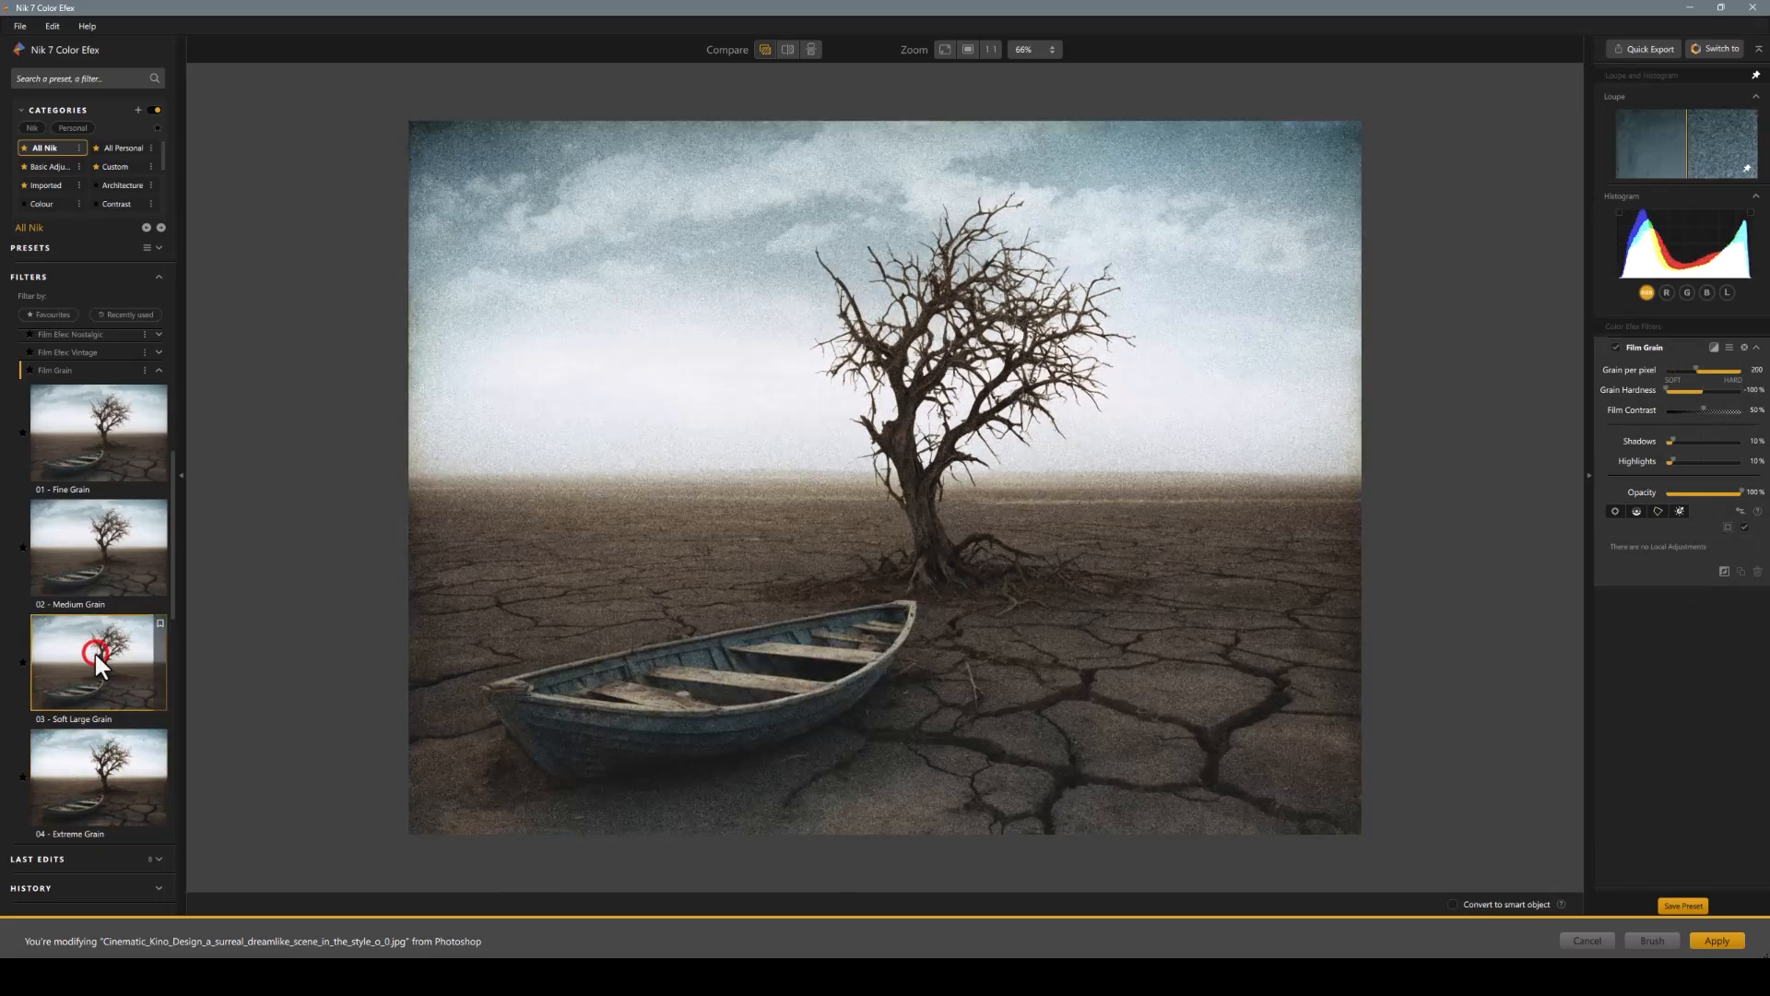
click(98, 548)
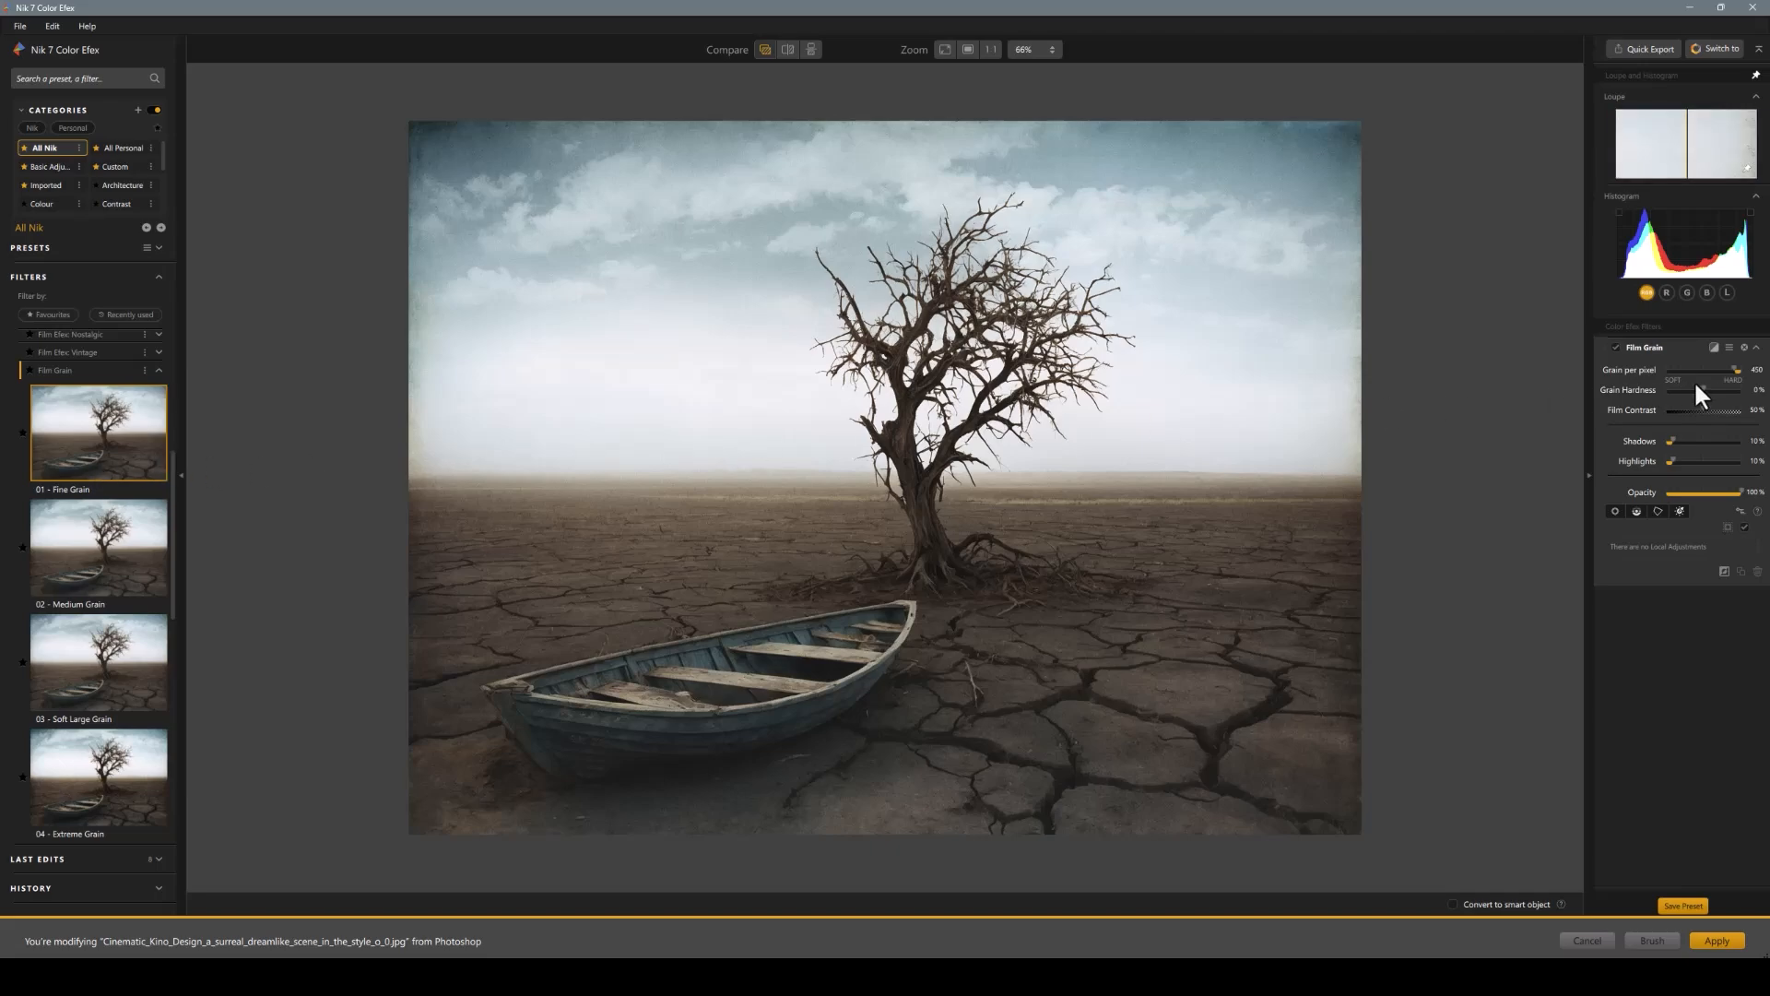
drag(1711, 371, 1688, 370)
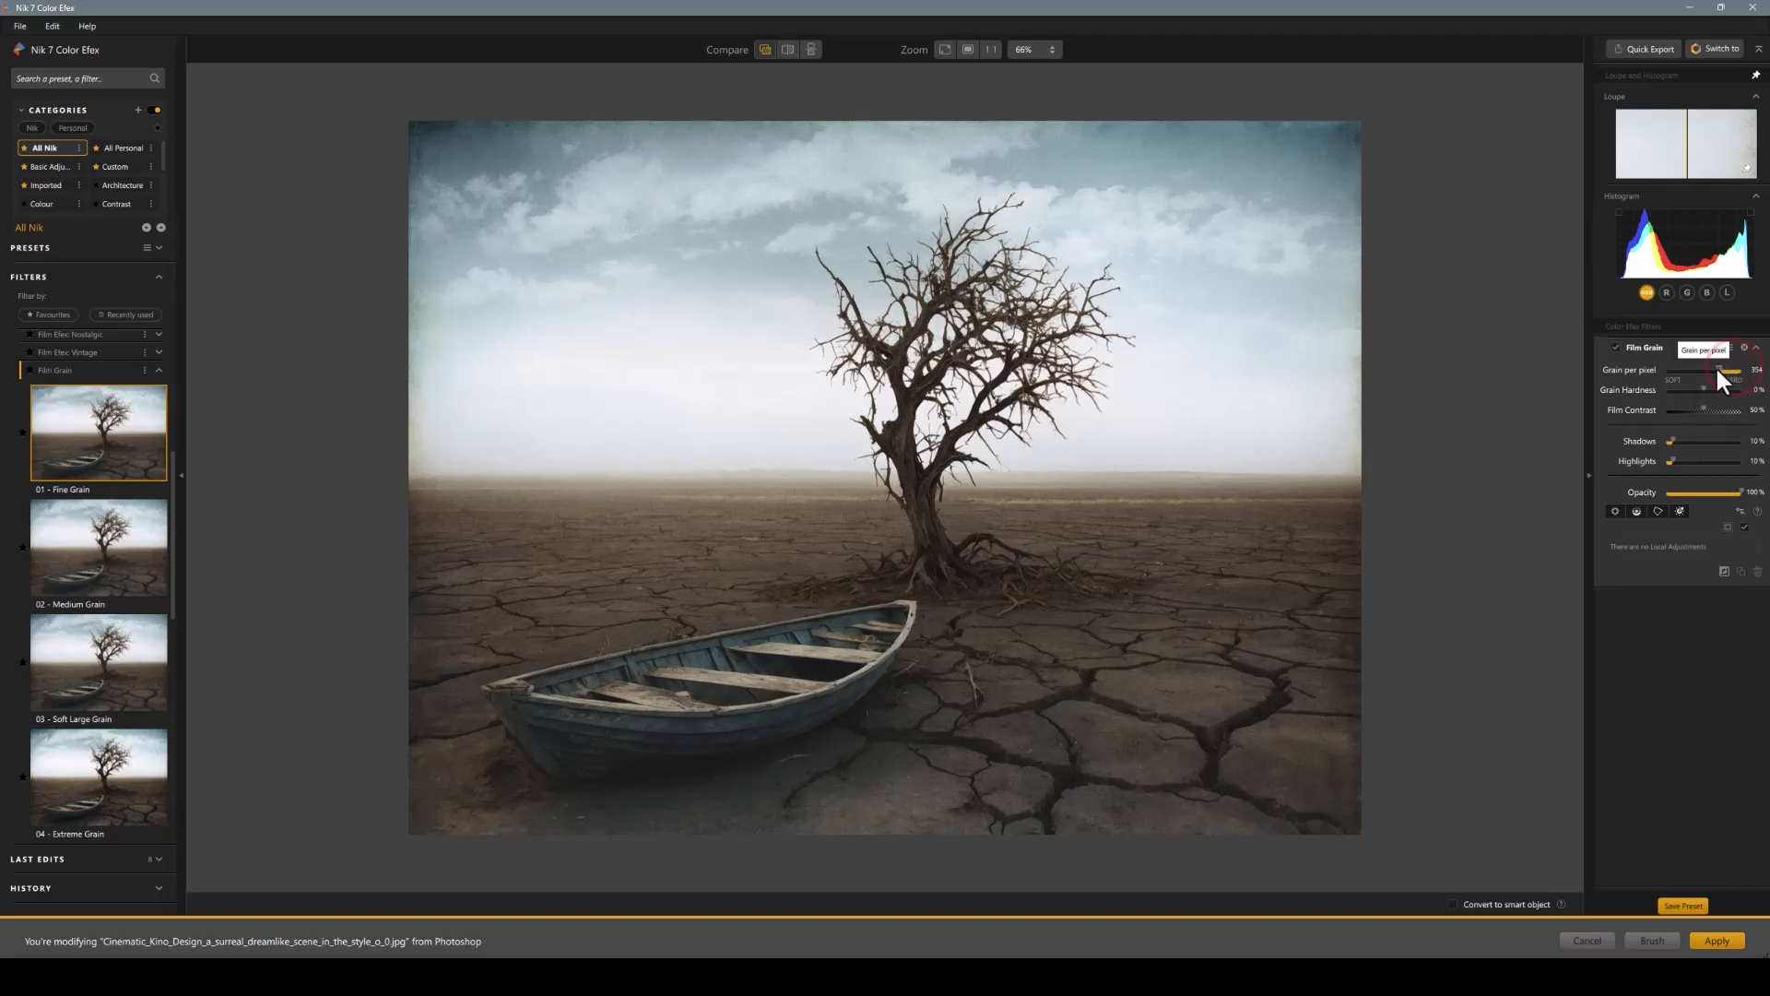
drag(1716, 369, 1739, 369)
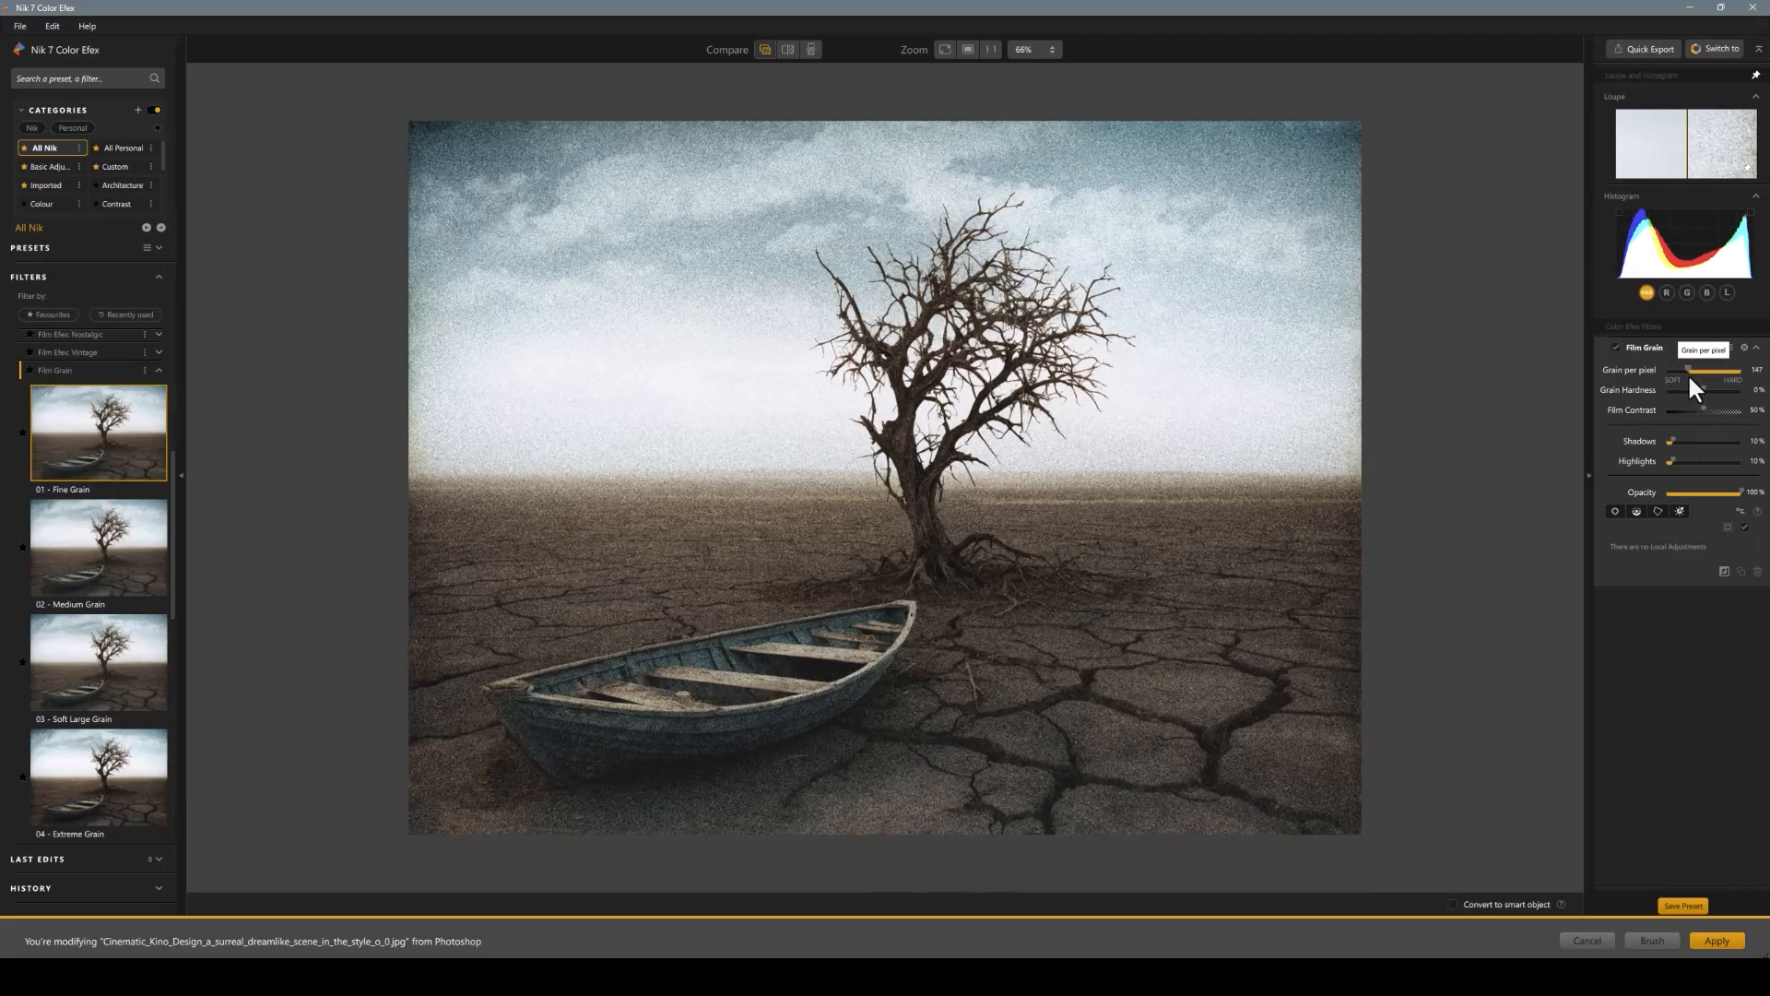
drag(1717, 371, 1708, 370)
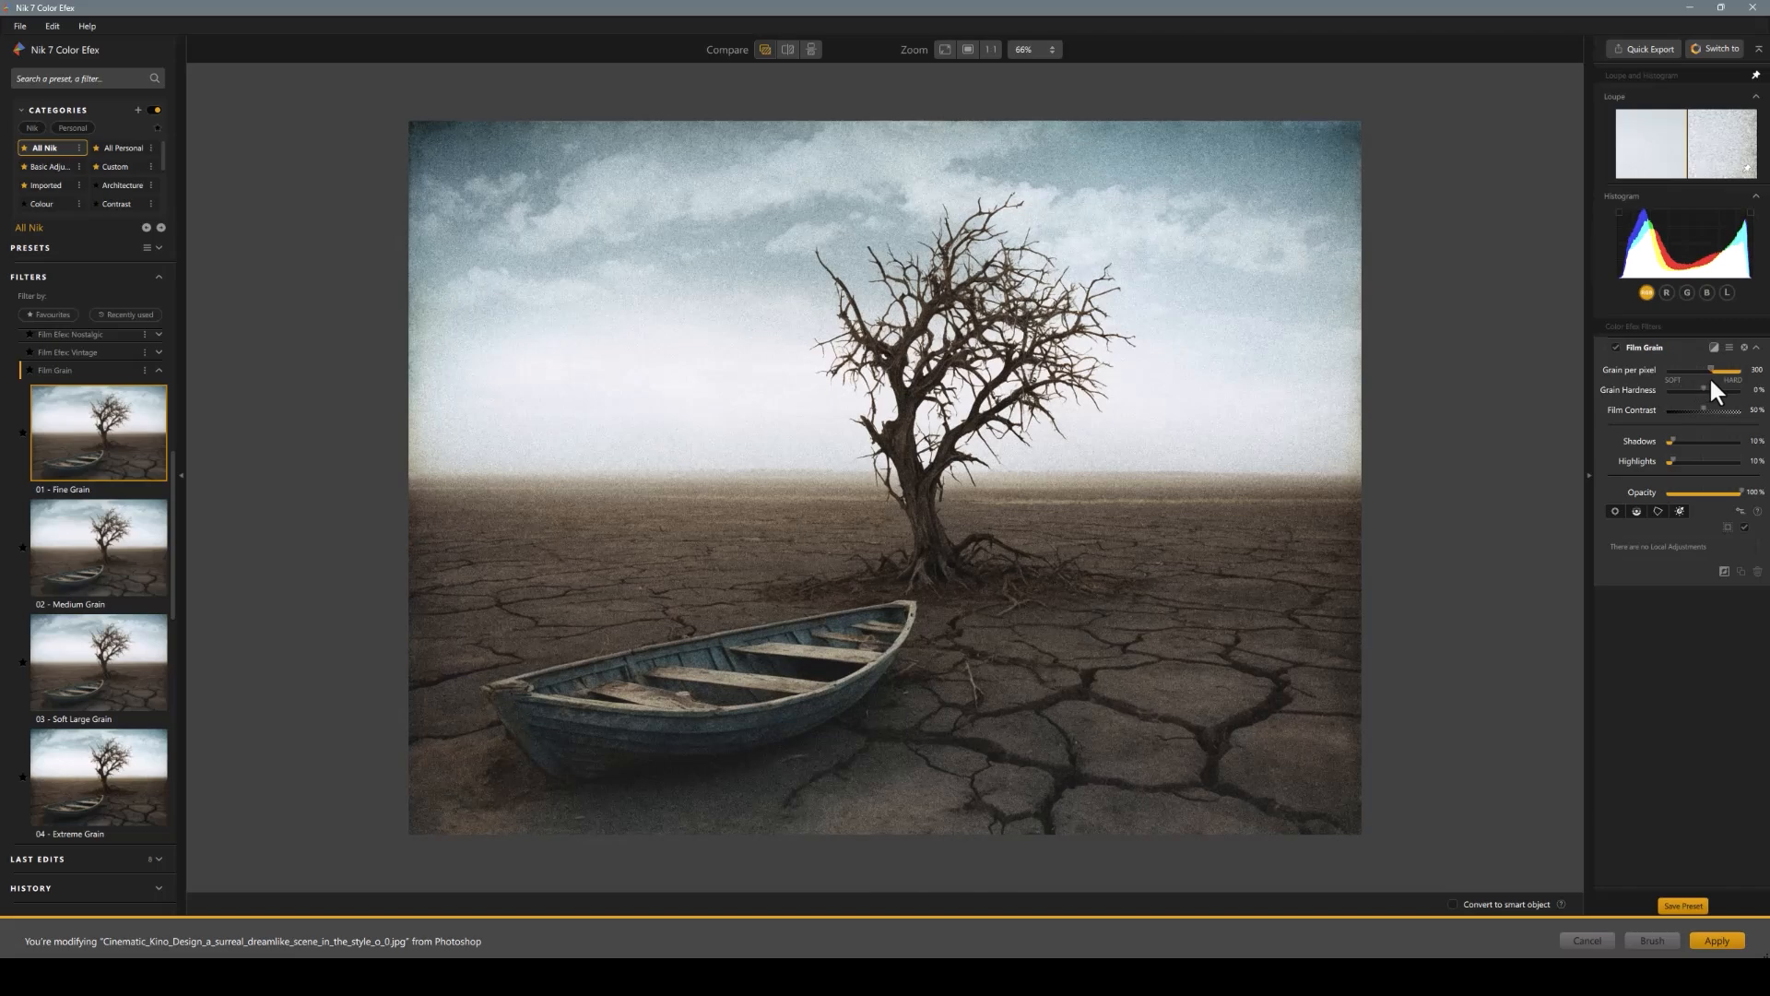
drag(1698, 370, 1717, 371)
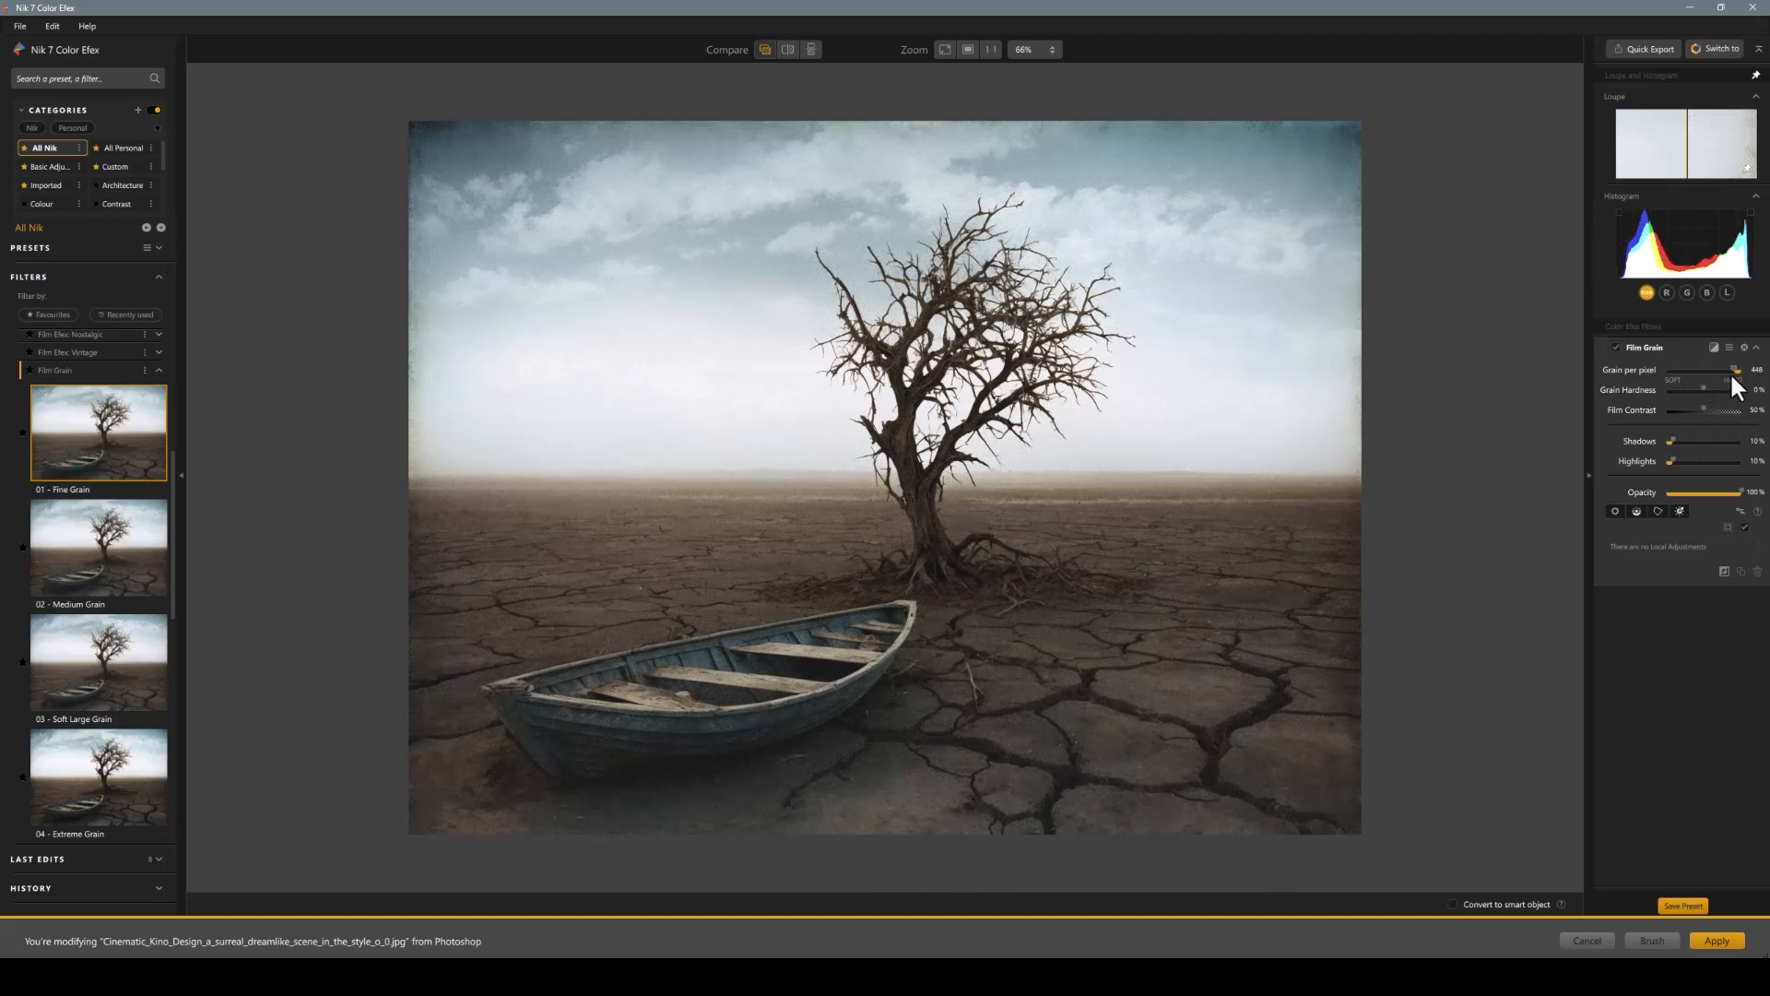